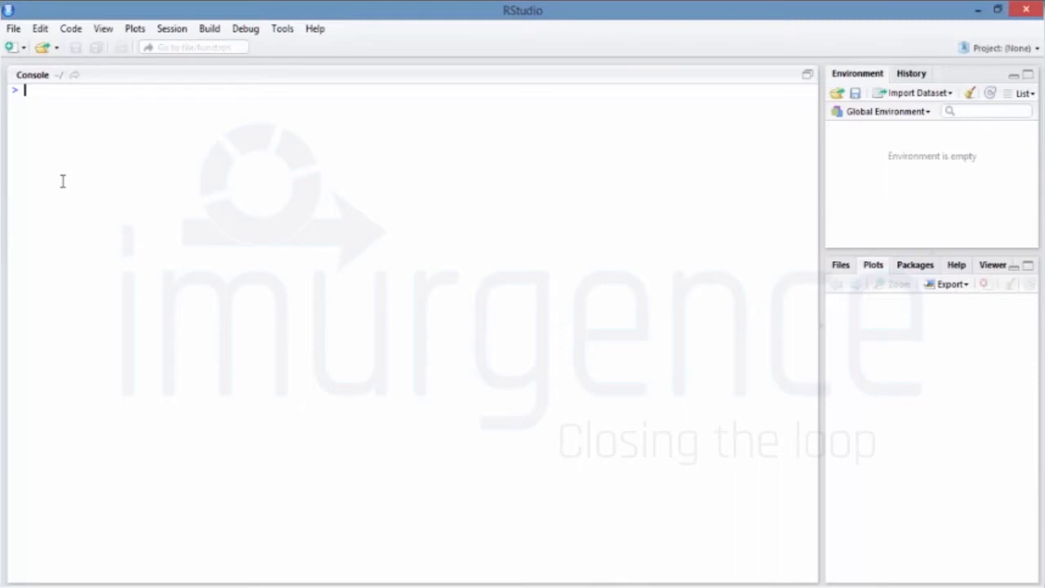
# Load the datasets package and the USArrests data.
pyautogui.write('re')
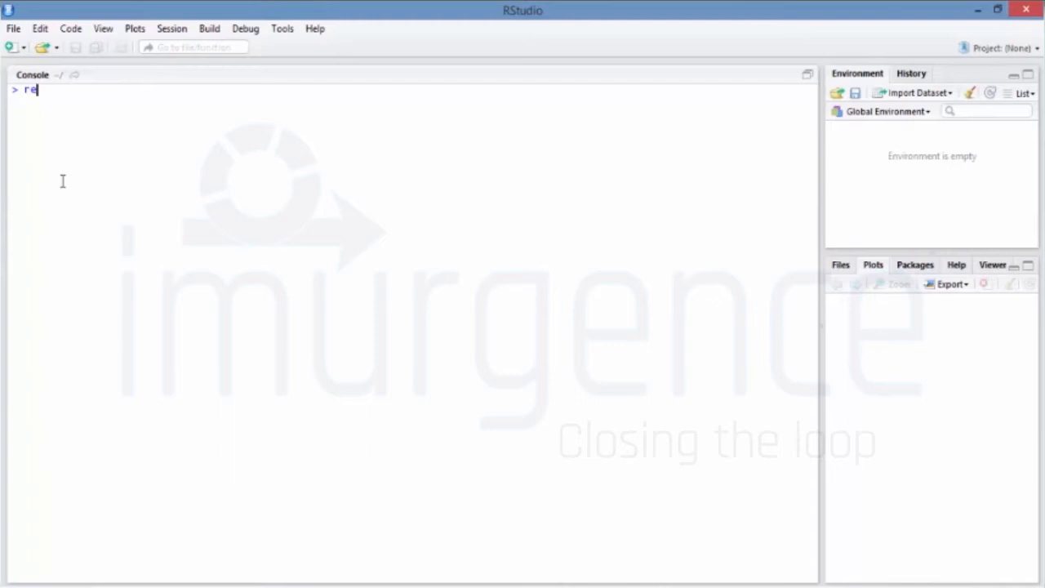
pyautogui.write('quire')
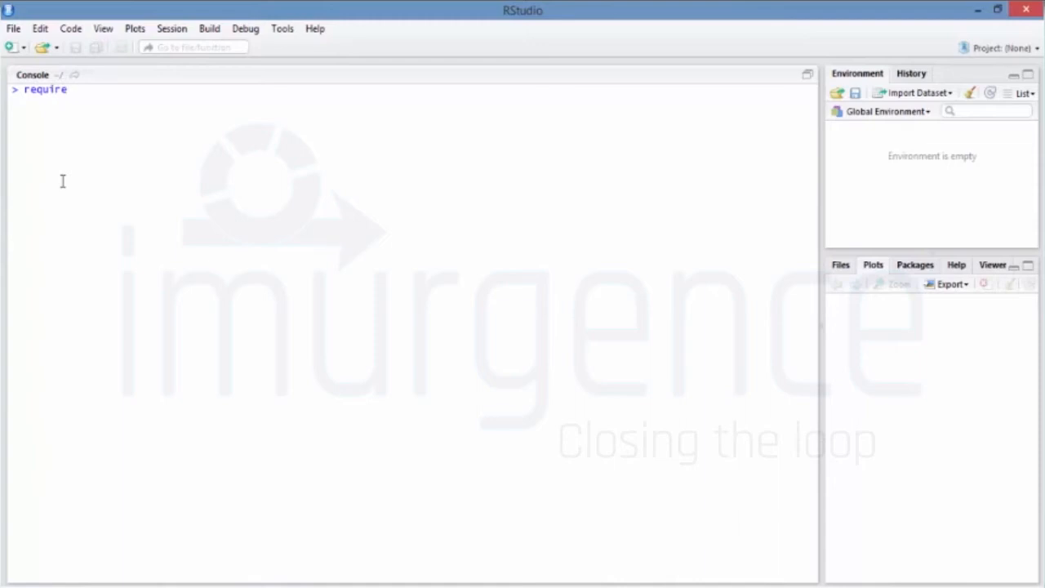
pyautogui.write('()')
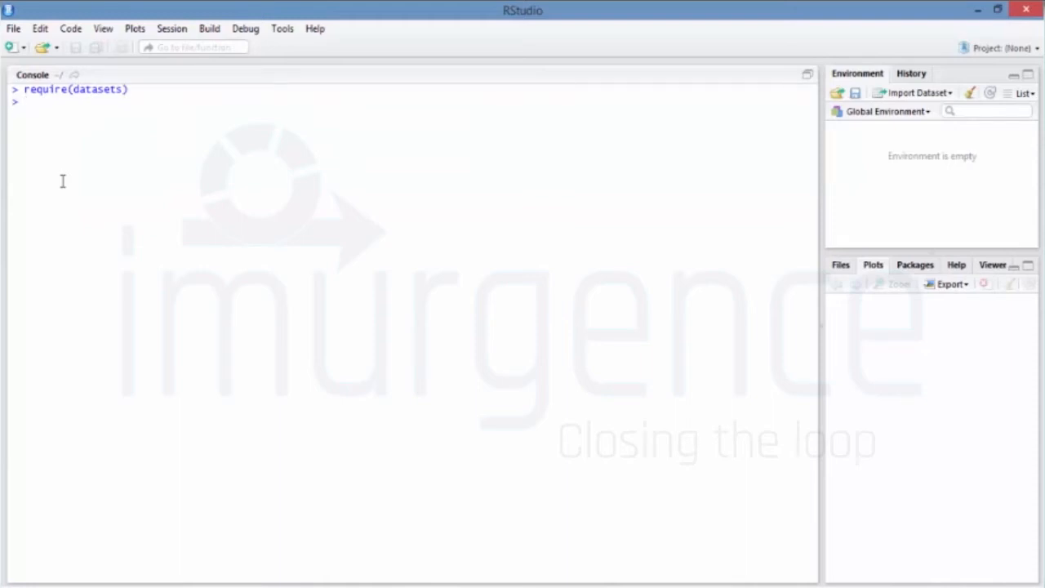
pyautogui.write('data')
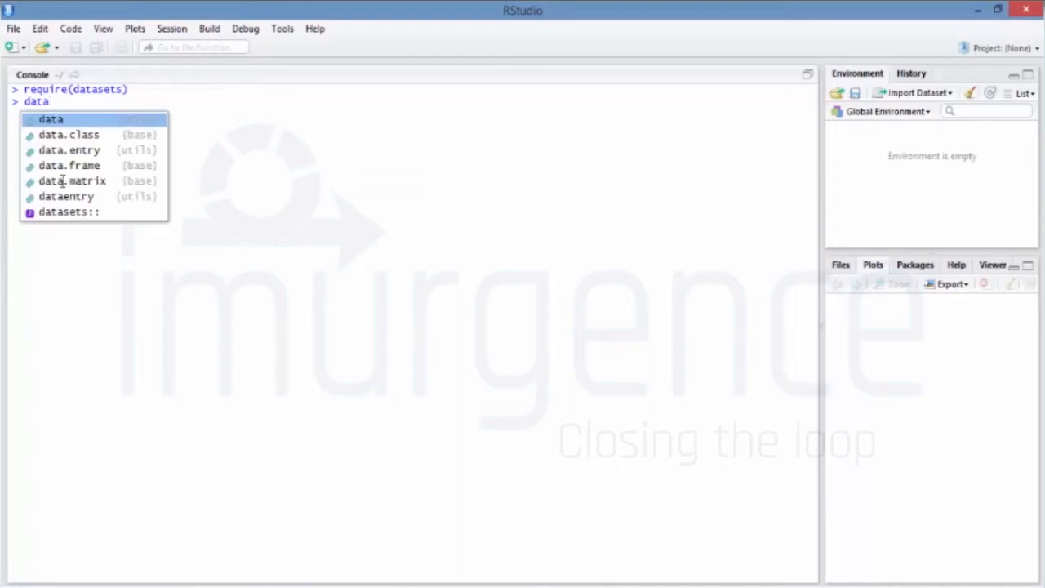
pyautogui.write('()')
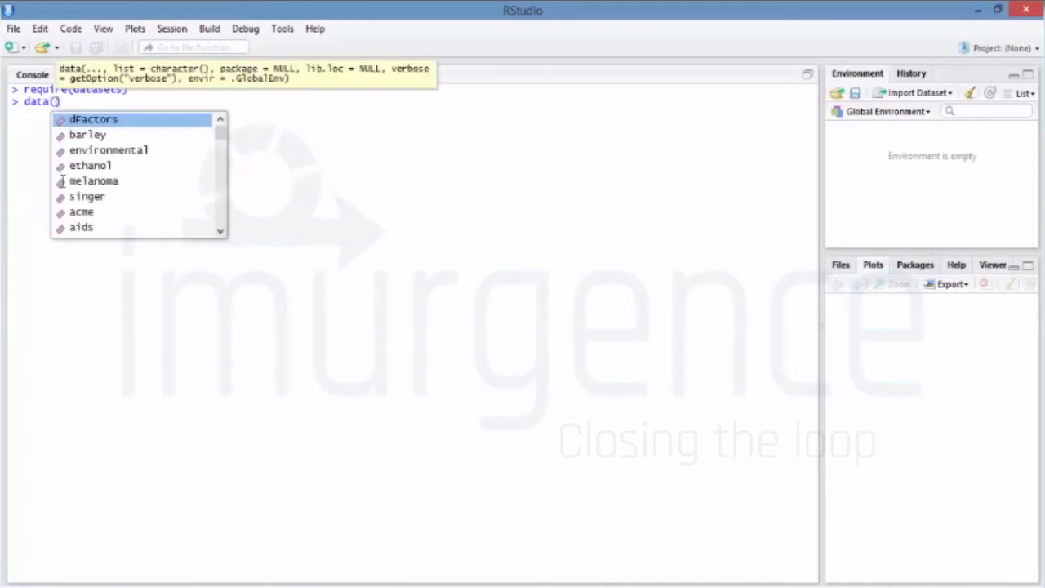
# Create USA as USArrests with missing values removed using na.omit.
pyautogui.write('USArrests"')
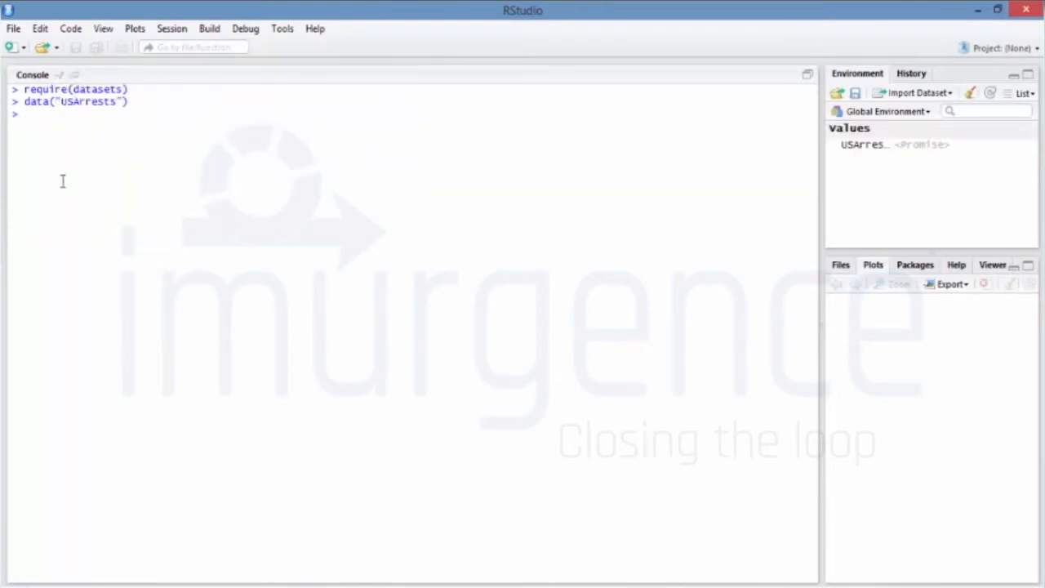
pyautogui.write('USA <-')
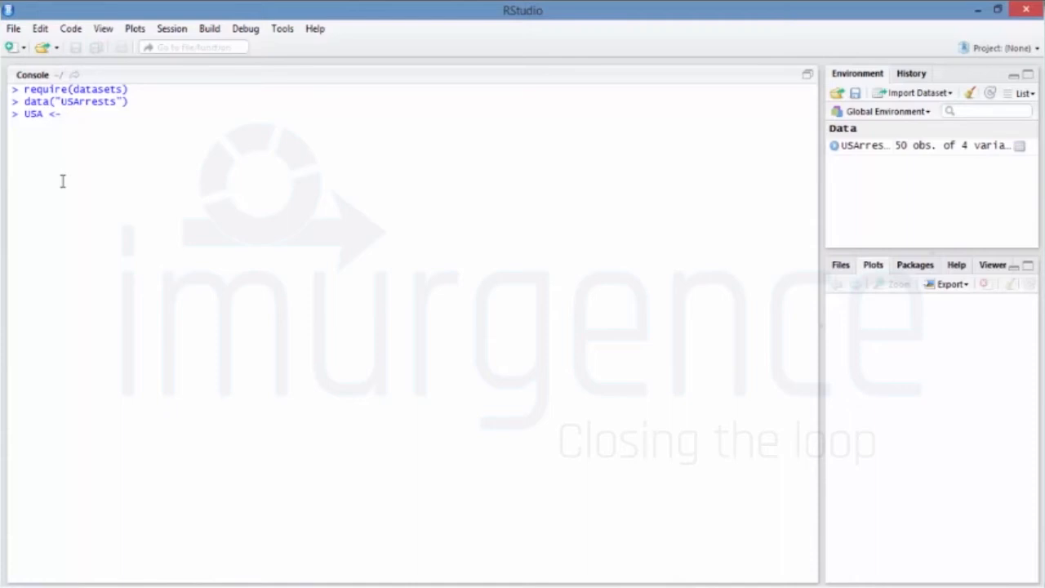
pyautogui.write('na.omi')
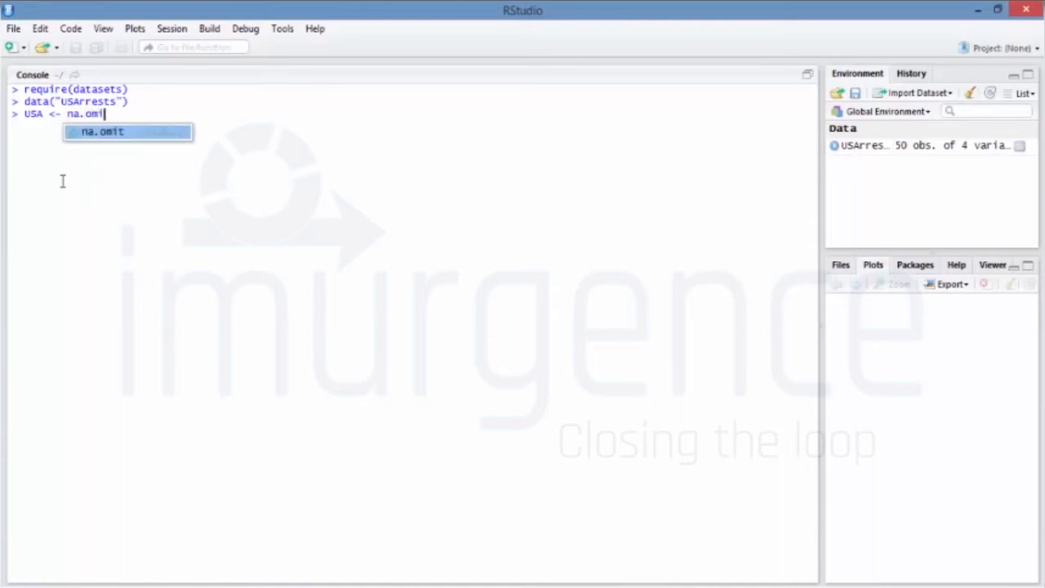
pyautogui.press('Tab')
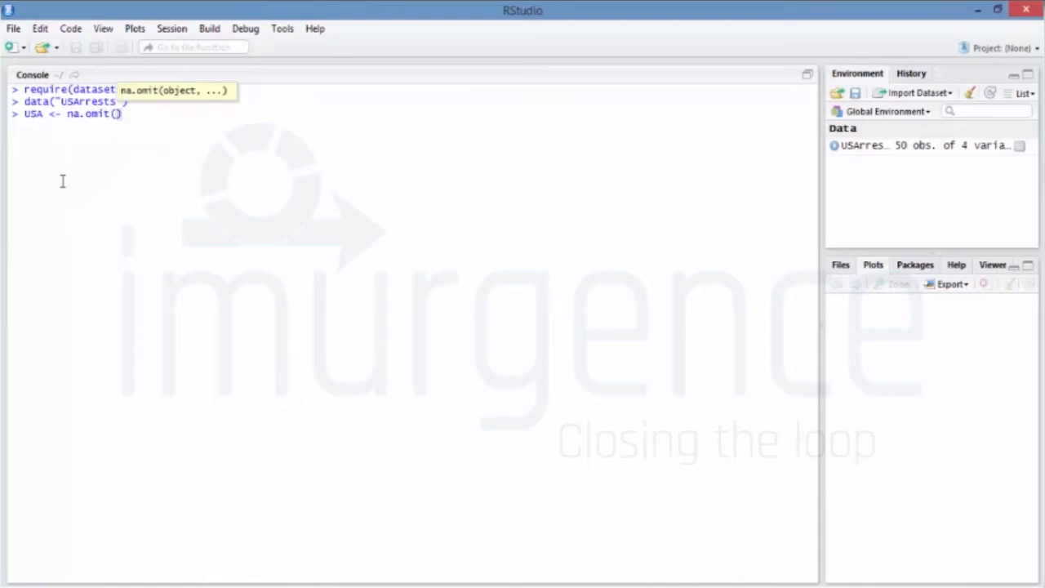
pyautogui.write('USA')
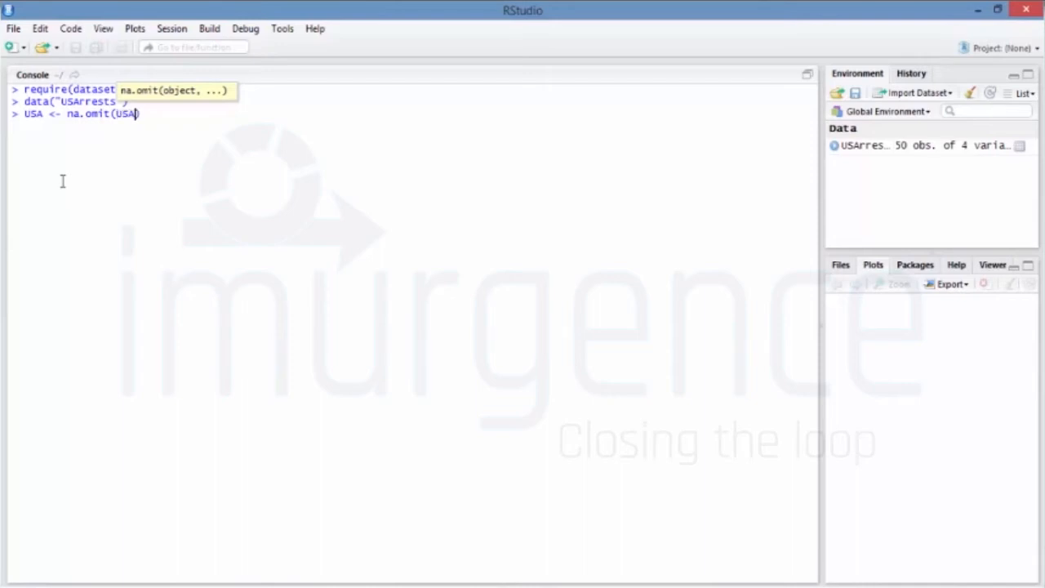
pyautogui.write('ar')
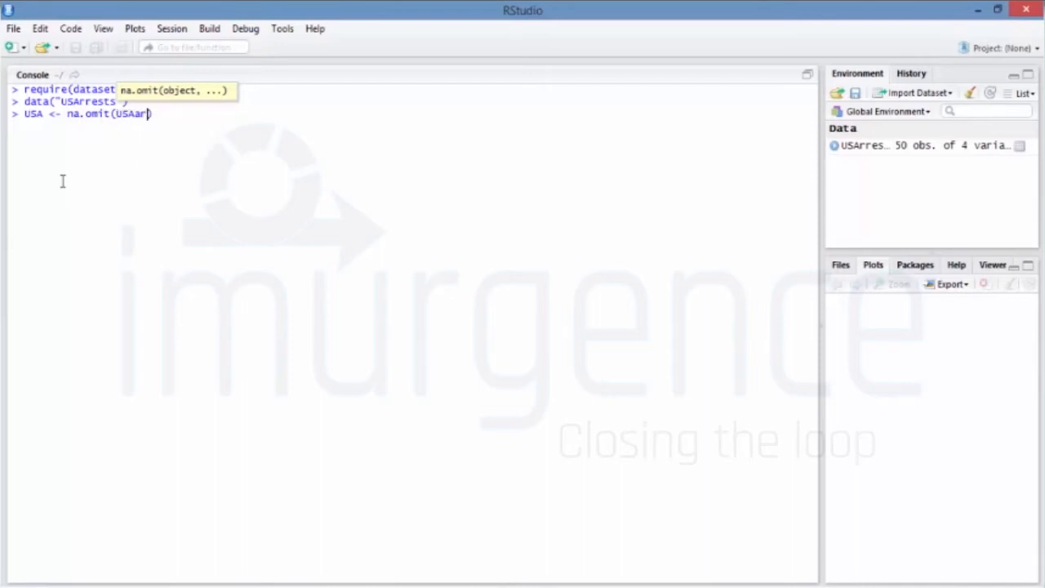
pyautogui.write('rests)')
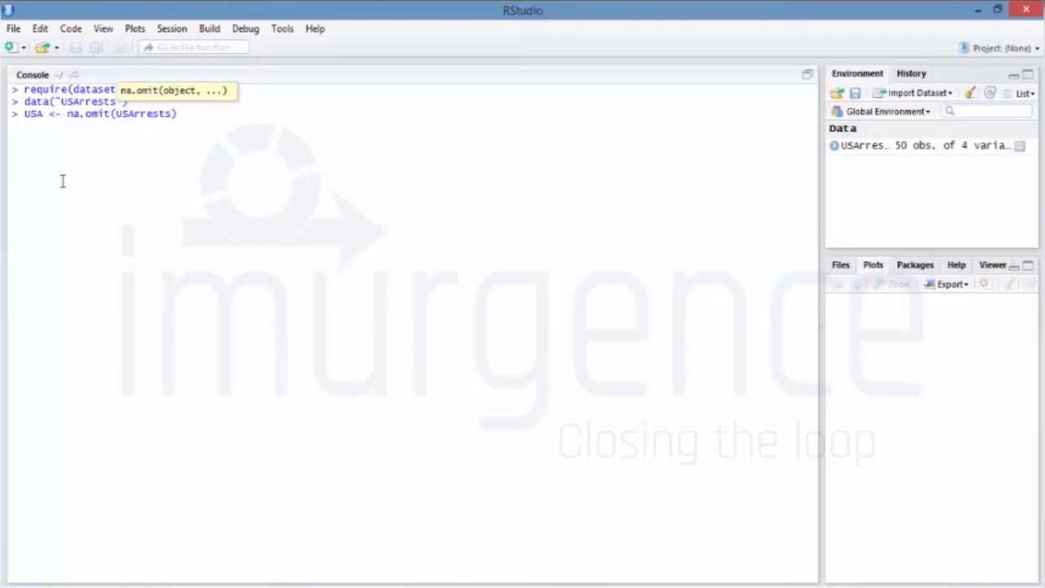
pyautogui.press('enter')
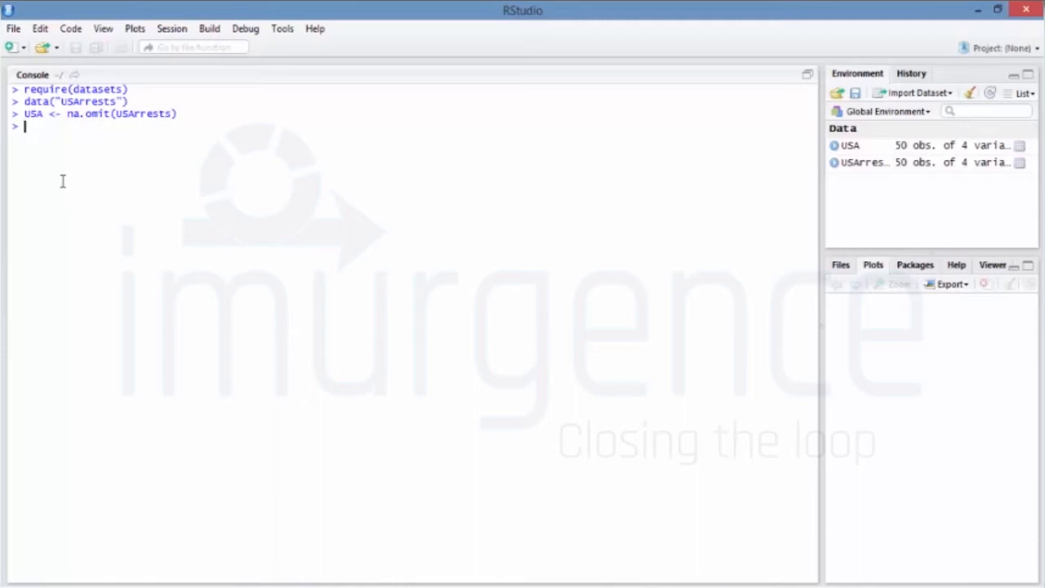
# Create mydata as a scaled copy of USA.
pyautogui.write('mydata <-')
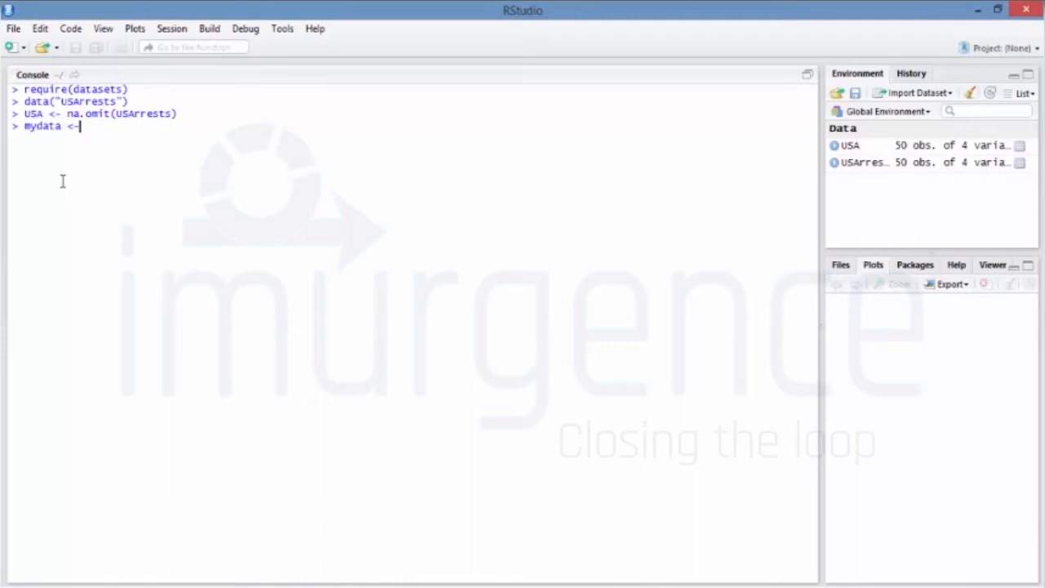
pyautogui.write('scale(')
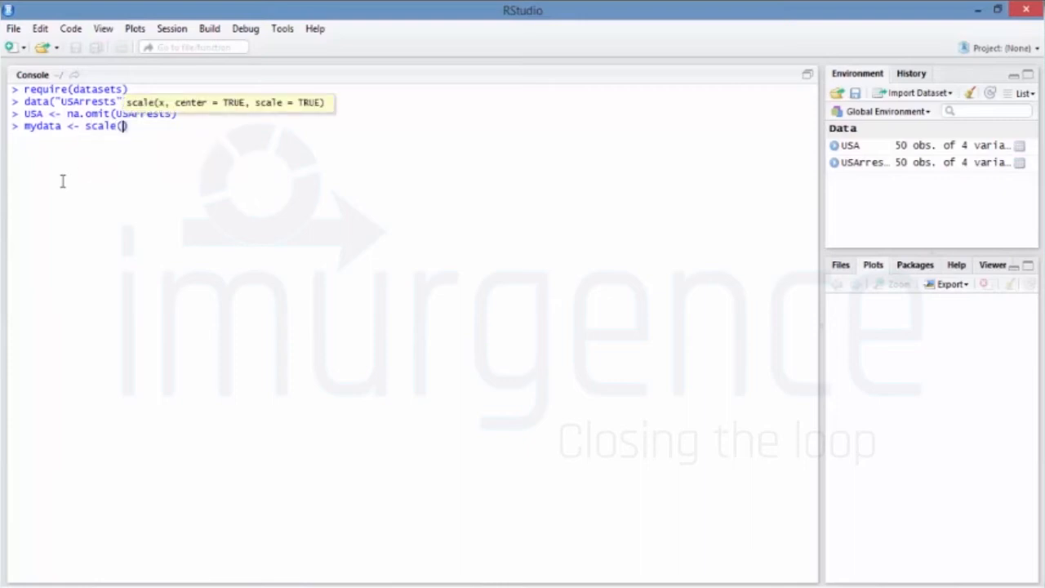
pyautogui.write('USA')
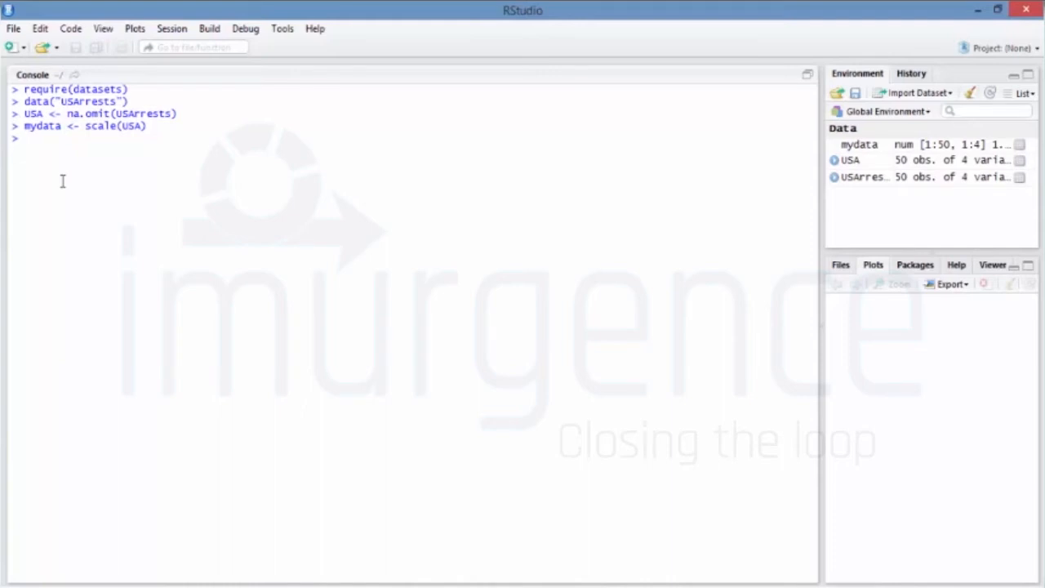
# Compute d as the Euclidean distance matrix of USA with dist().
pyautogui.write('d')
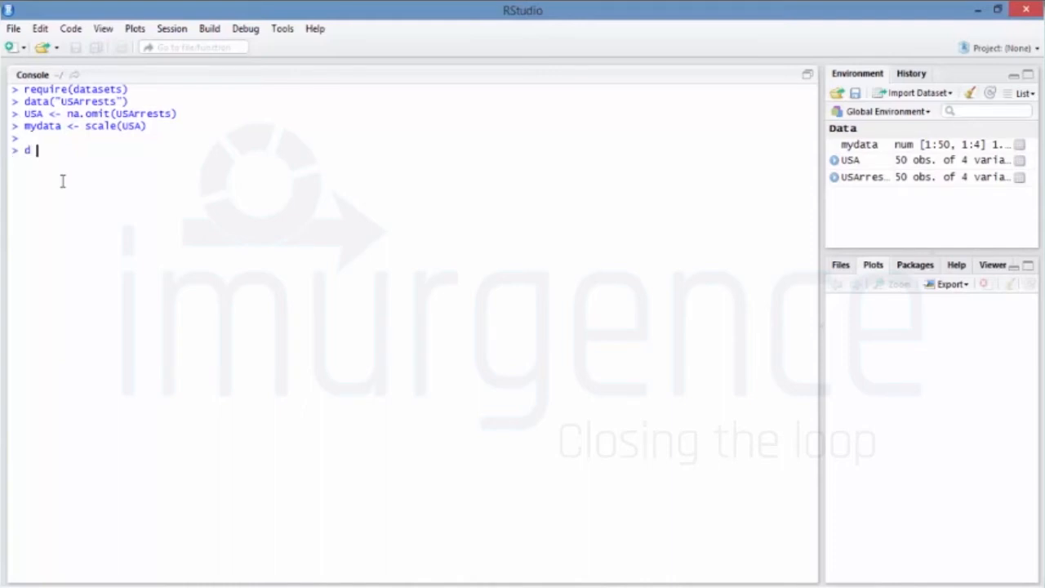
pyautogui.write('<-')
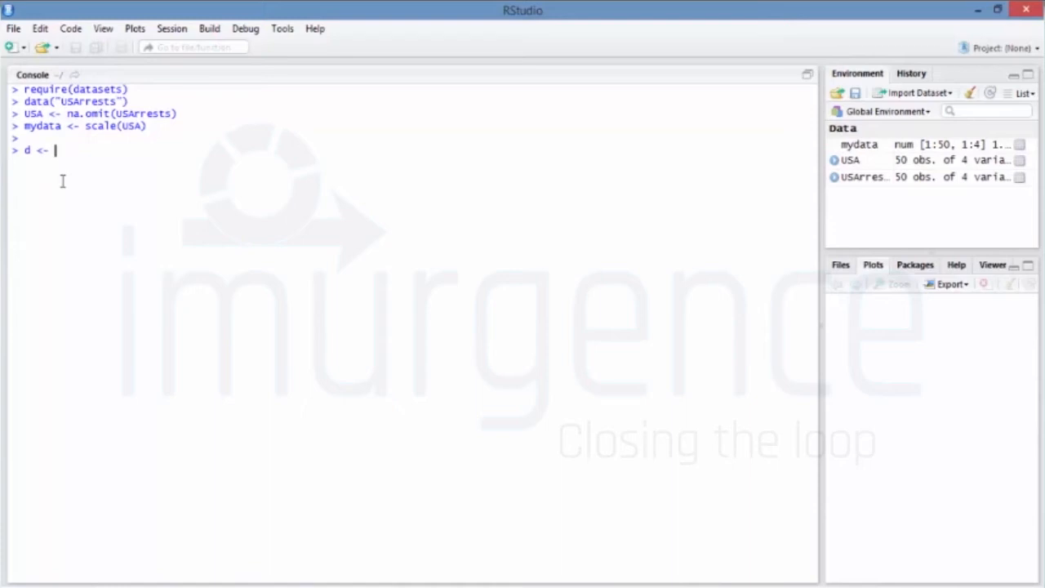
pyautogui.write('dist(')
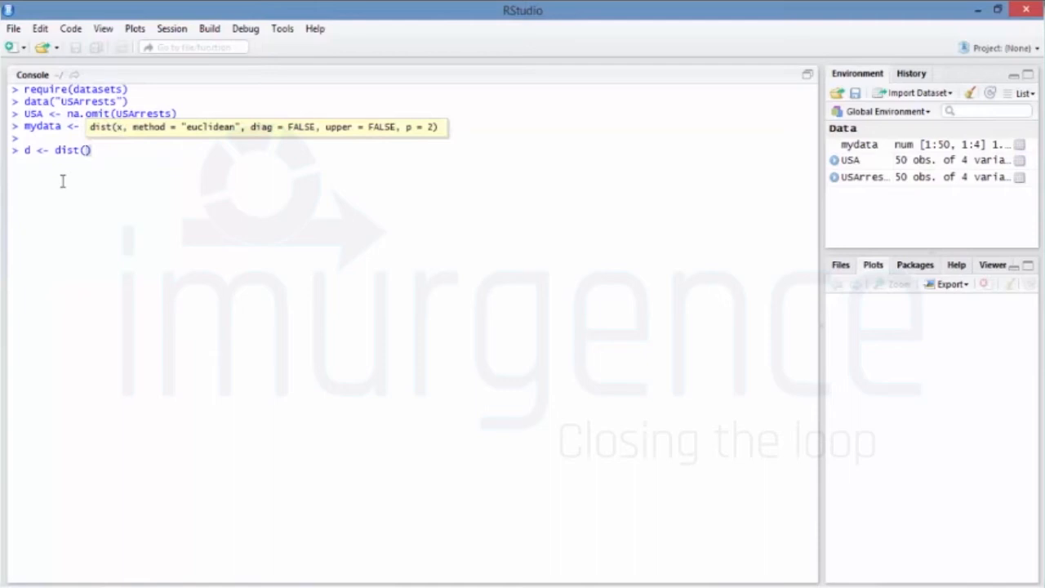
pyautogui.write('USA')
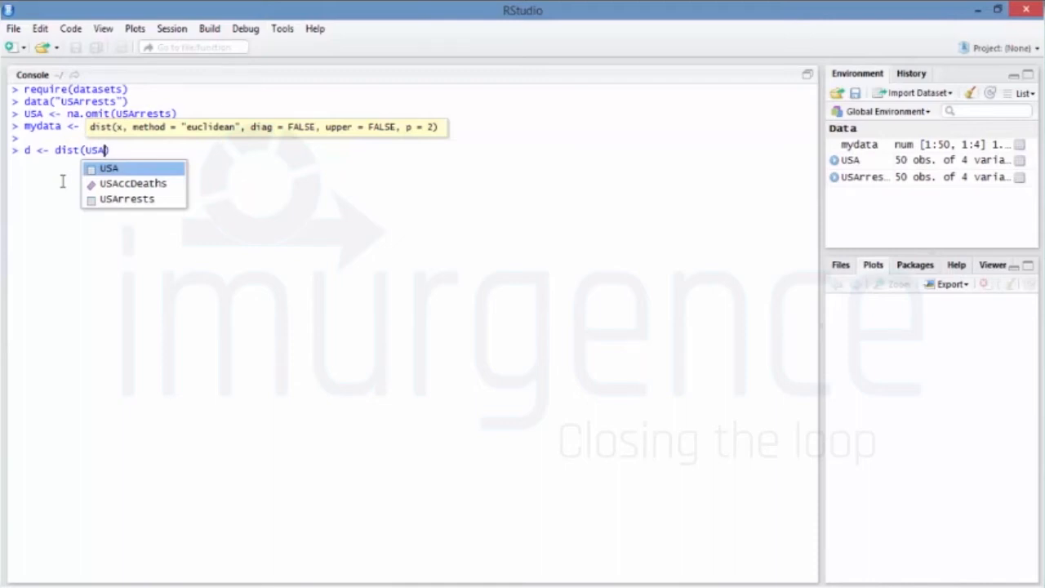
pyautogui.write(',method = "eu')
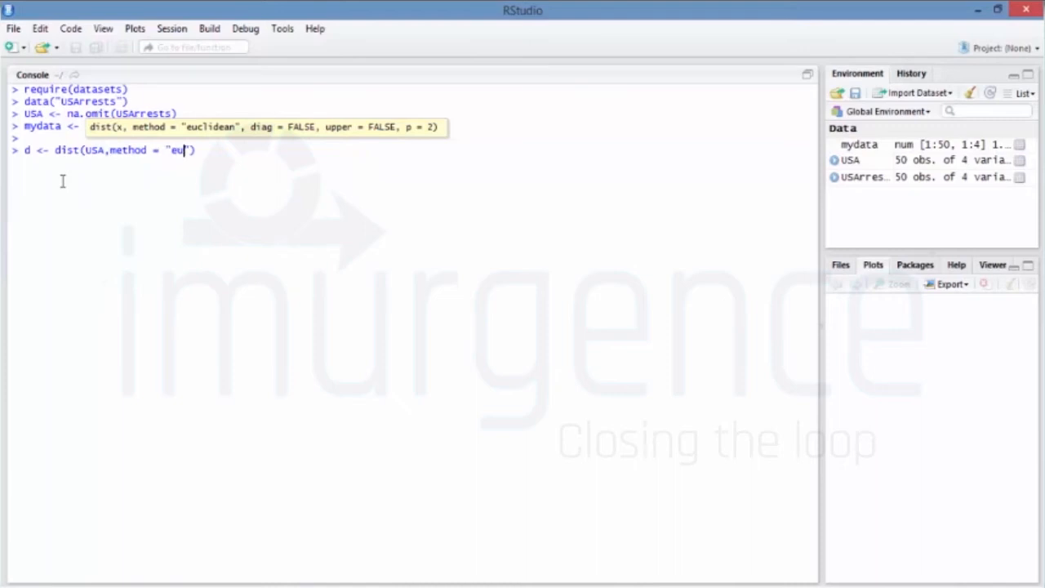
pyautogui.write('id')
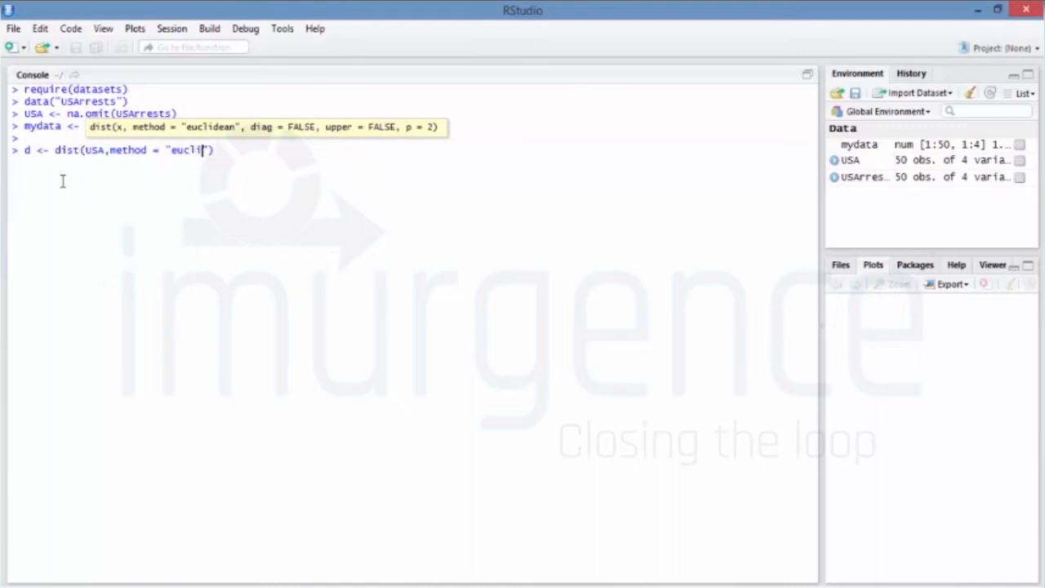
pyautogui.press('enter')
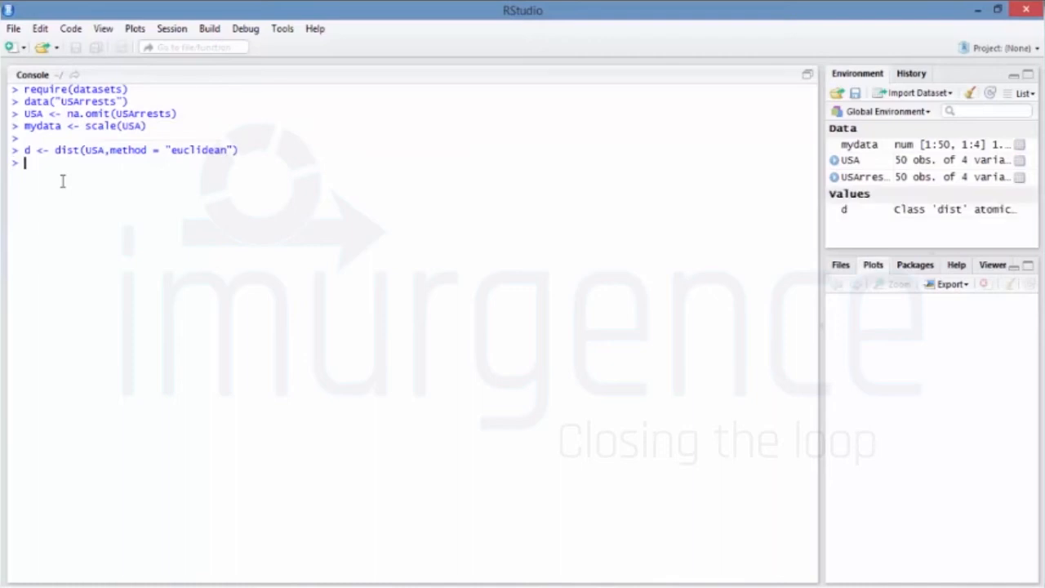
# Build fit1 <- hclust(d, method="ward...") to cluster the distance matrix with Ward's method.
pyautogui.write('fi')
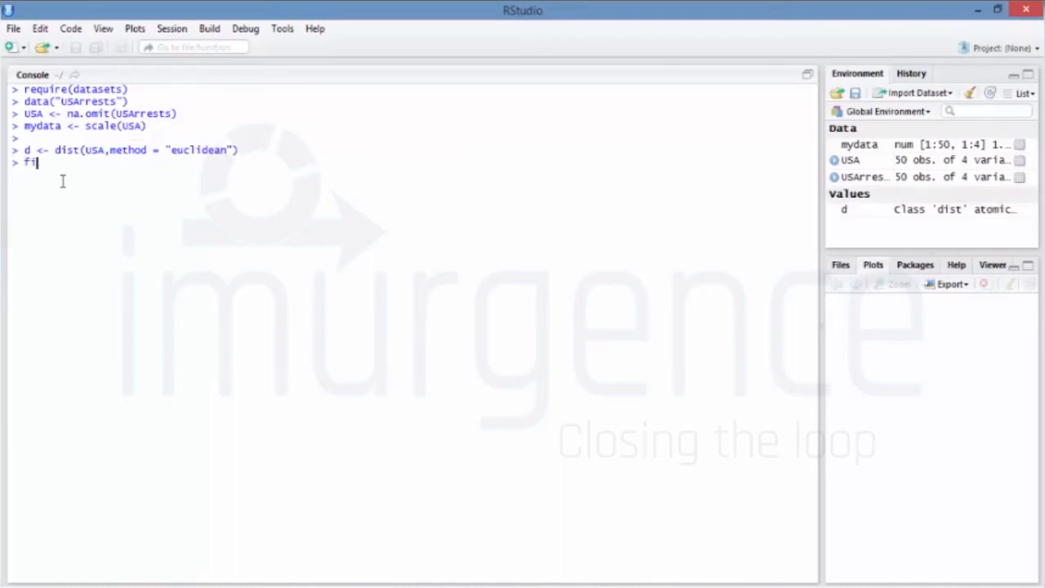
pyautogui.write('t1 <-')
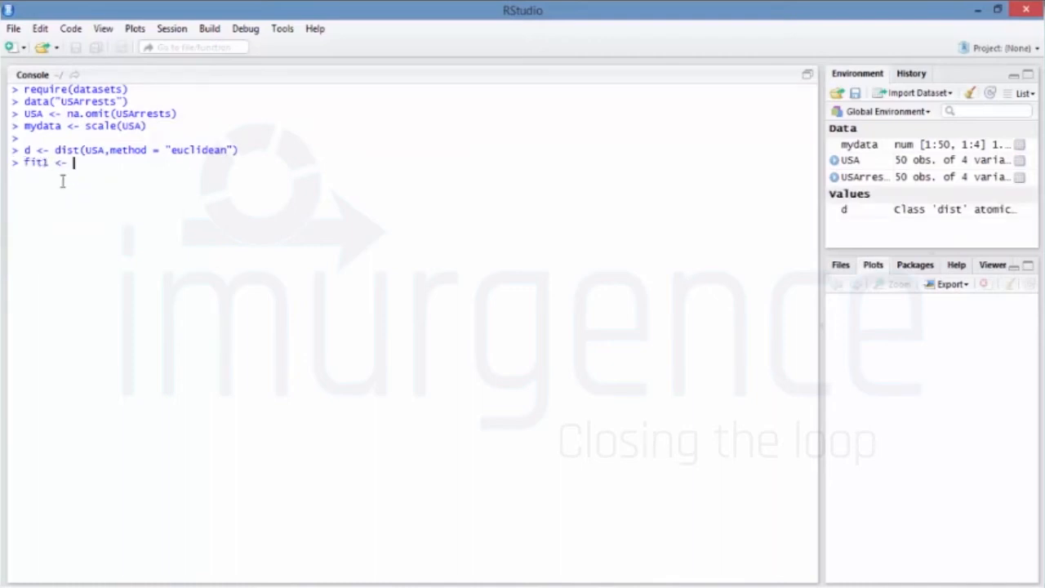
pyautogui.write('hc')
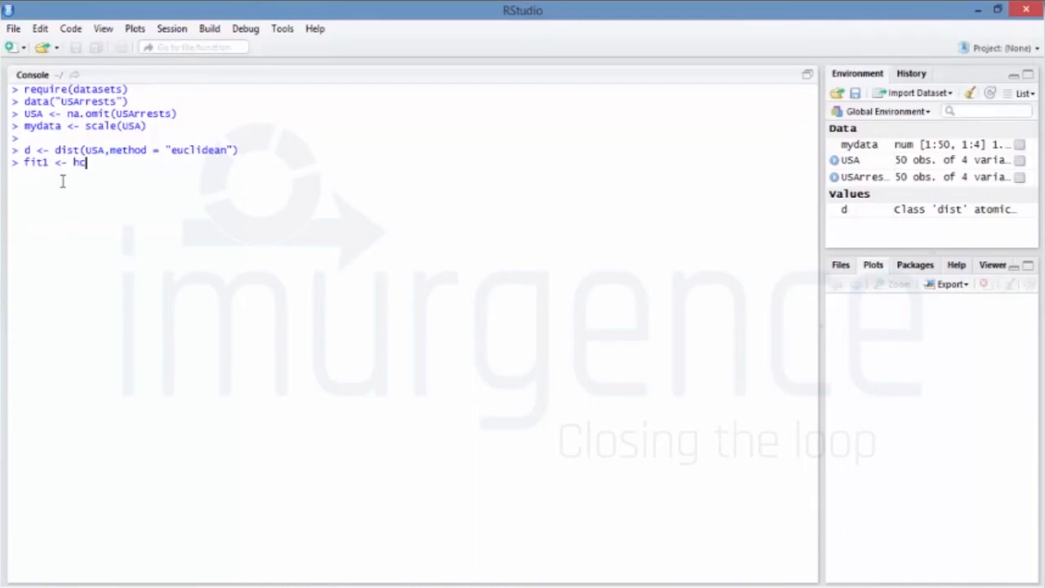
pyautogui.write('lust')
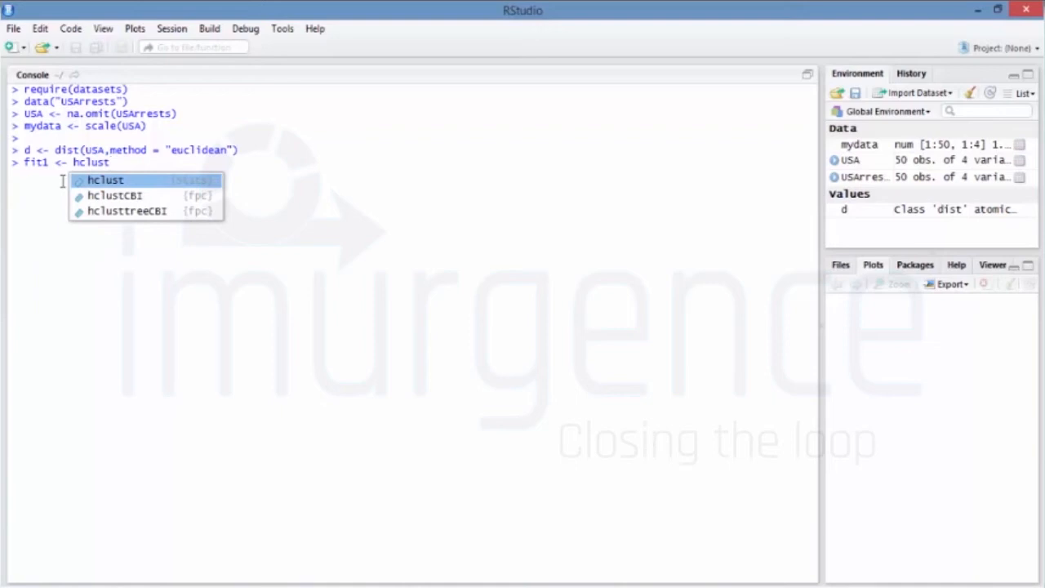
pyautogui.click(105, 180)
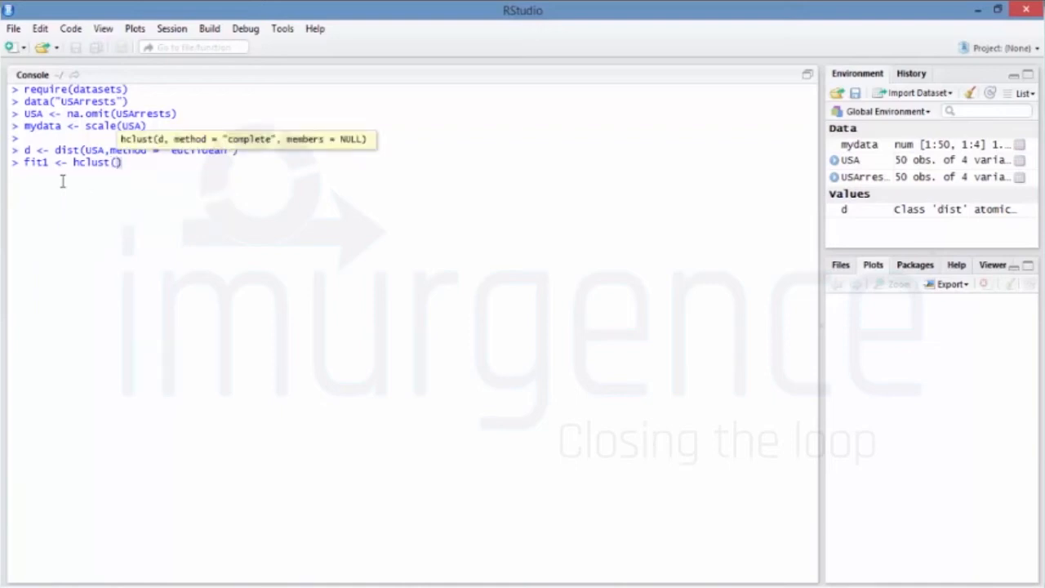
pyautogui.write('d')
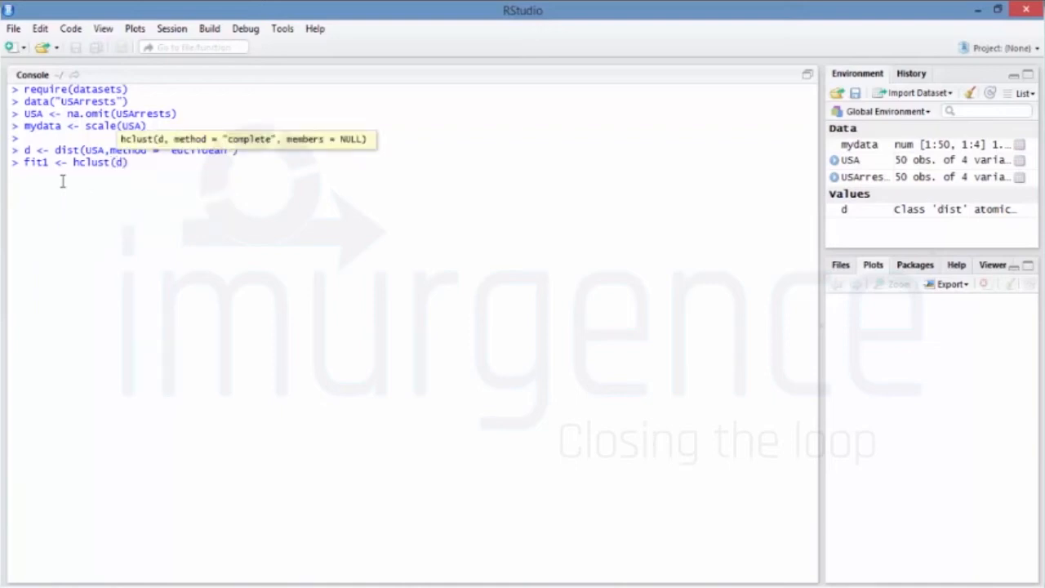
pyautogui.write(',method=')
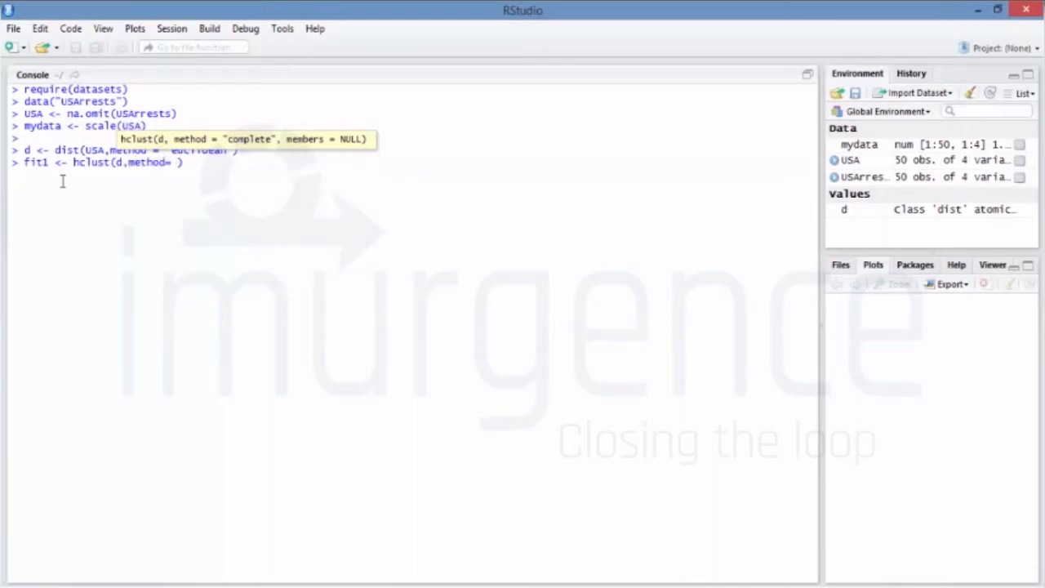
pyautogui.write('"ward"')
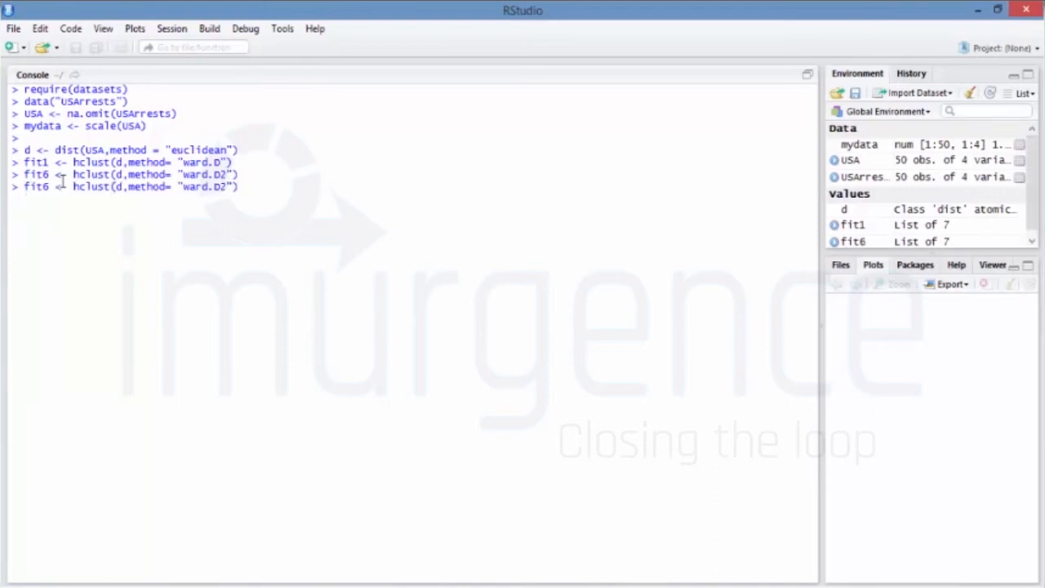
# Run hclust with single linkage into fit3 and ward.D2 into fit2, starting fit6.
pyautogui.press('BackSpace')
pyautogui.write('sing')
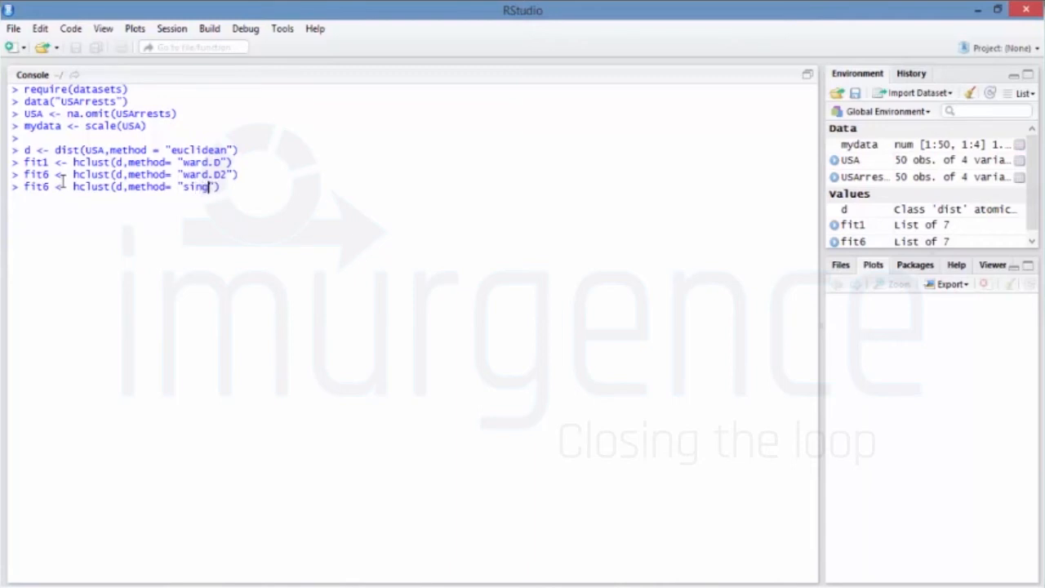
pyautogui.write('le')
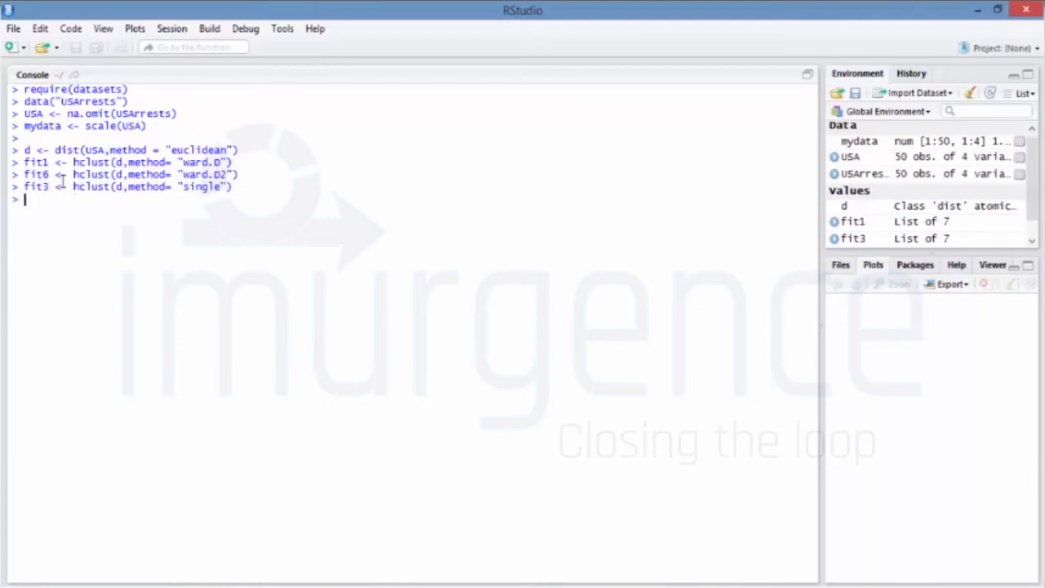
pyautogui.write('fit3 <- hclust(d,method= "single")')
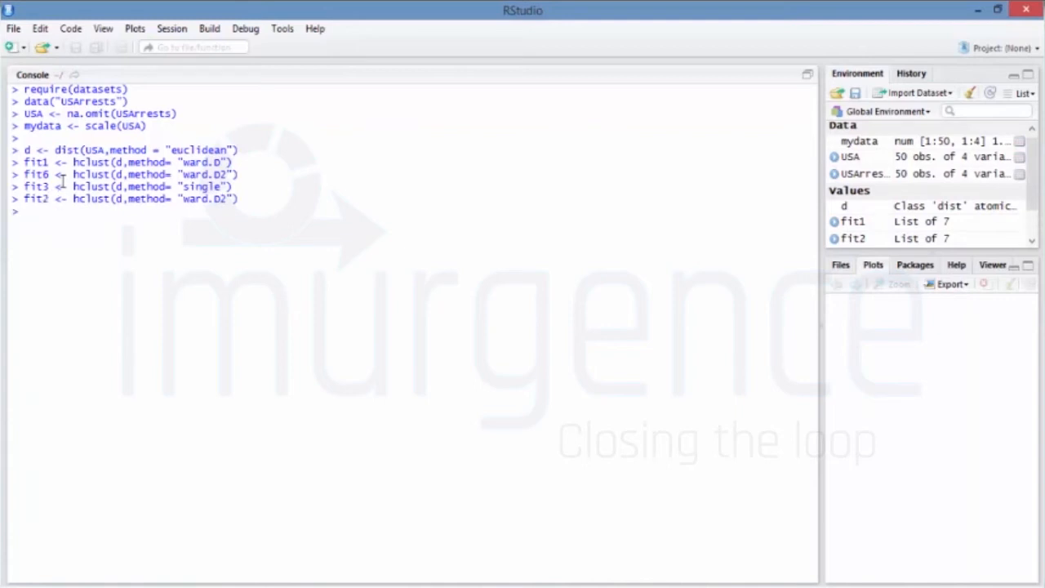
pyautogui.write('fit2 <- hclust(d,method= "ward.D2")')
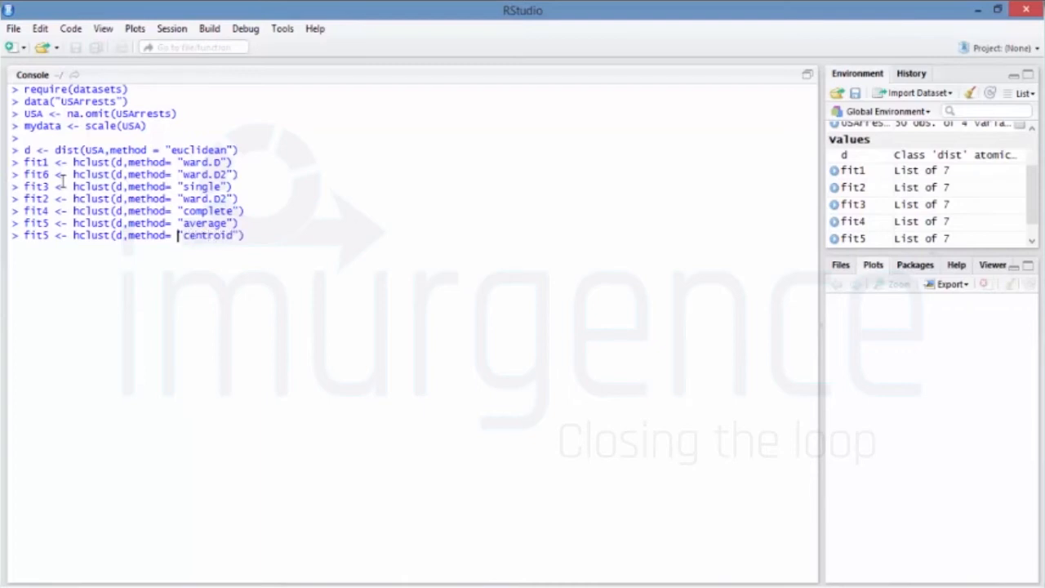
pyautogui.write('fit6')
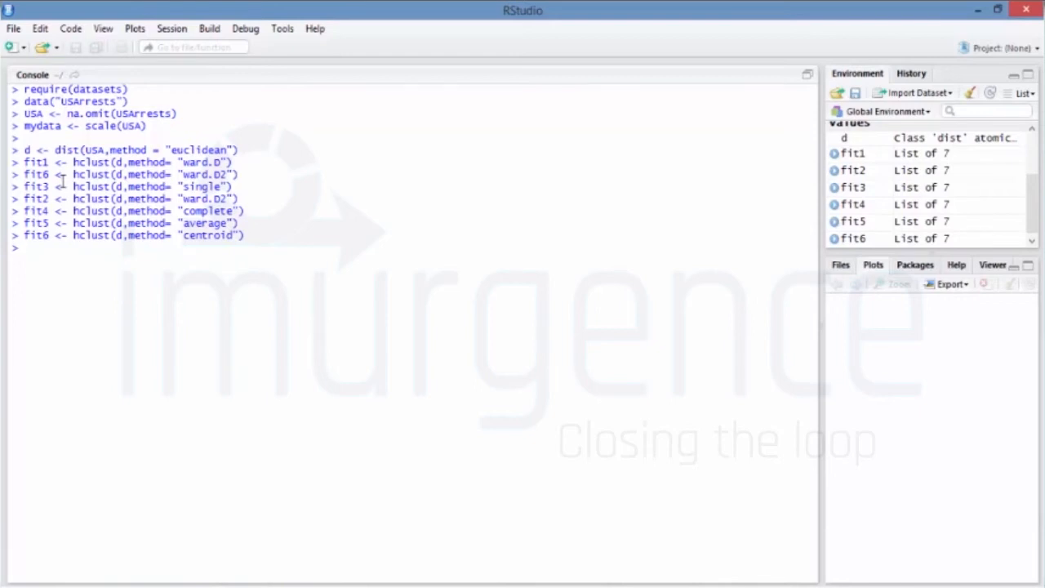
# Plot the fit1 ward.D dendrogram and view it maximized in the Plot Zoom window.
pyautogui.write('plot(')
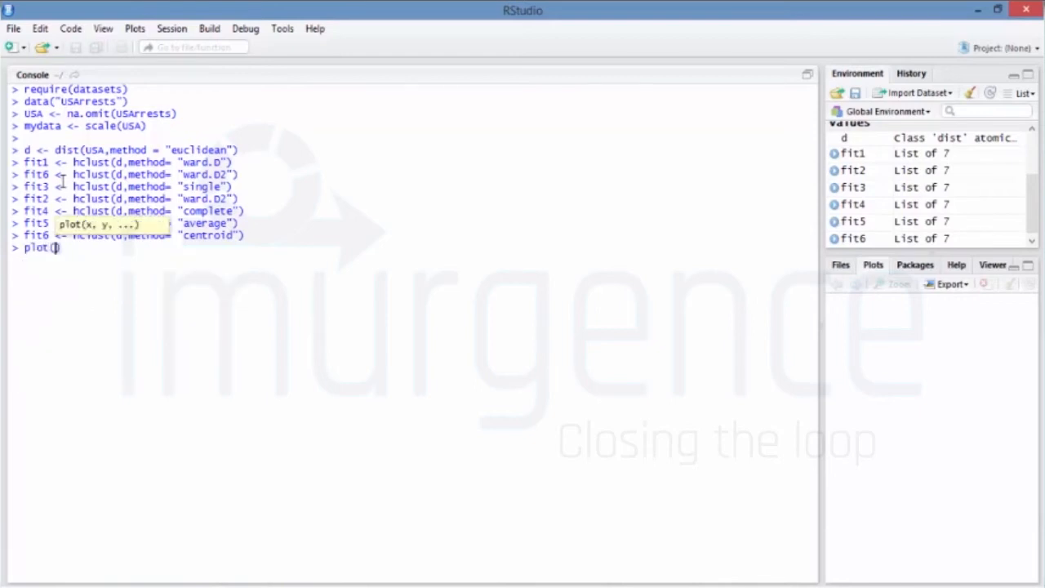
pyautogui.write('fit1)')
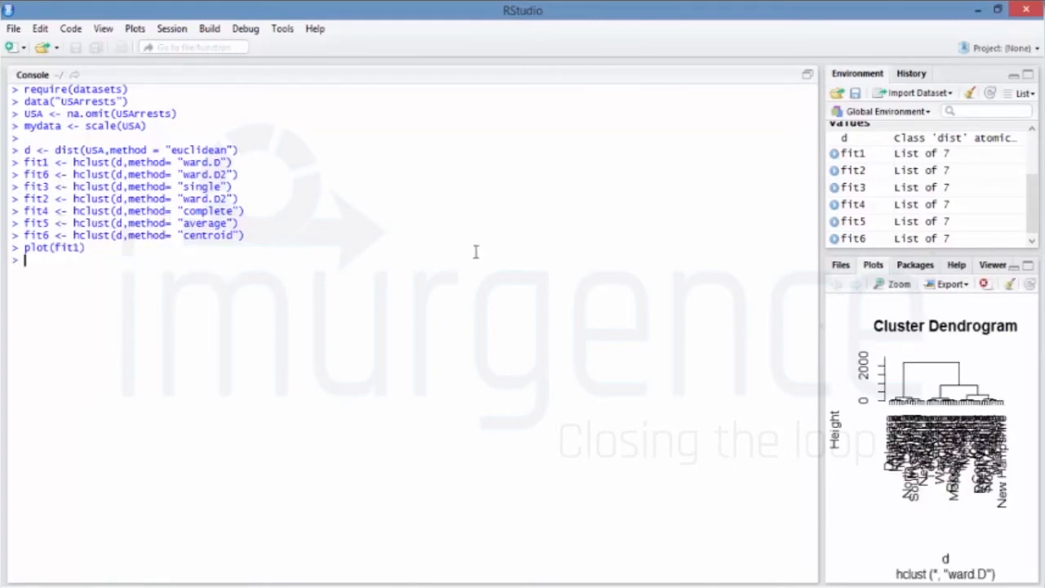
pyautogui.moveTo(872, 283)
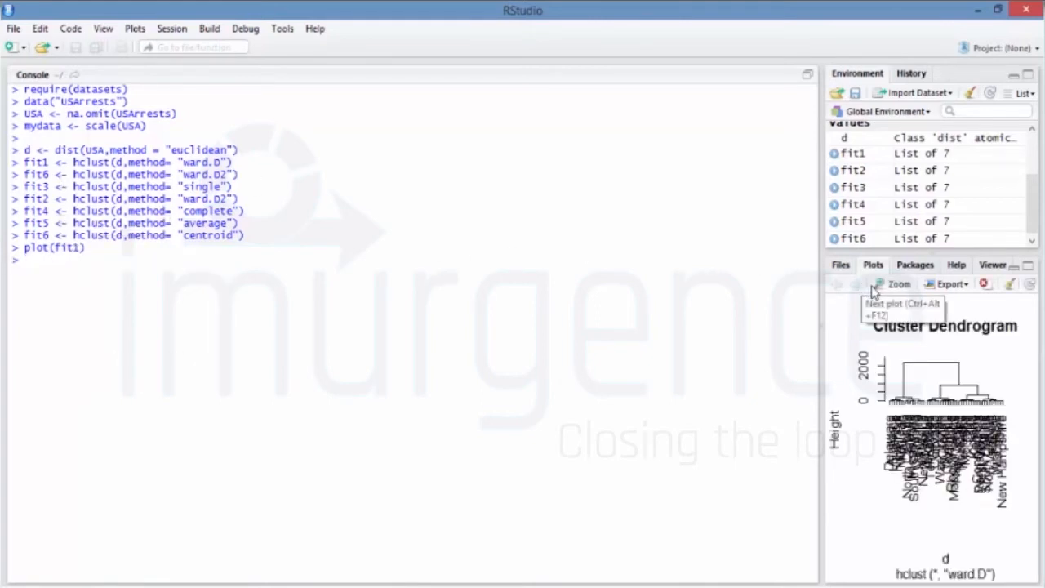
pyautogui.click(893, 283)
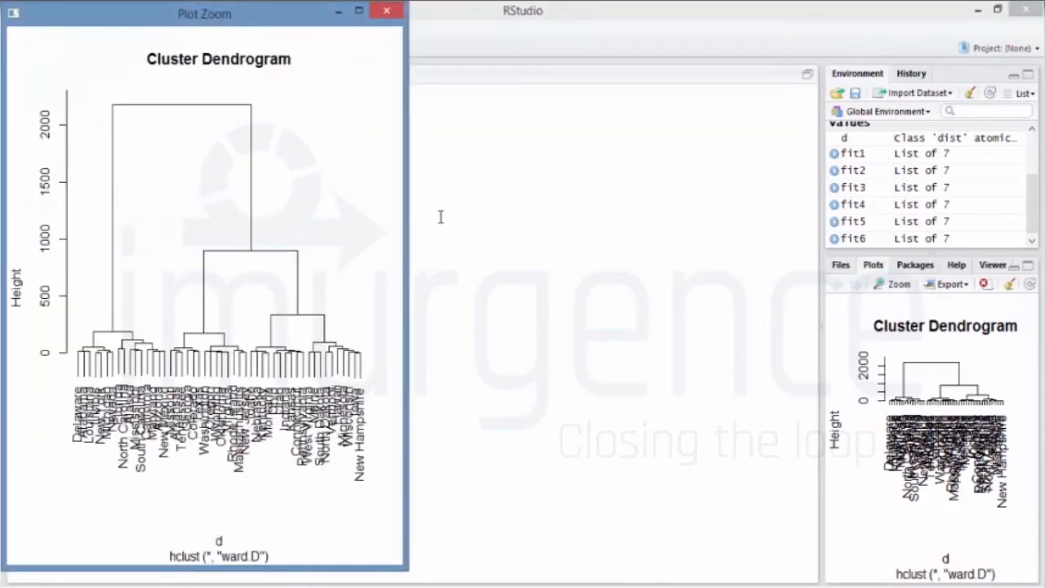
pyautogui.click(358, 11)
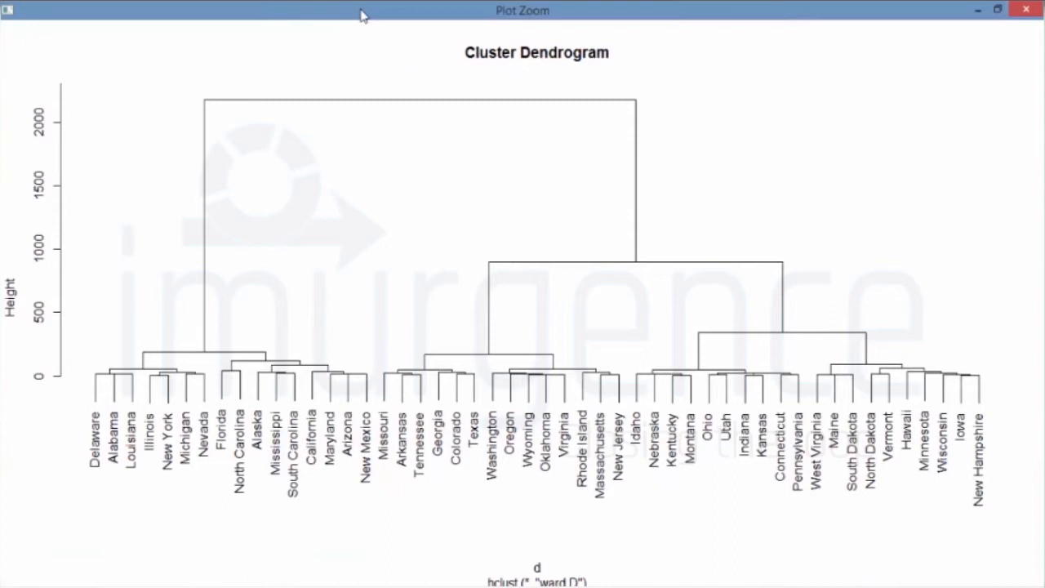
pyautogui.moveTo(221, 211)
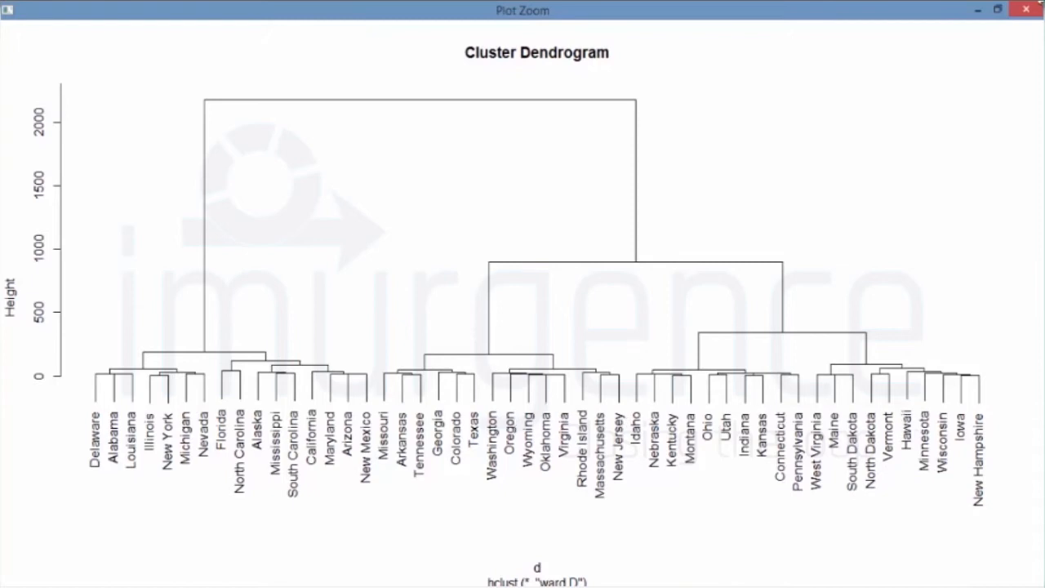
pyautogui.click(1027, 9)
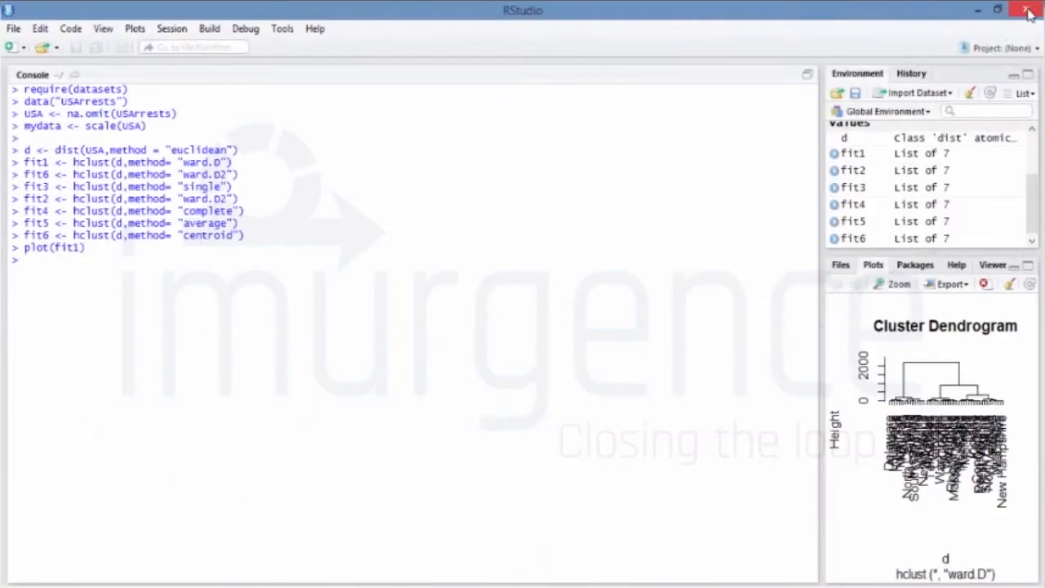
pyautogui.moveTo(1030, 10)
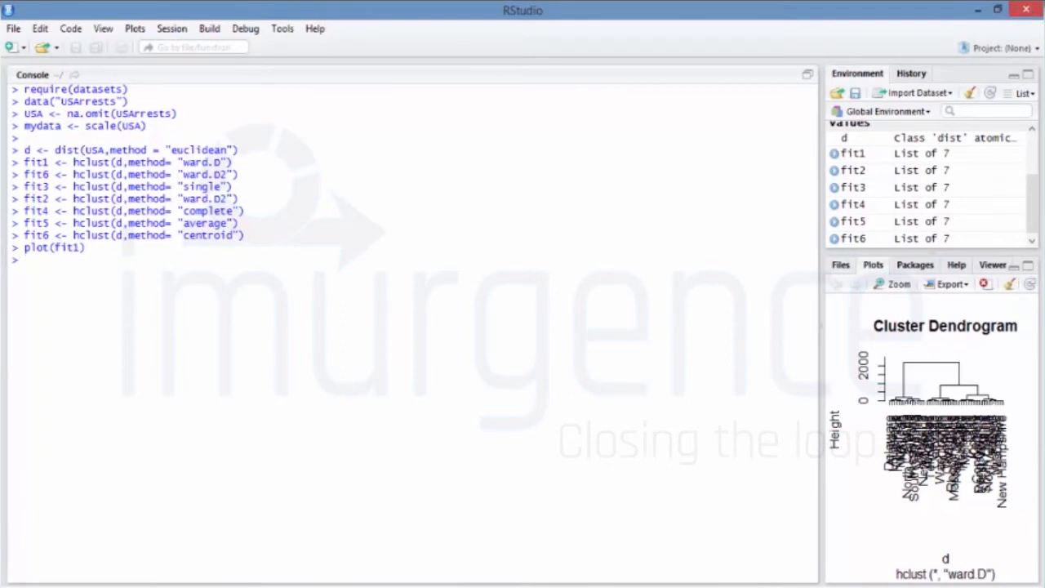
pyautogui.moveTo(889, 302)
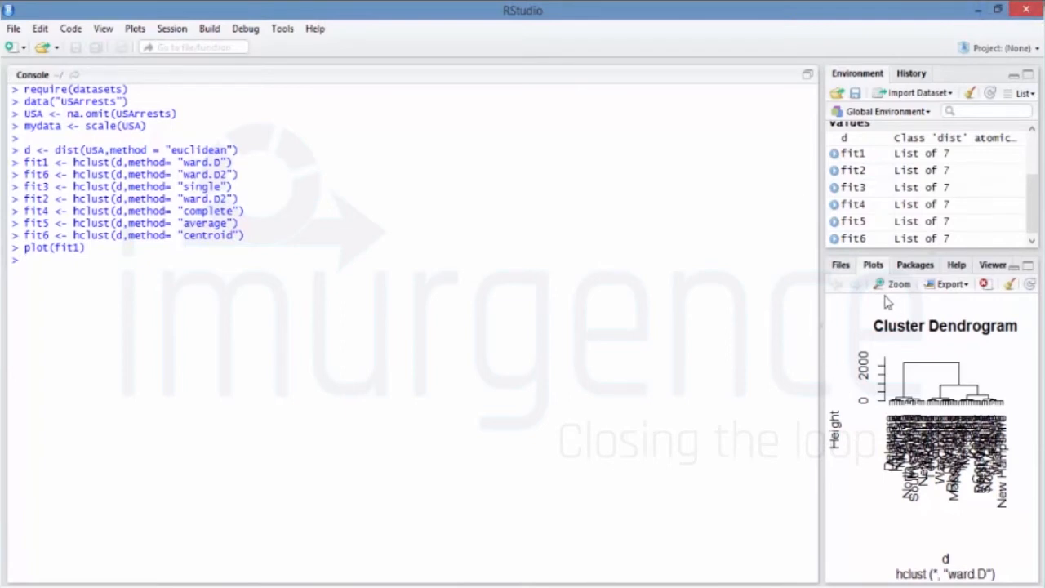
pyautogui.click(895, 283)
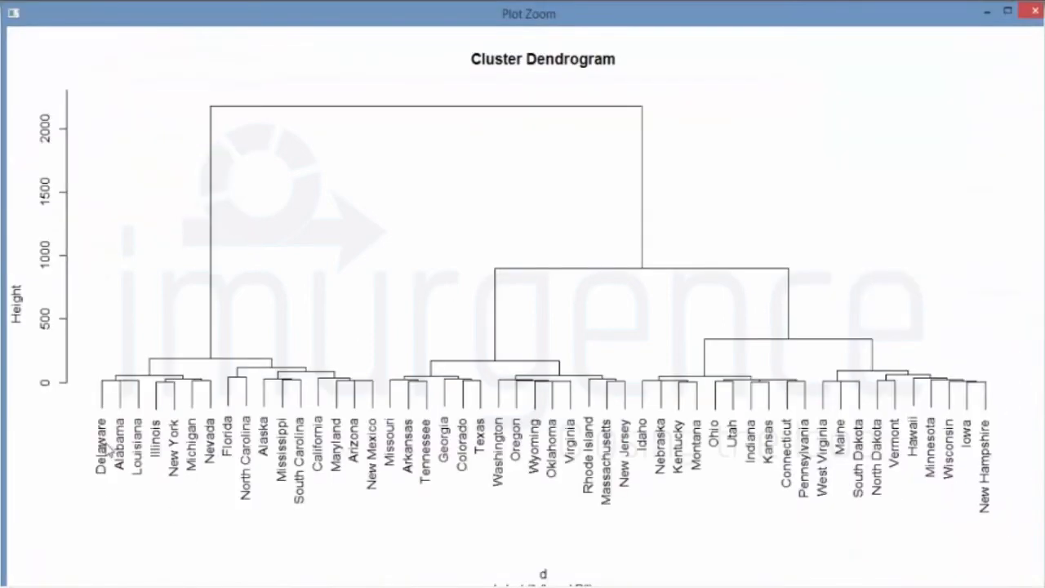
pyautogui.moveTo(480, 446)
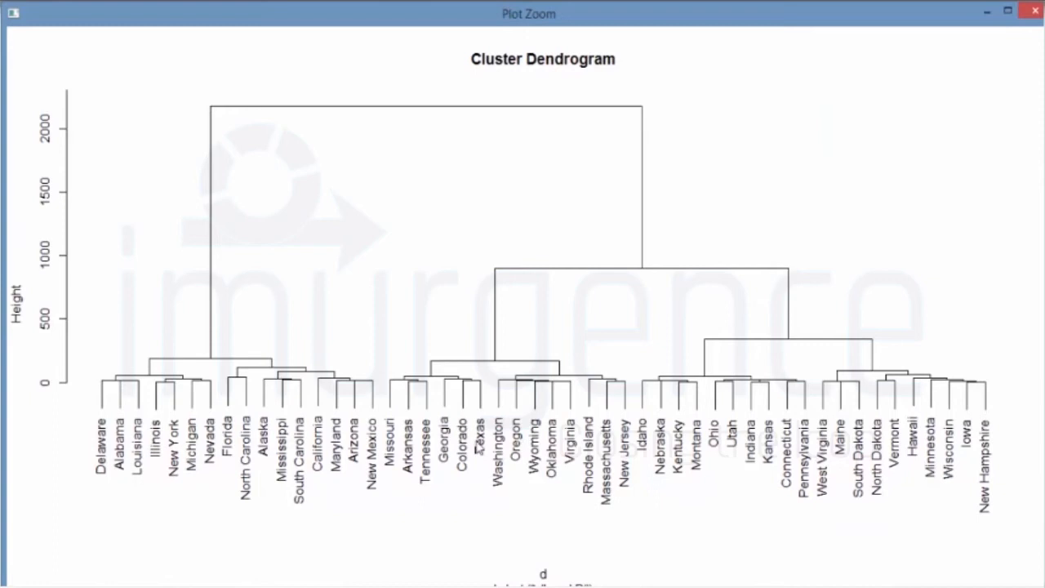
pyautogui.moveTo(119, 380)
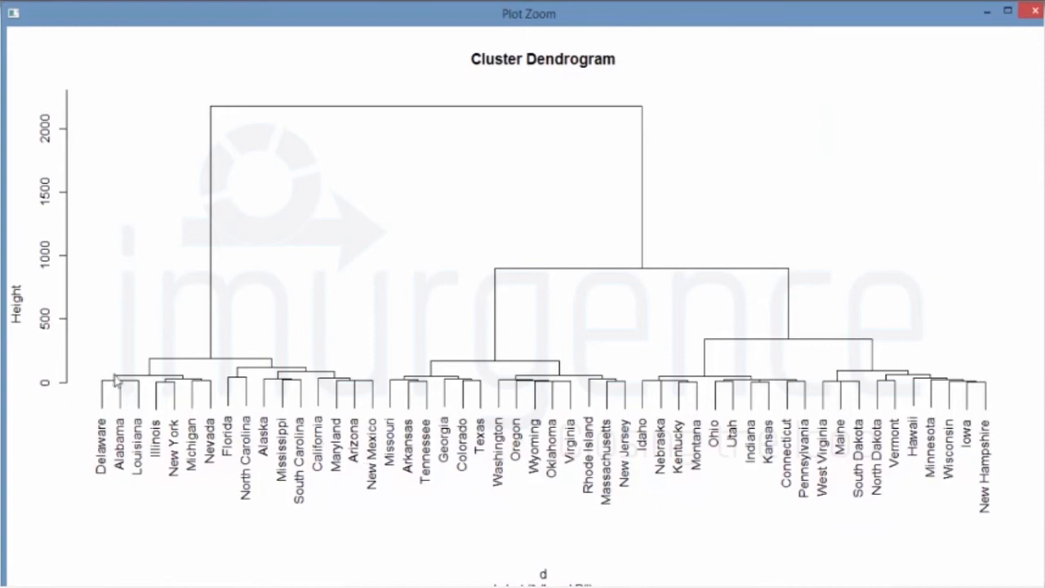
pyautogui.moveTo(527, 366)
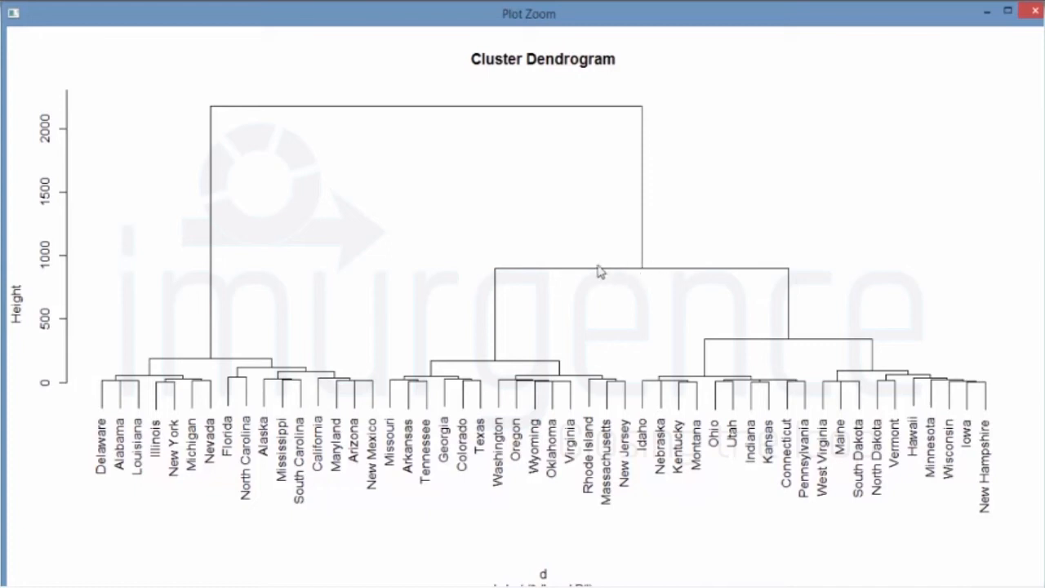
pyautogui.moveTo(365, 275)
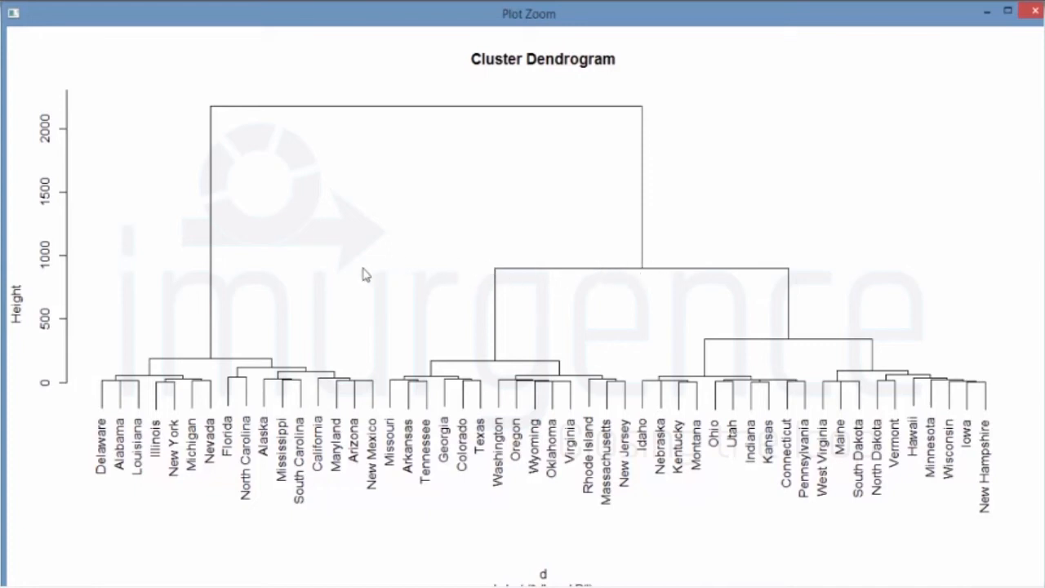
pyautogui.moveTo(651, 264)
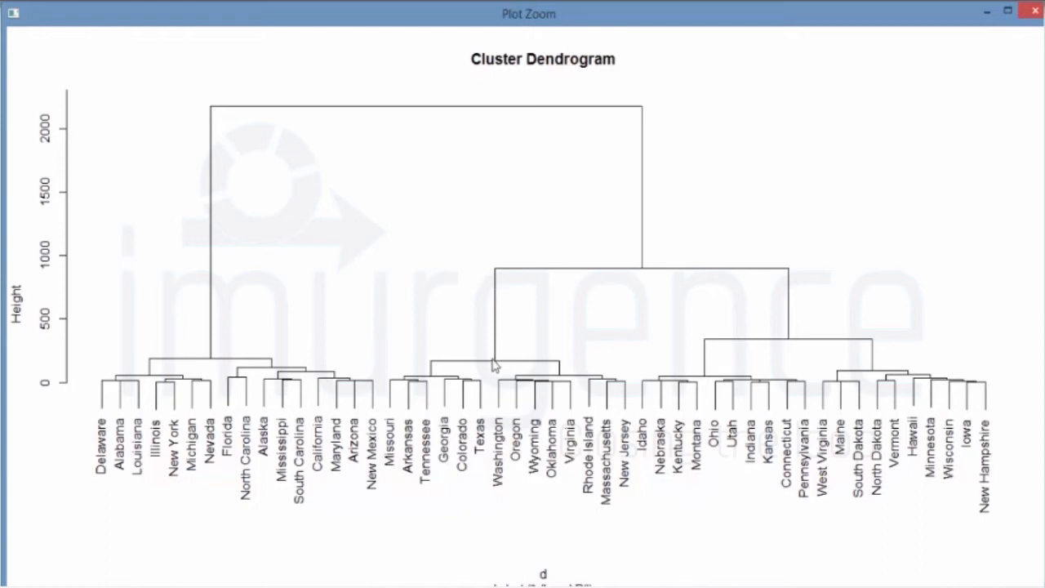
pyautogui.moveTo(414, 385)
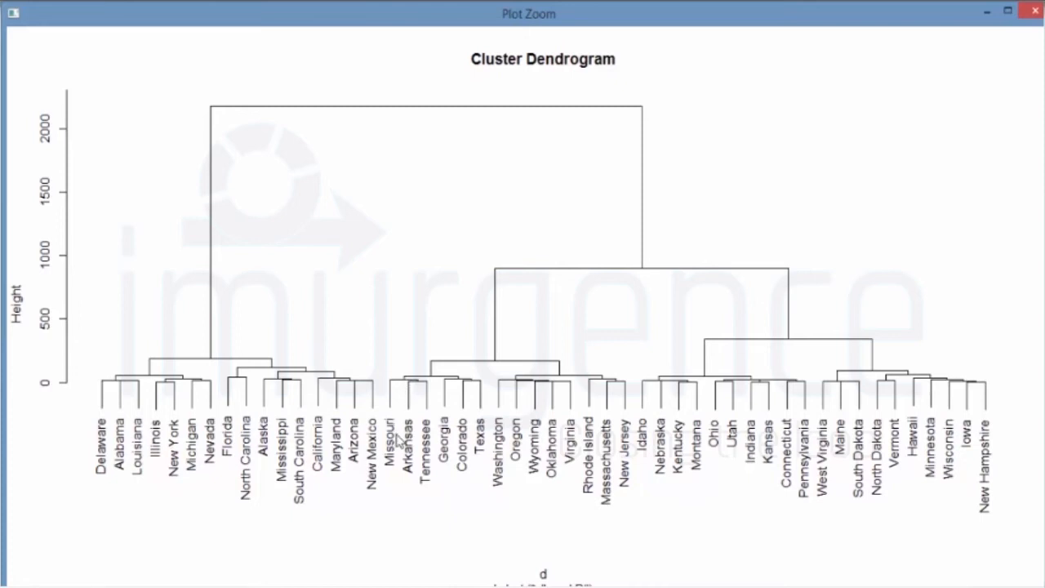
pyautogui.moveTo(399, 438)
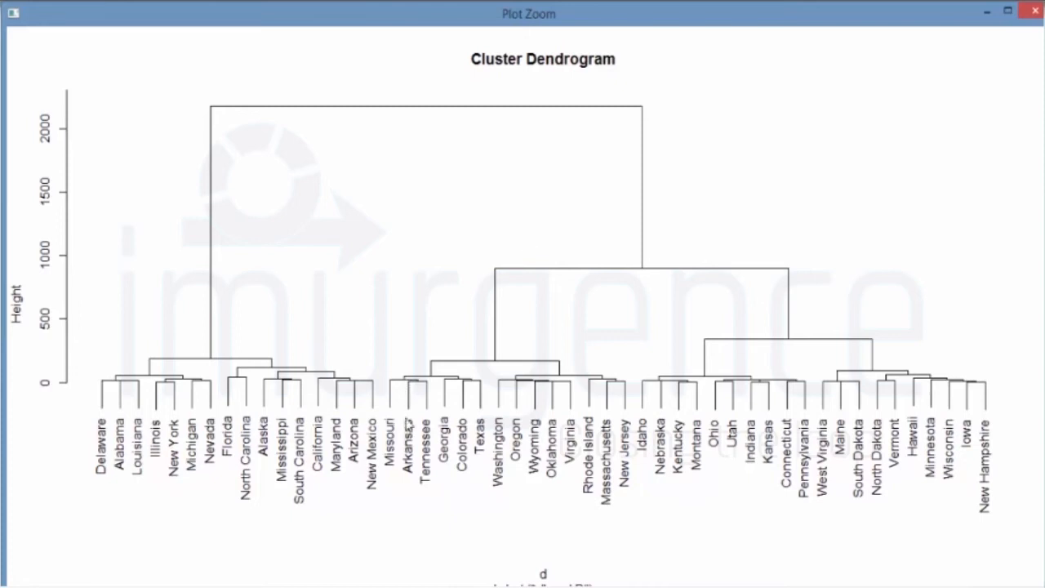
# Plot the fit1 and single-linkage fit3 dendrograms, inspecting fit3 enlarged.
pyautogui.click(1033, 10)
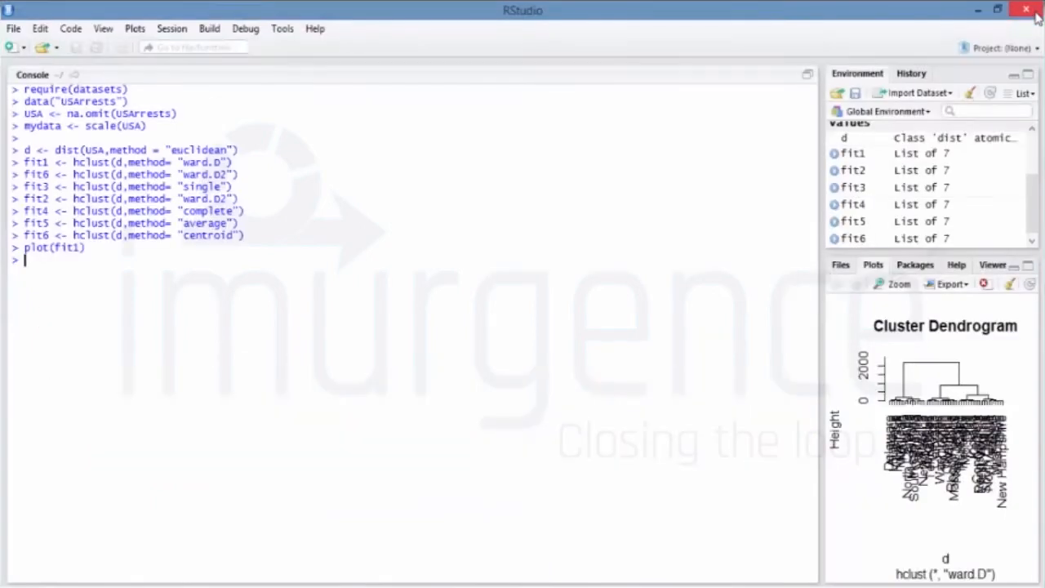
pyautogui.write('d')
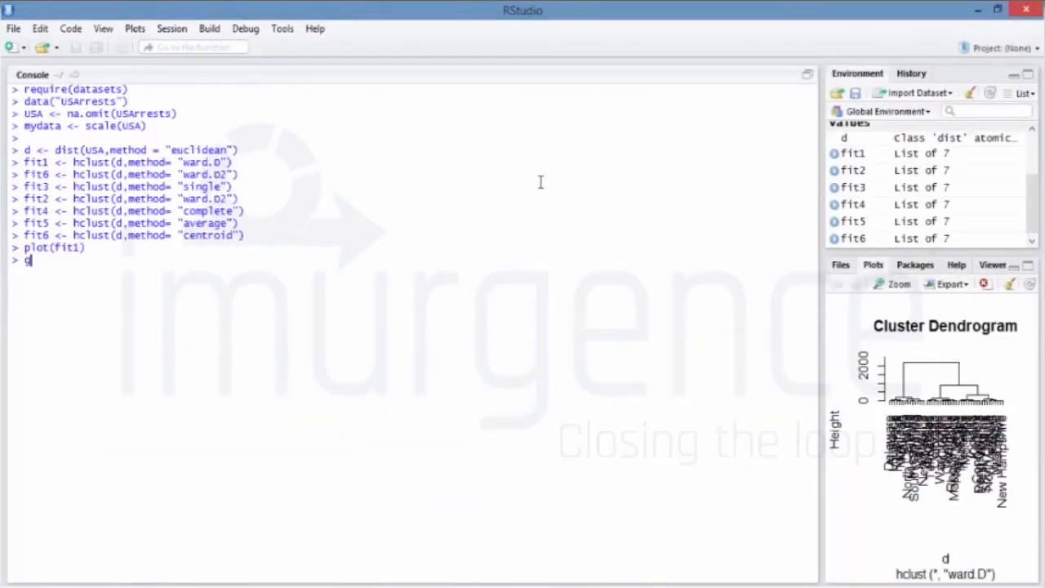
pyautogui.write('roup')
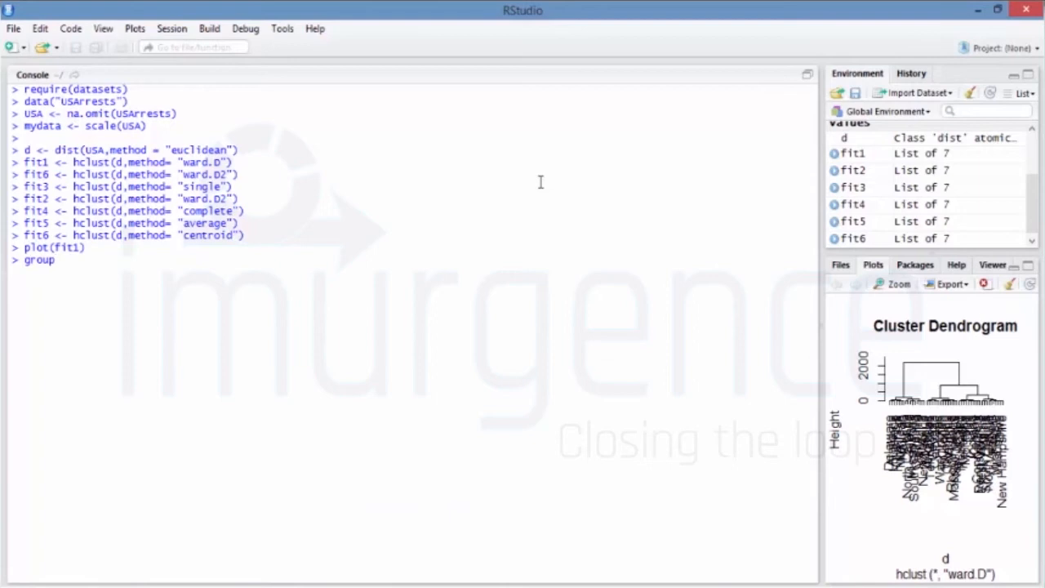
pyautogui.write('plot(fit1)')
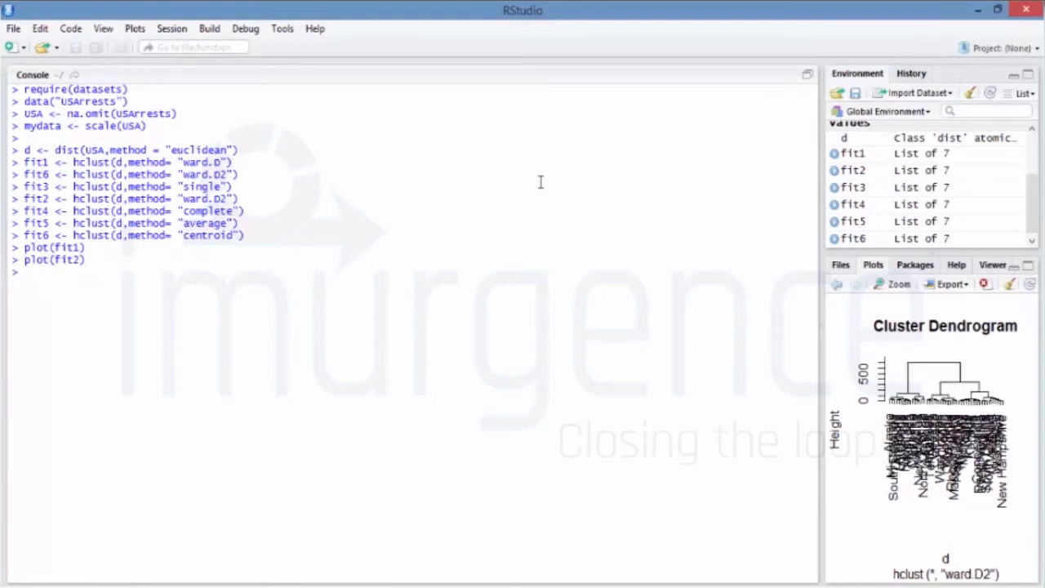
pyautogui.write('plot(fit3')
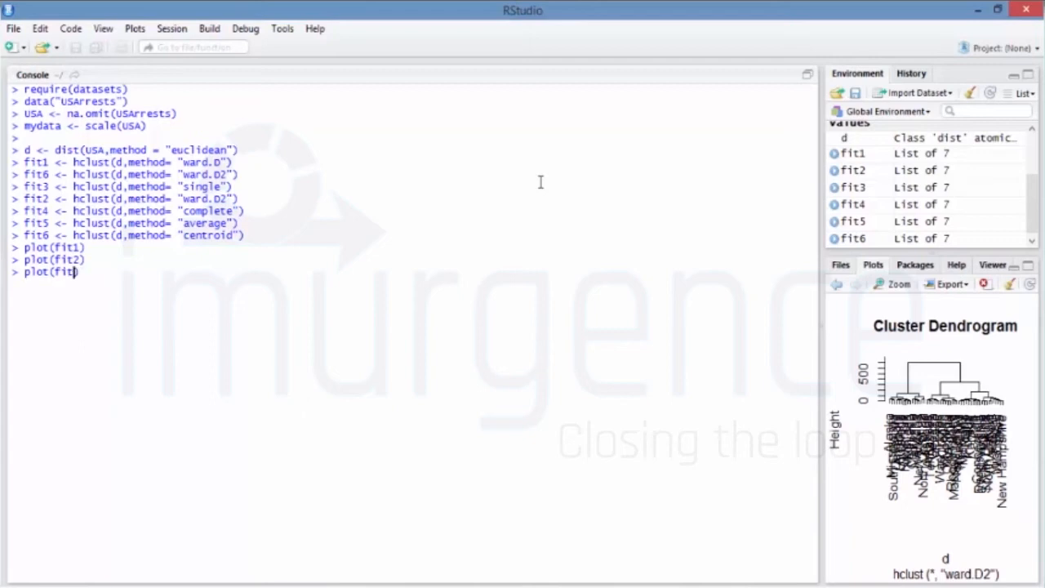
pyautogui.press('enter')
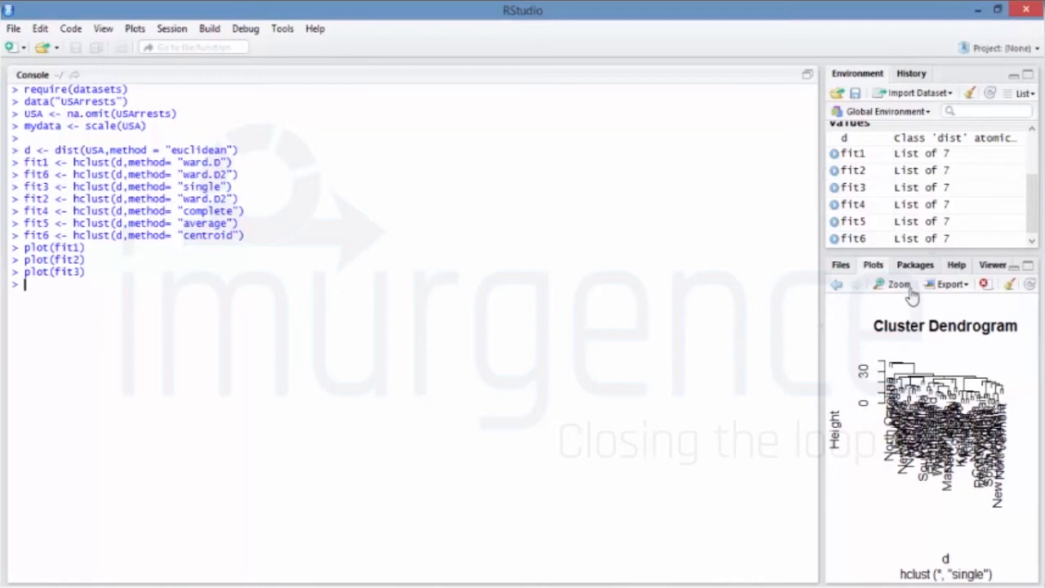
pyautogui.click(895, 284)
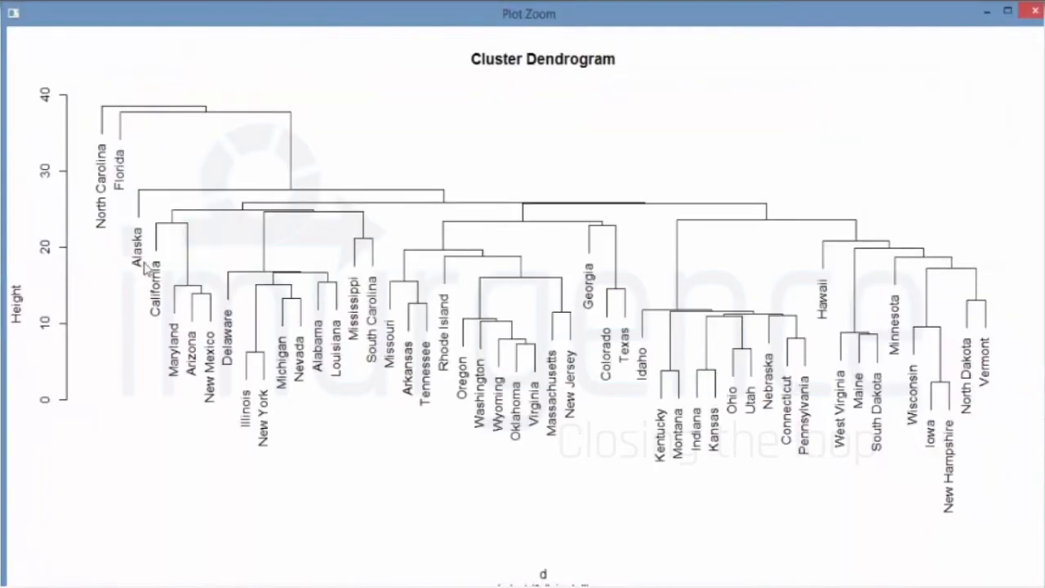
pyautogui.moveTo(396, 284)
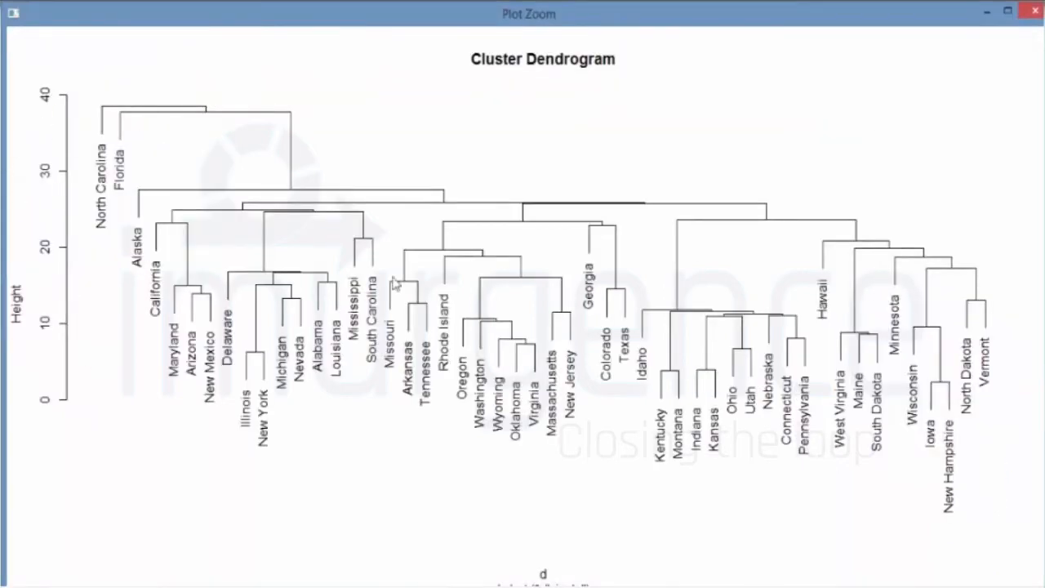
pyautogui.moveTo(743, 251)
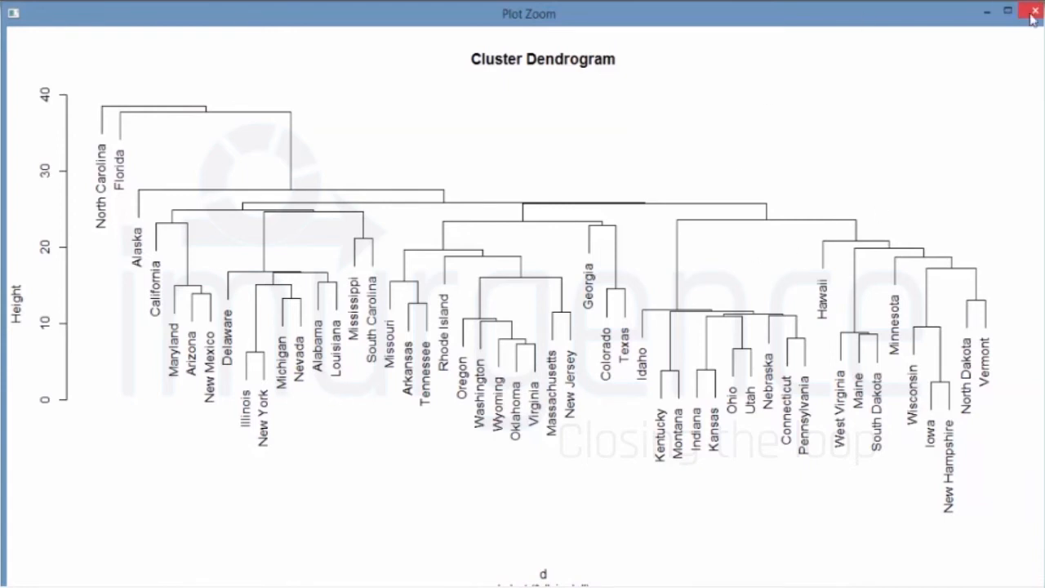
pyautogui.moveTo(1034, 11)
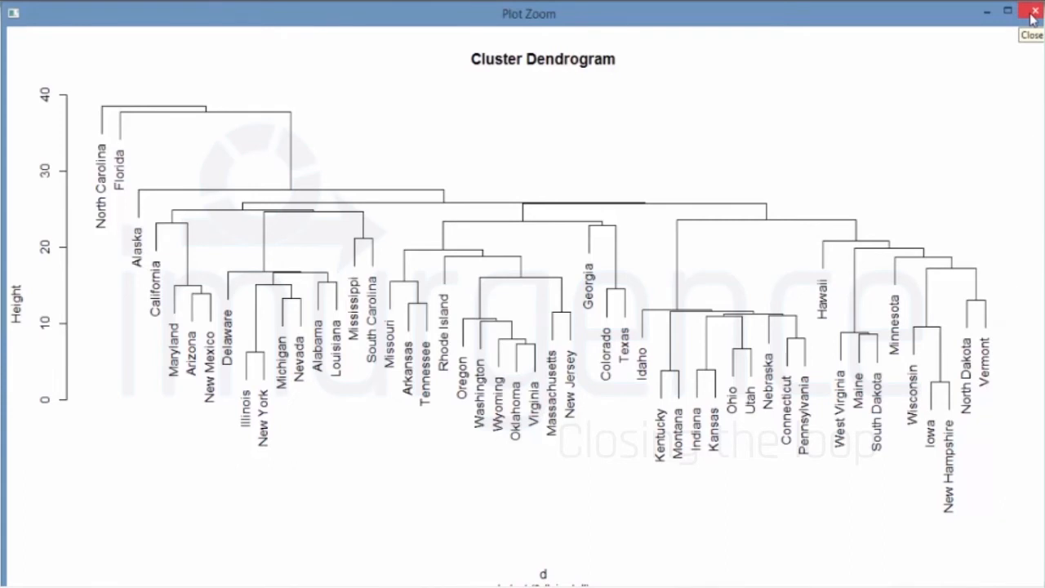
pyautogui.click(1030, 13)
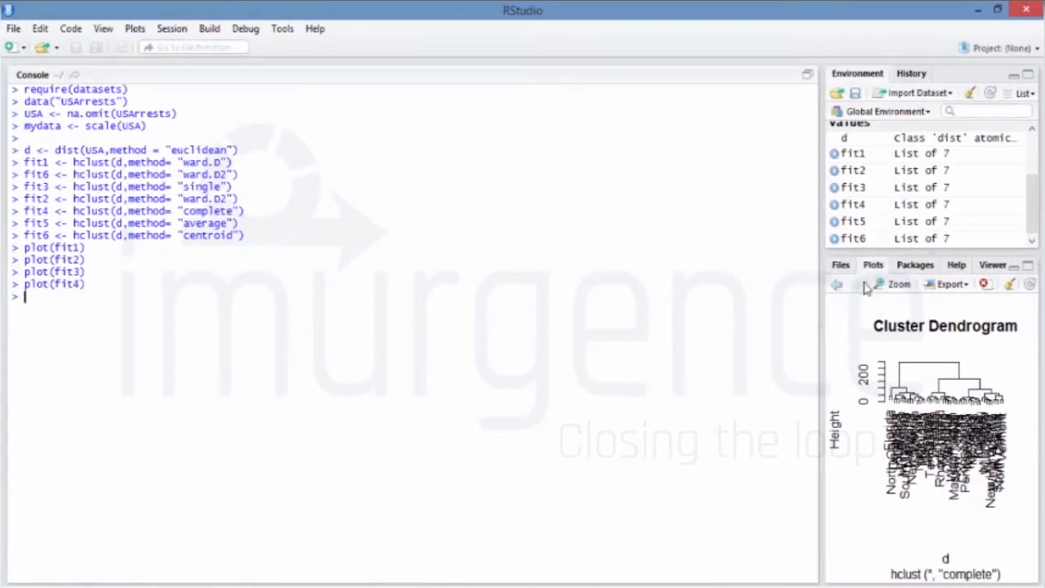
# View the complete-linkage dendrogram enlarged, then return to the console.
pyautogui.click(893, 283)
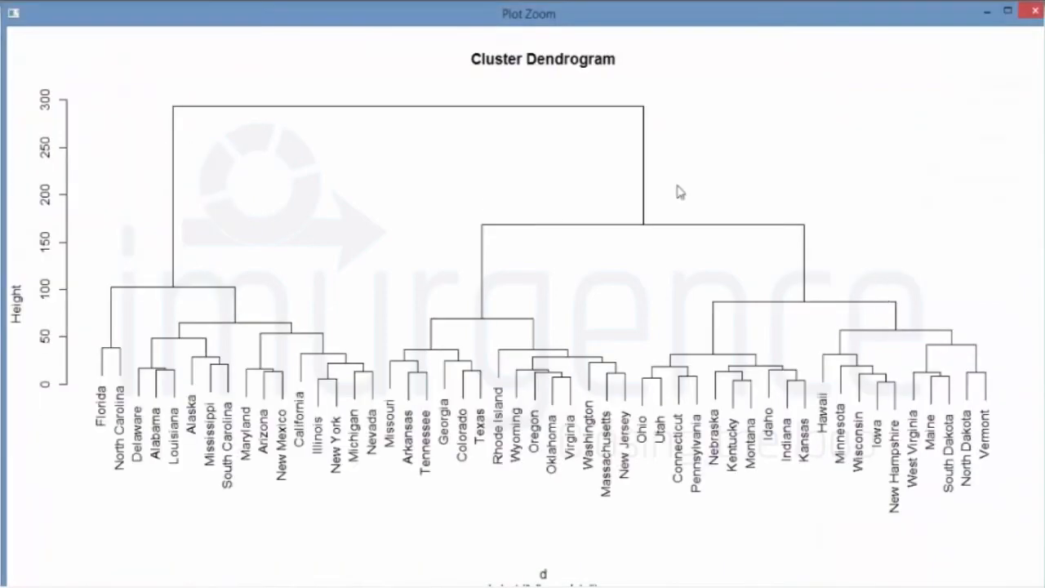
pyautogui.moveTo(343, 387)
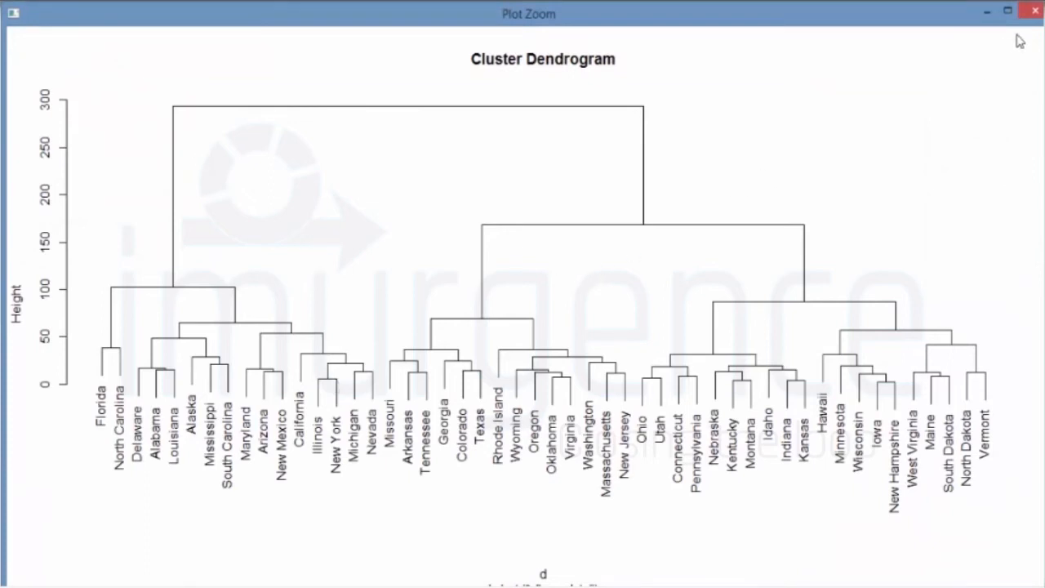
pyautogui.click(1034, 10)
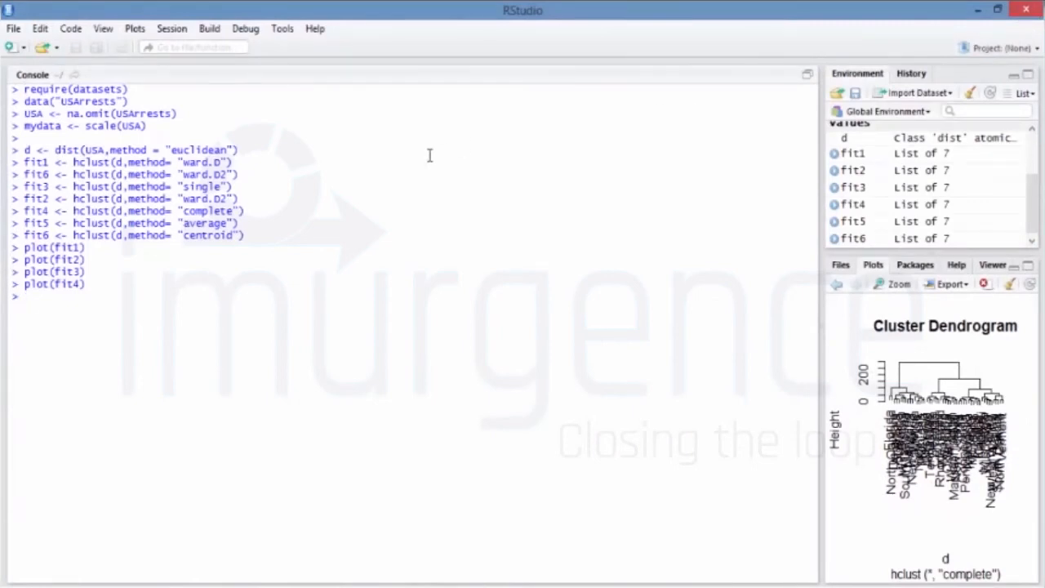
pyautogui.click(25, 296)
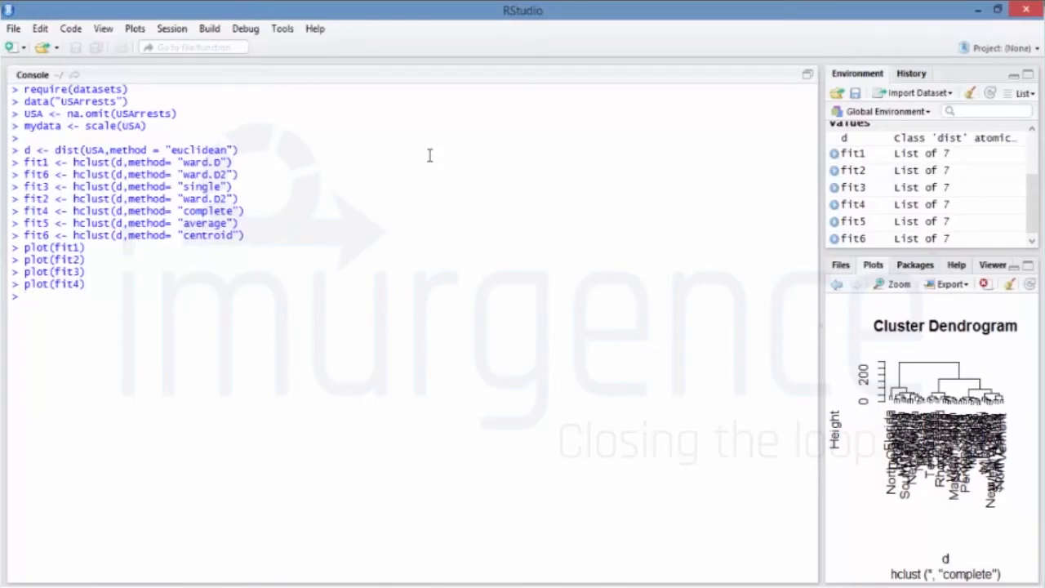
# Plot the average-linkage fit5 dendrogram, view it enlarged, then plot centroid fit6.
pyautogui.write('plot(fit5')
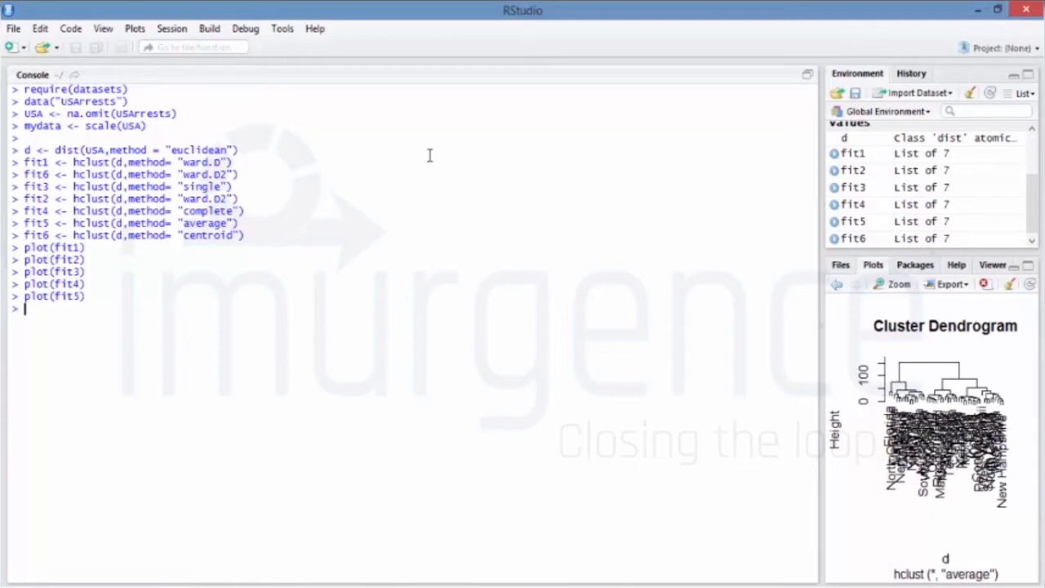
pyautogui.moveTo(883, 292)
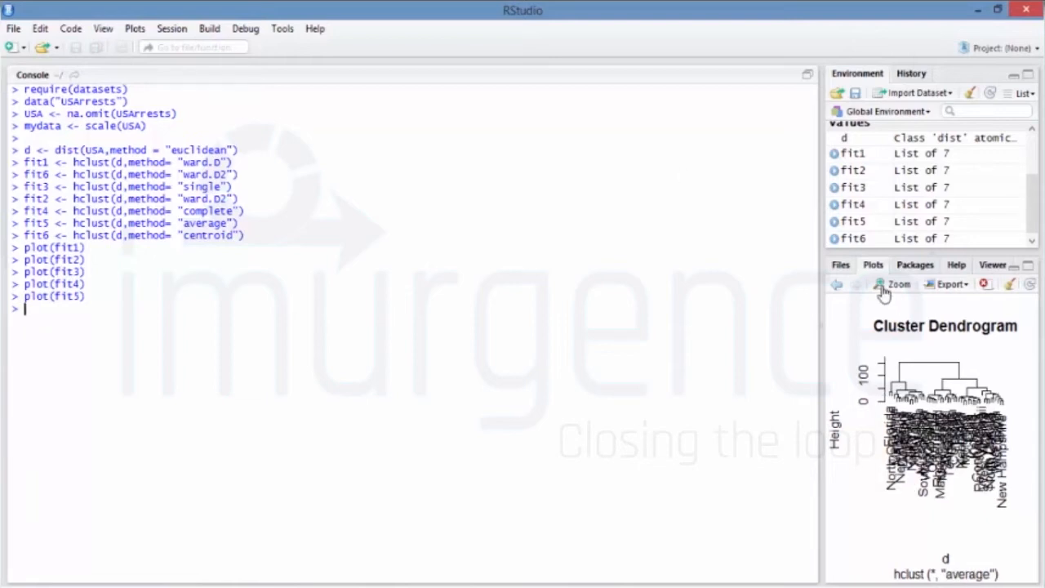
pyautogui.click(896, 284)
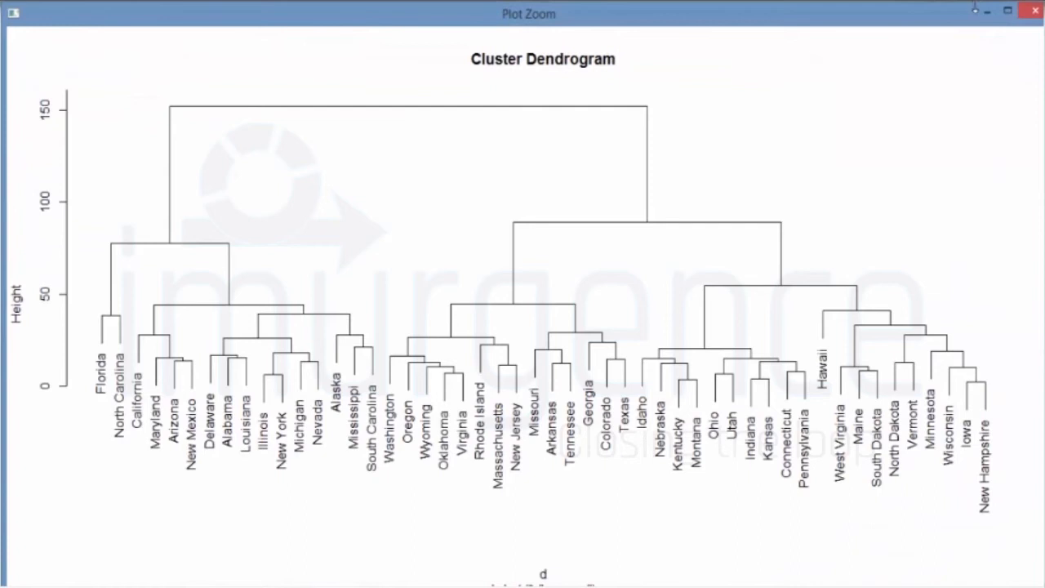
pyautogui.click(1034, 9)
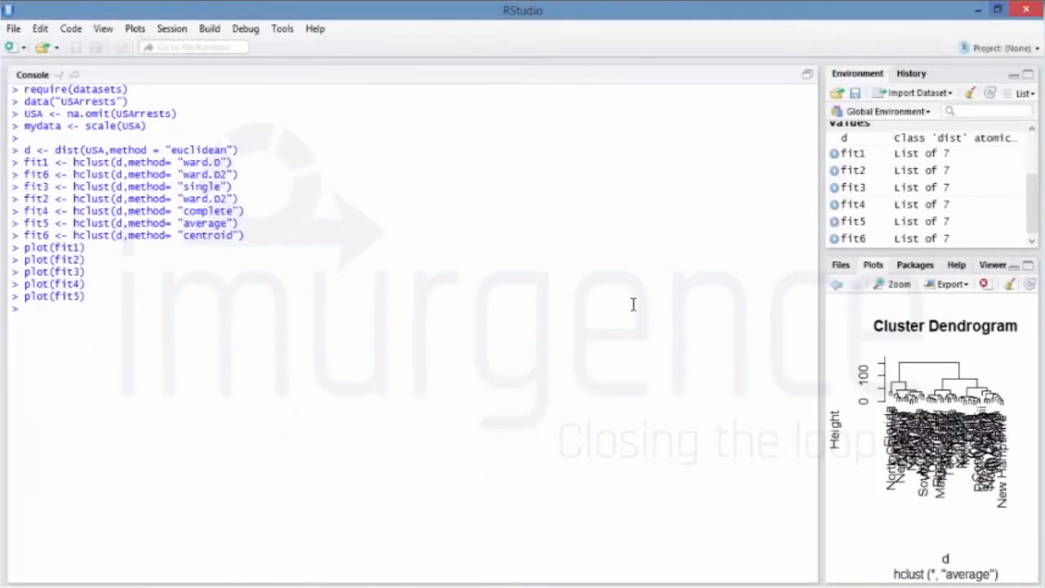
pyautogui.write('plot(fit6')
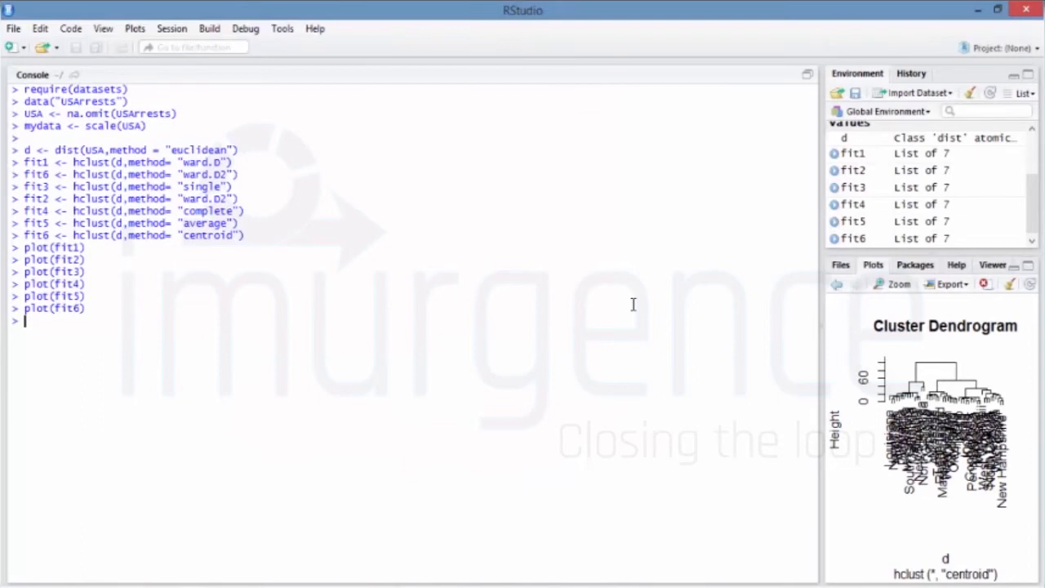
# Store 5-cluster memberships of fit1 as groups with cutree(fit1, k=5).
pyautogui.write('d')
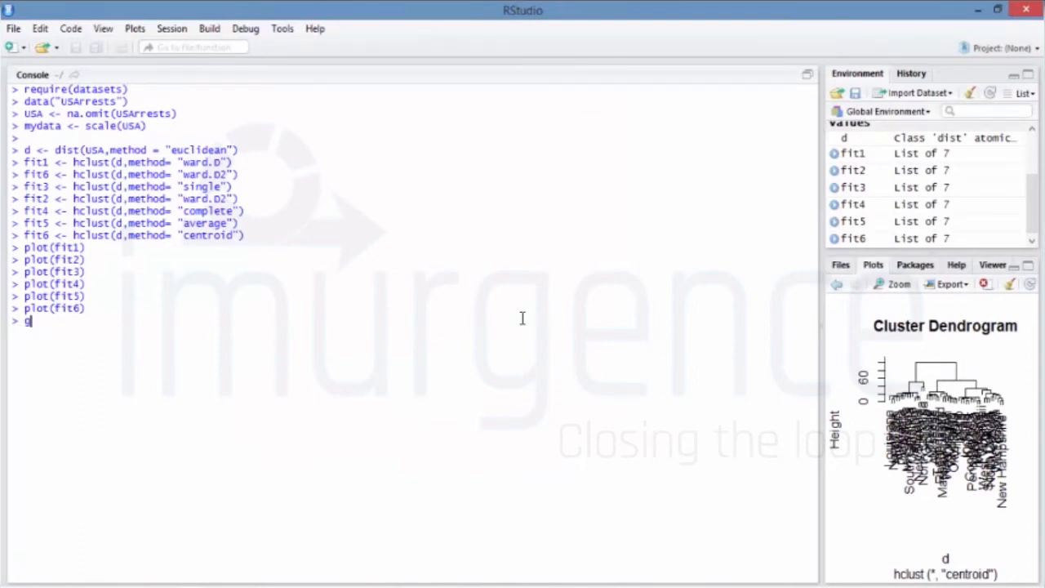
pyautogui.write('groups')
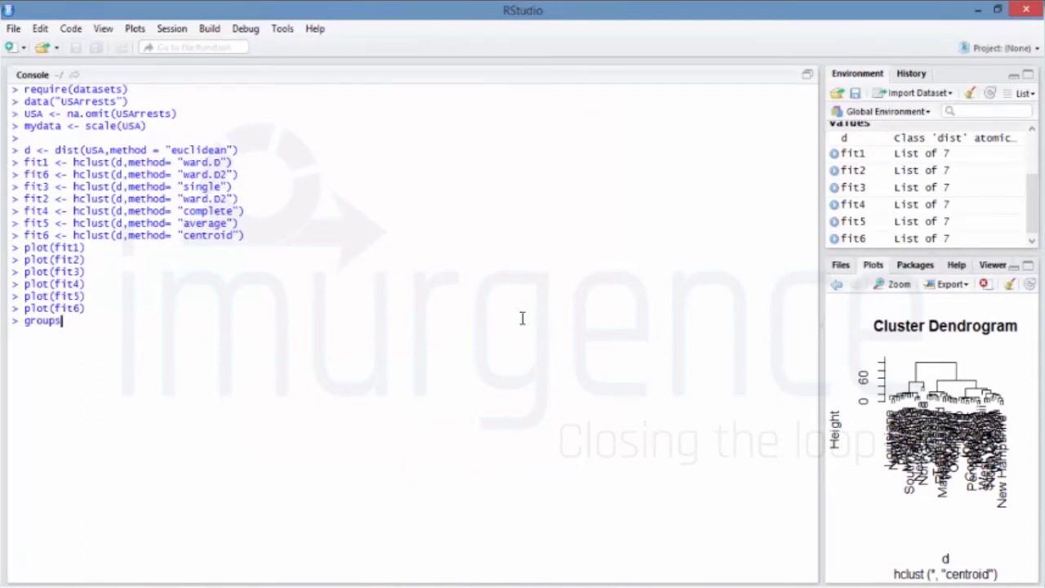
pyautogui.write('<-')
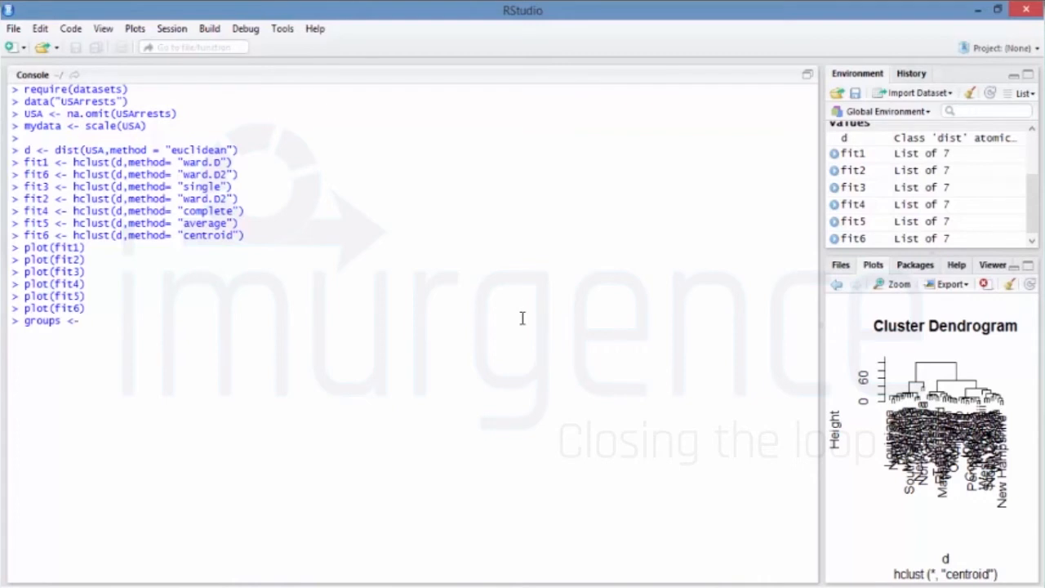
pyautogui.write('cut')
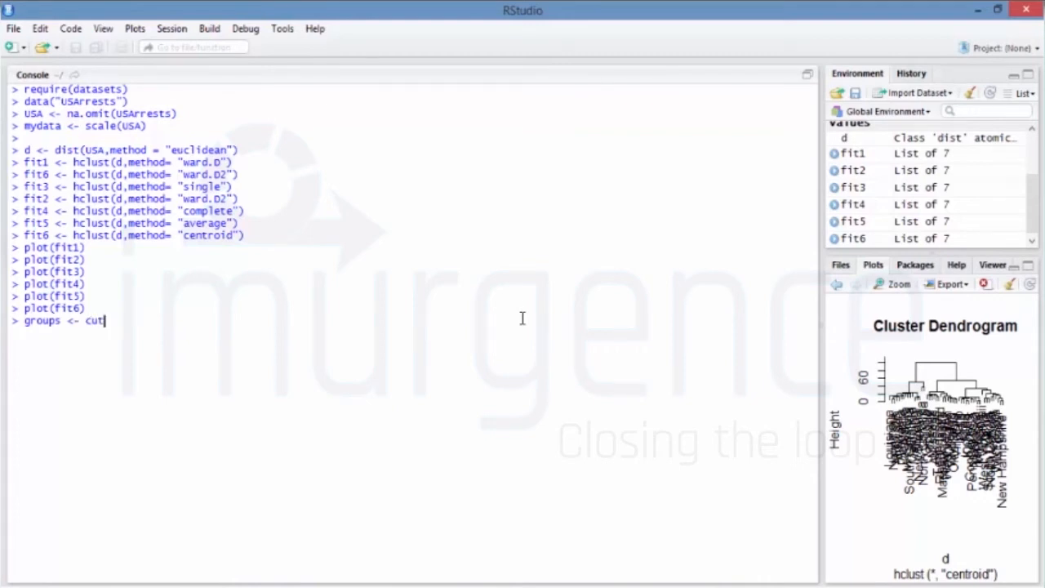
pyautogui.write('ree()')
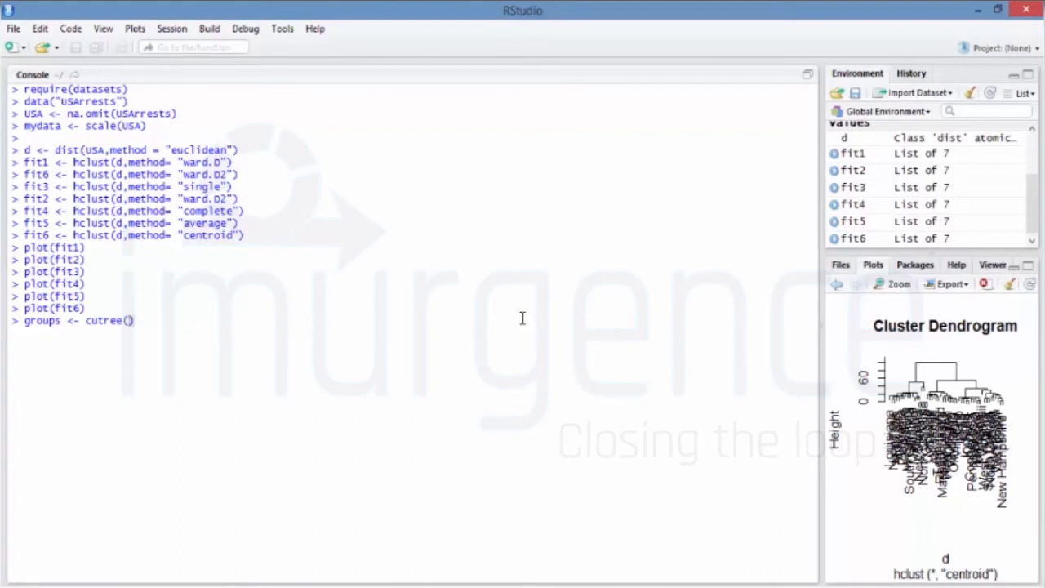
pyautogui.write('fit')
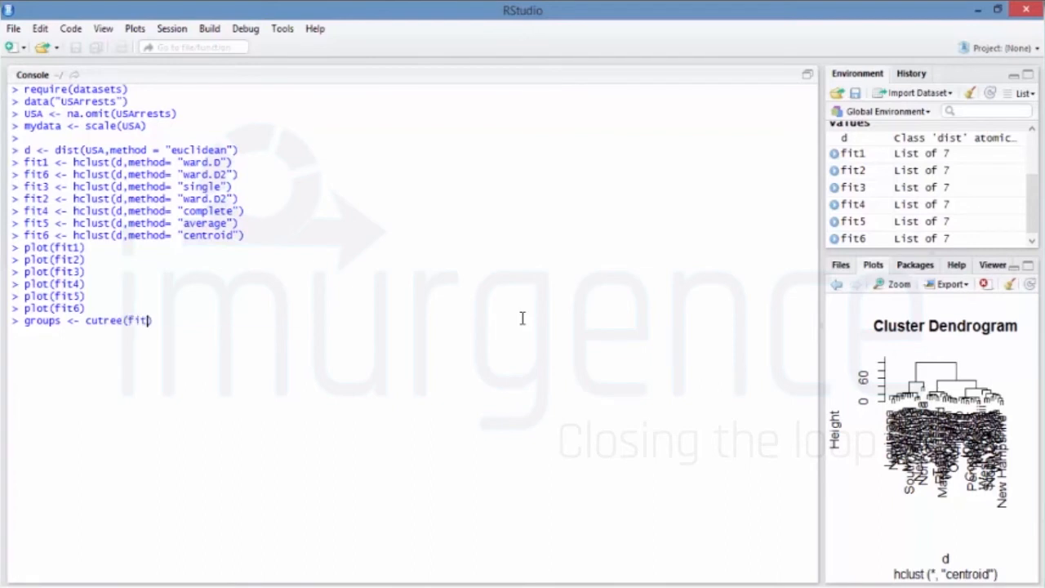
pyautogui.write('1,')
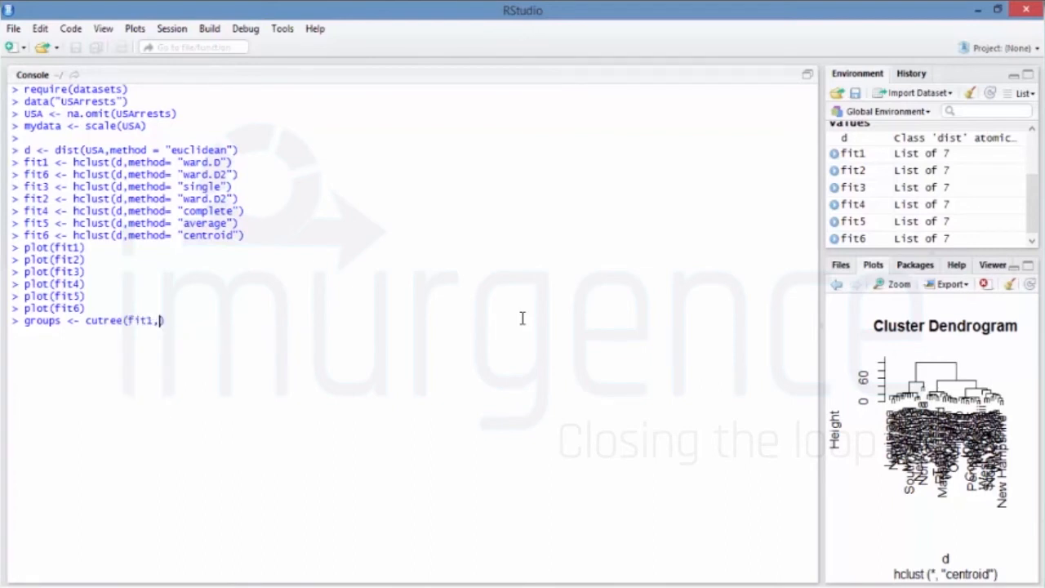
pyautogui.write('k=5')
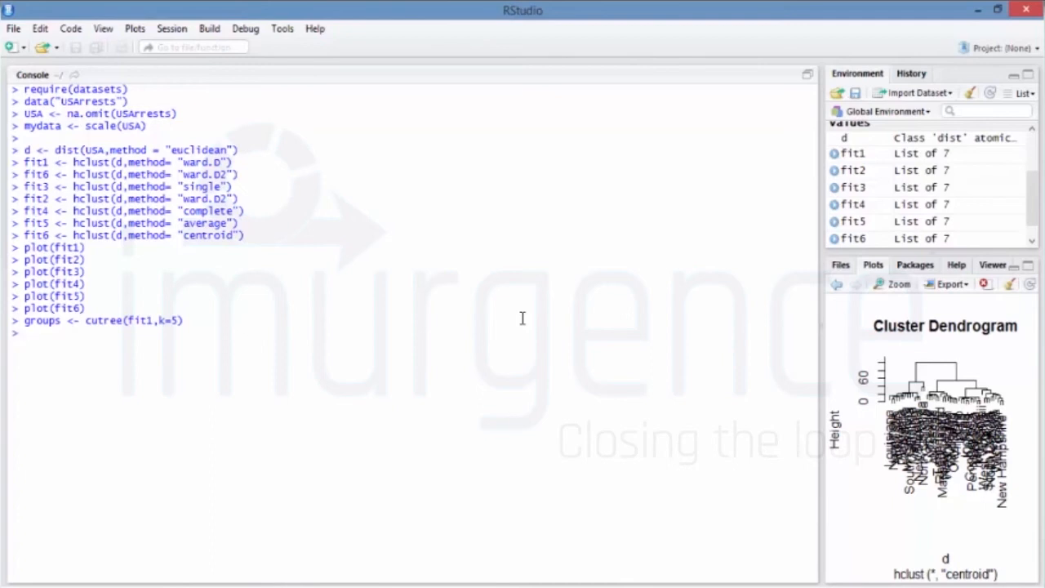
pyautogui.write('p')
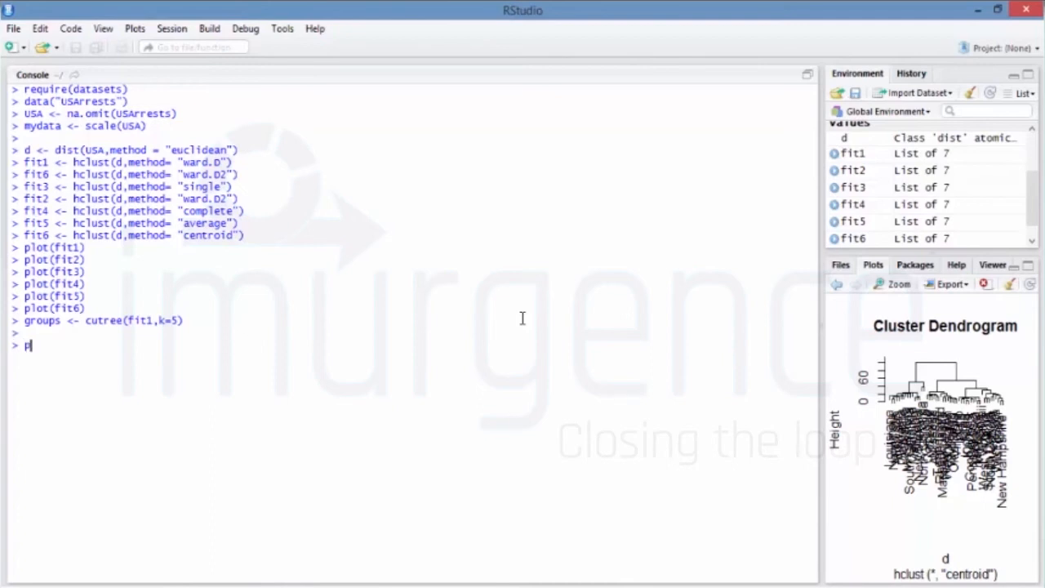
# Plot groups, view the membership plot enlarged, then close the zoom window.
pyautogui.write('lot(groups')
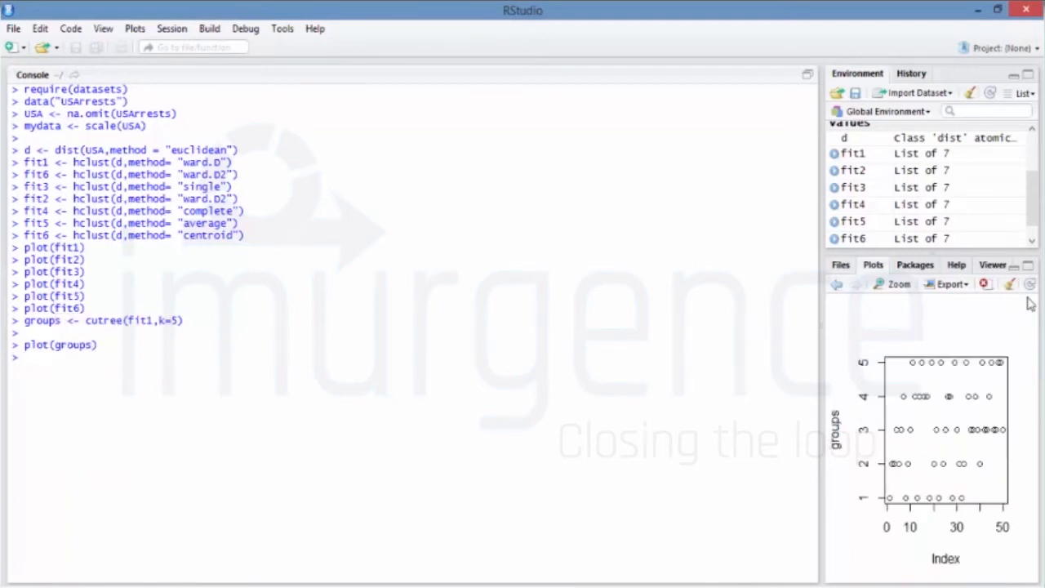
pyautogui.click(893, 283)
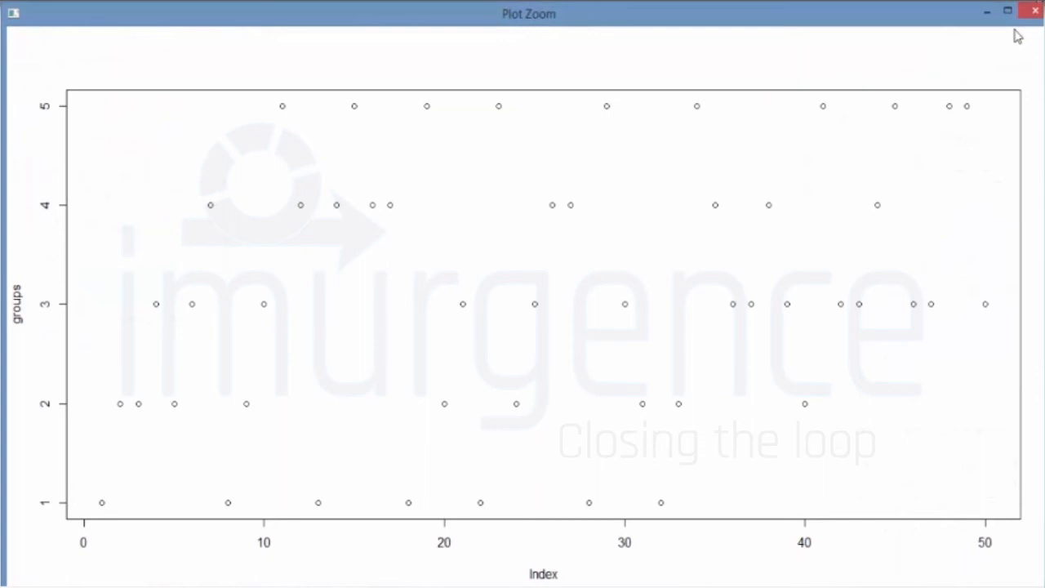
pyautogui.click(1034, 11)
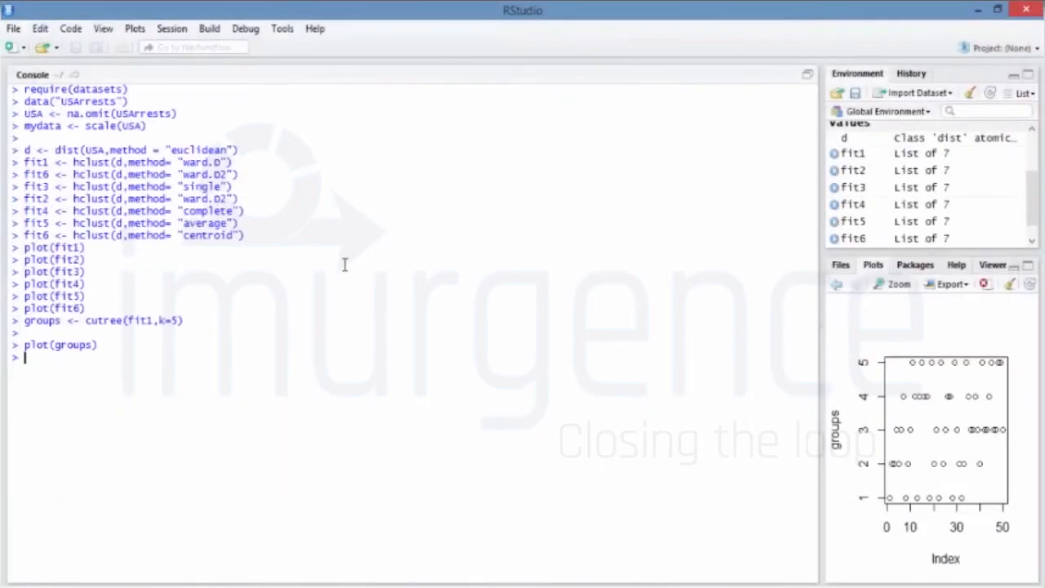
# Draw red rect.hclust borders around fit1's 5 clusters and inspect them enlarged.
pyautogui.write('rect.hclust(')
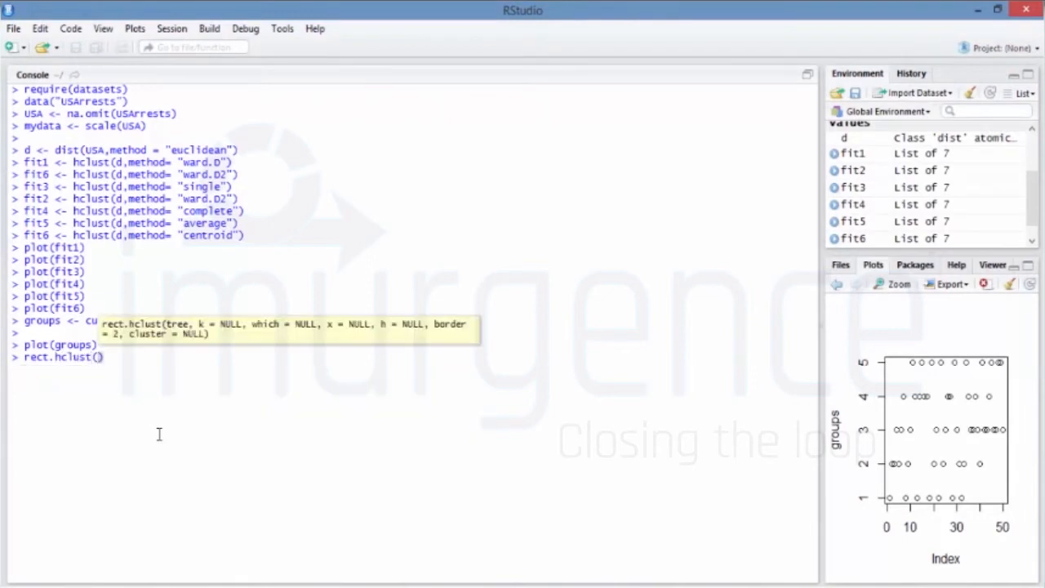
pyautogui.write('fit1')
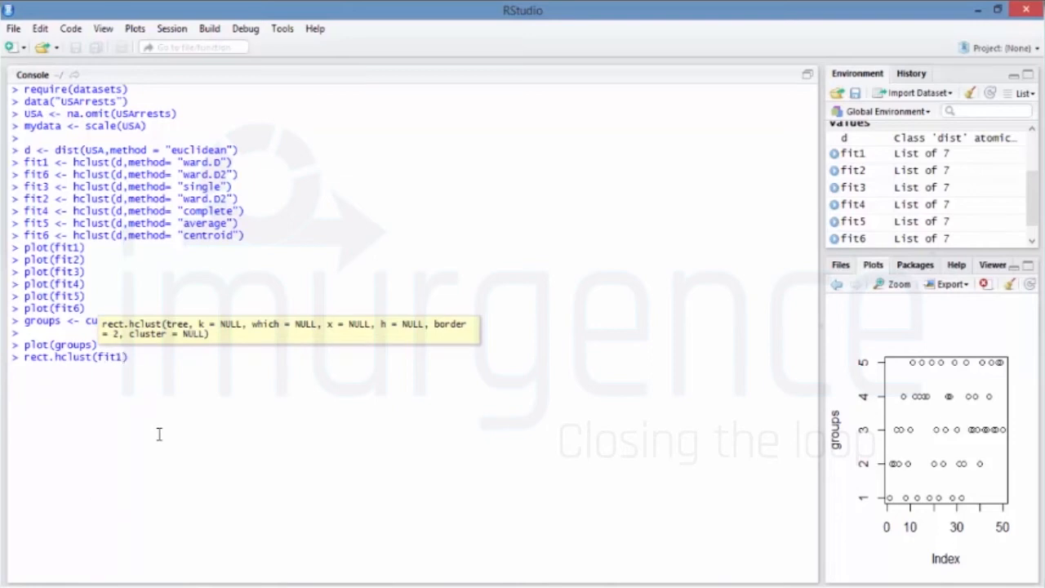
pyautogui.write(',k=5,')
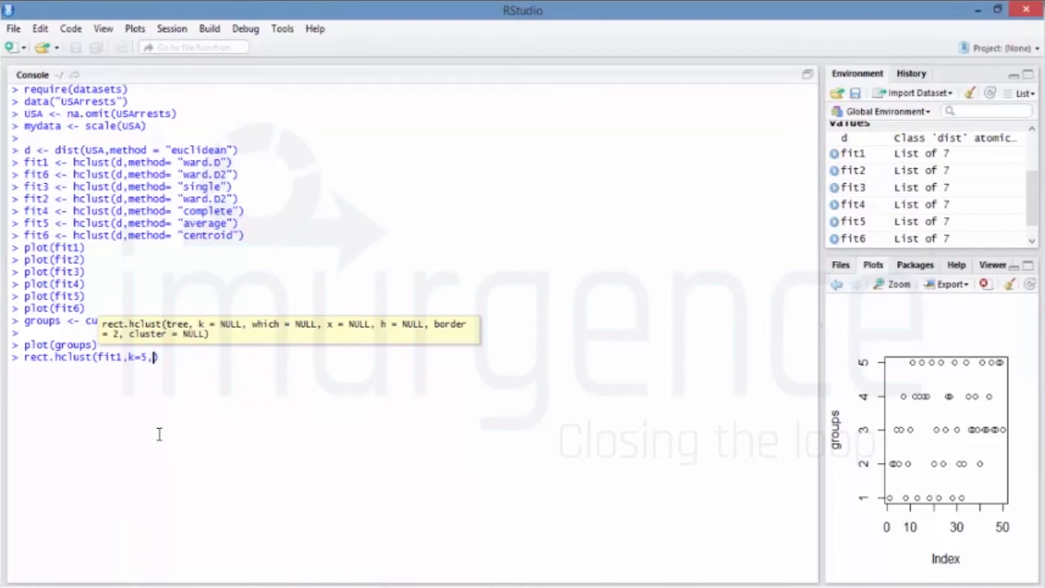
pyautogui.write('border="red')
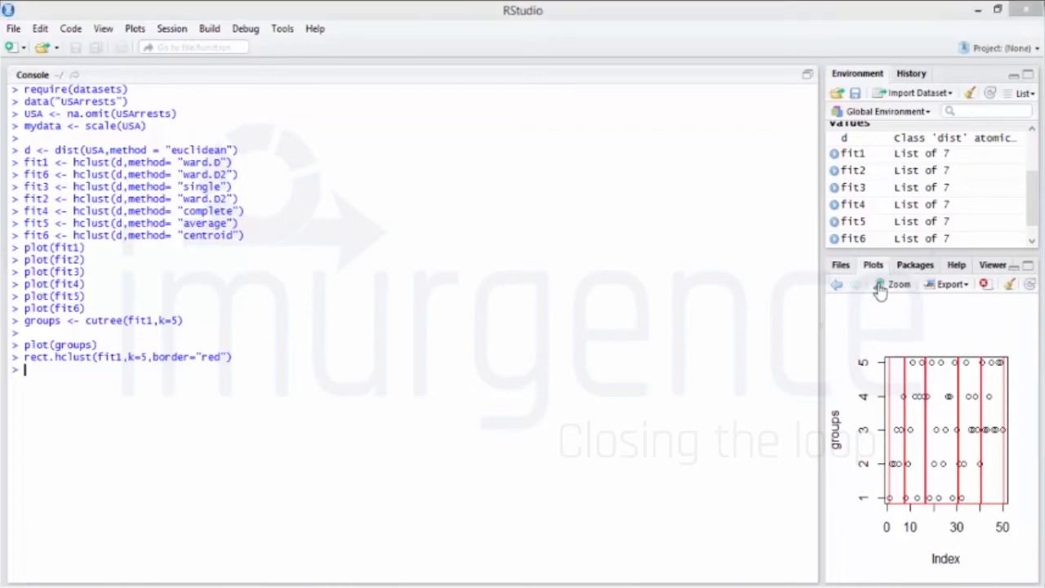
pyautogui.click(897, 284)
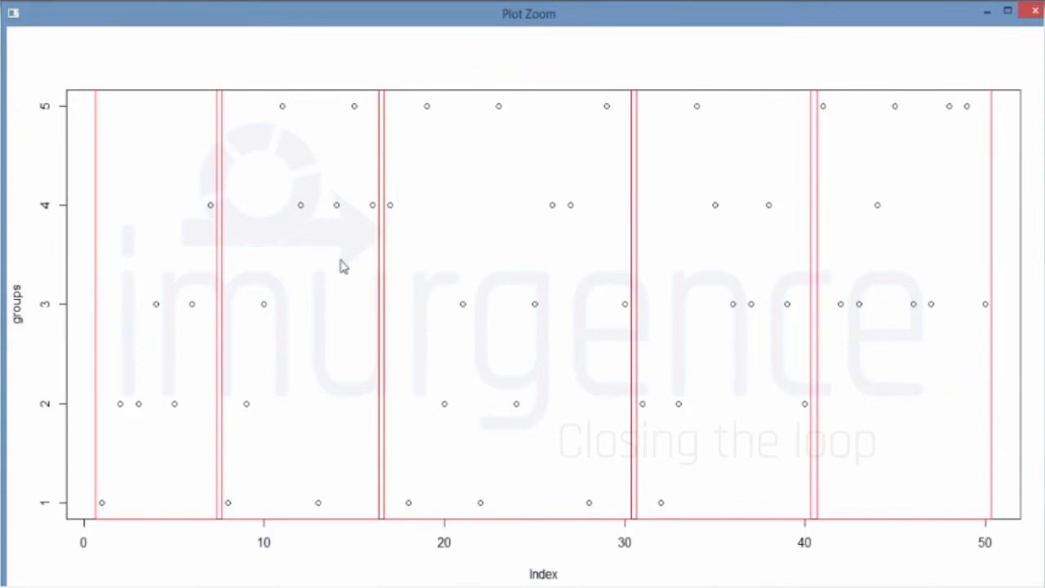
pyautogui.moveTo(477, 295)
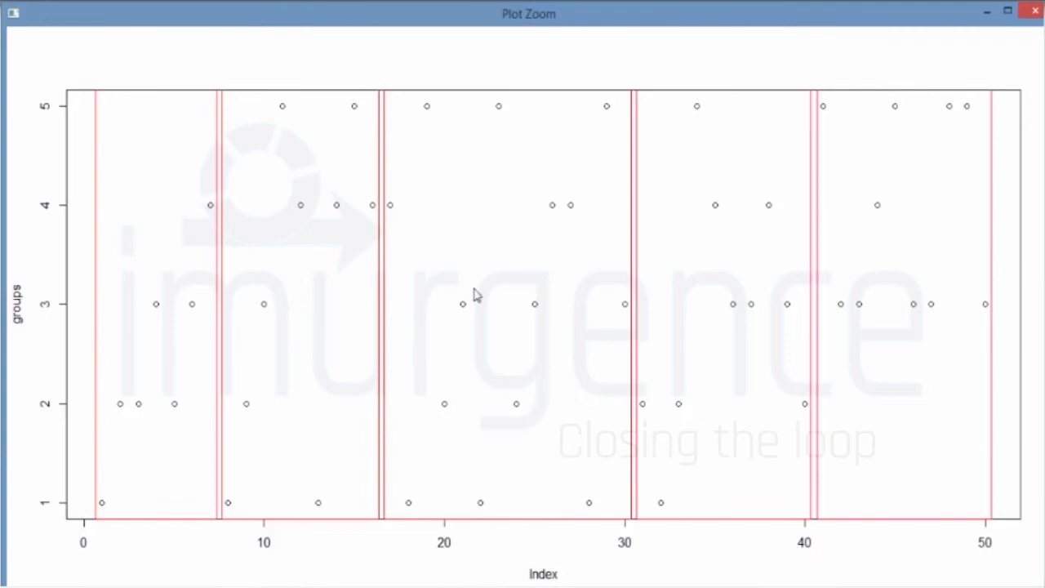
pyautogui.moveTo(112, 363)
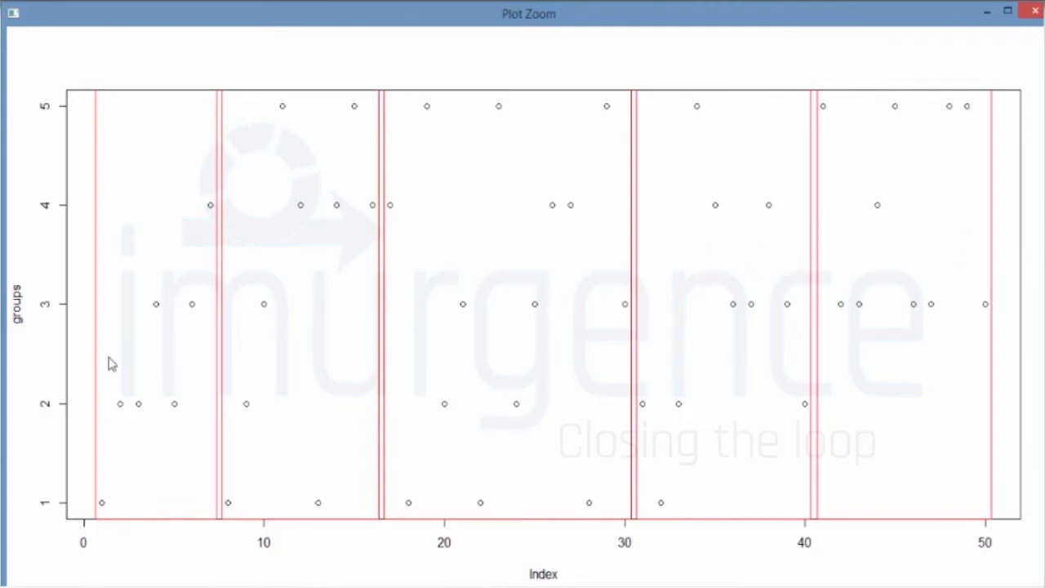
pyautogui.moveTo(639, 62)
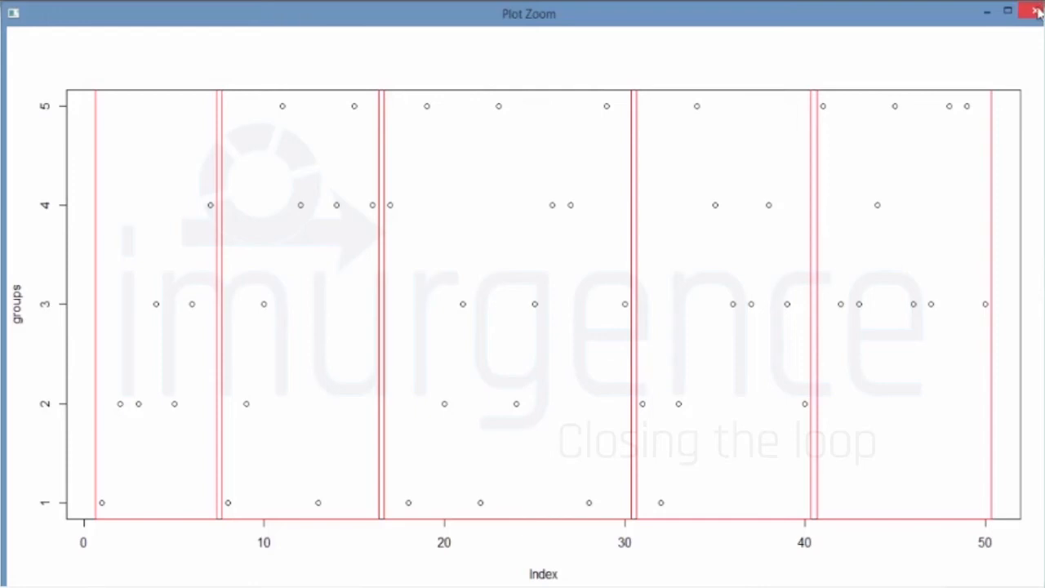
pyautogui.click(1037, 11)
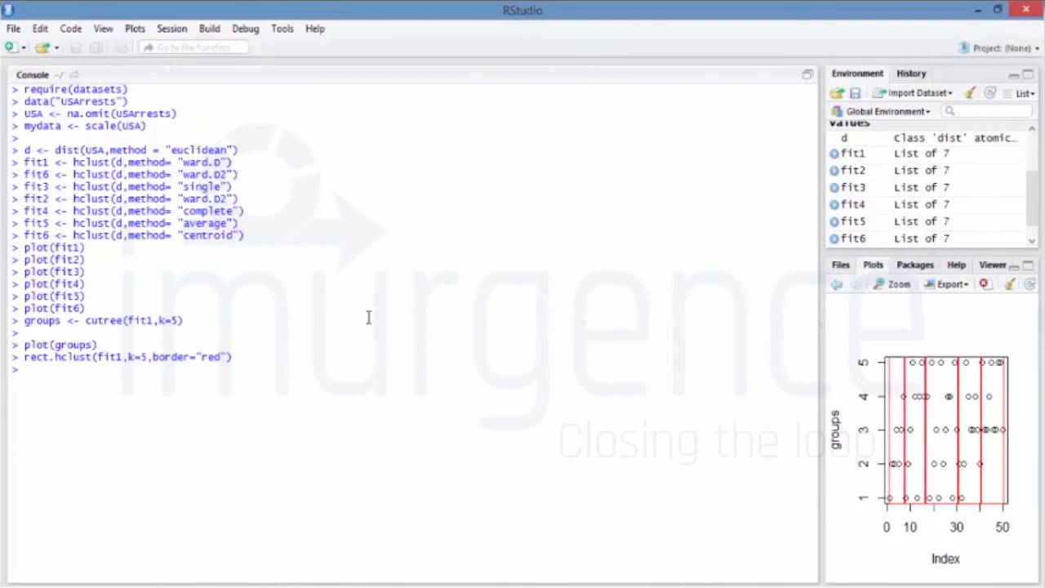
# Load the pvclust package with library(pvclust).
pyautogui.write('librar')
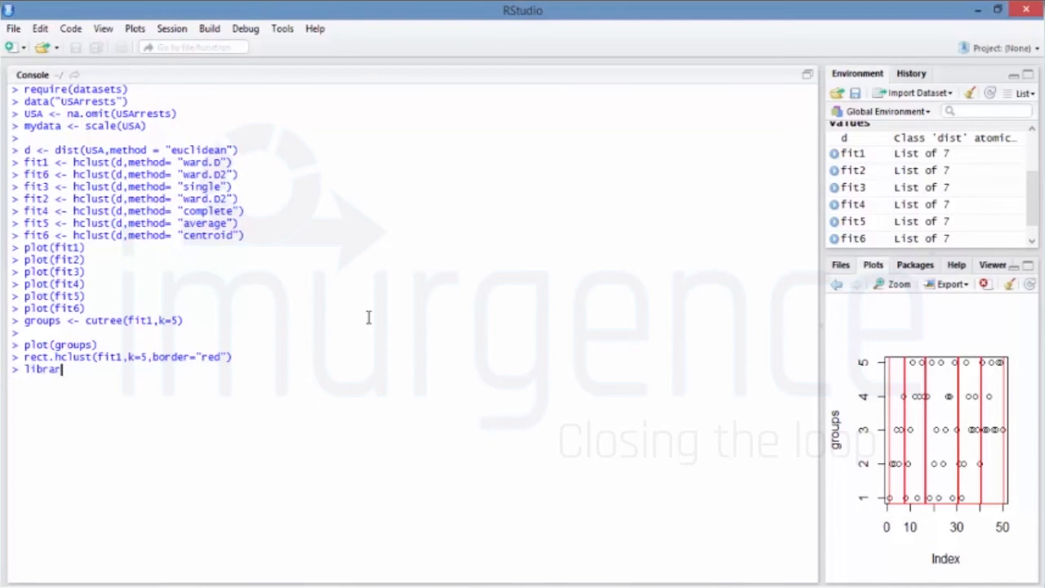
pyautogui.write('(')
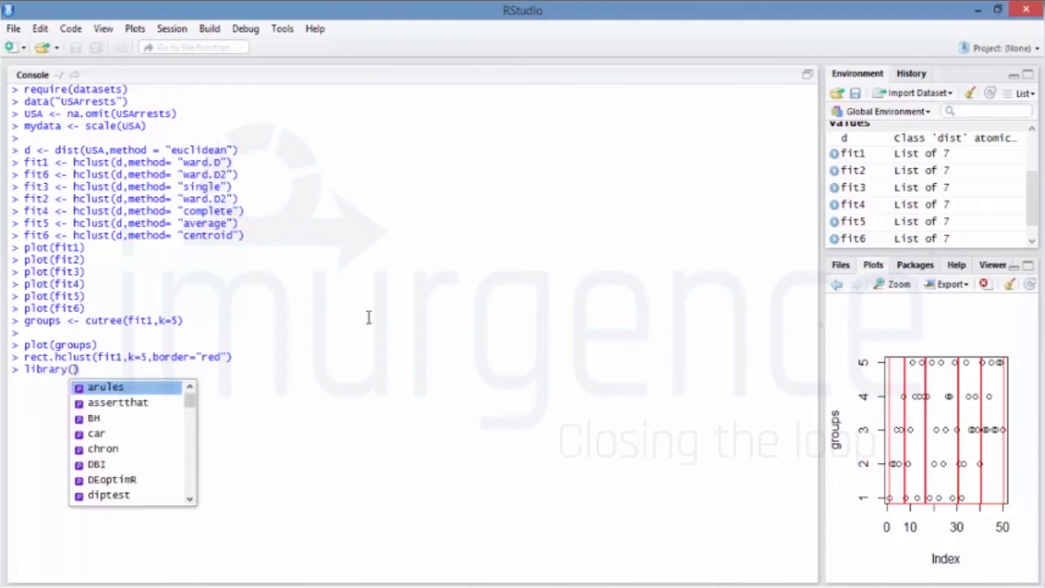
pyautogui.write('pvclust')
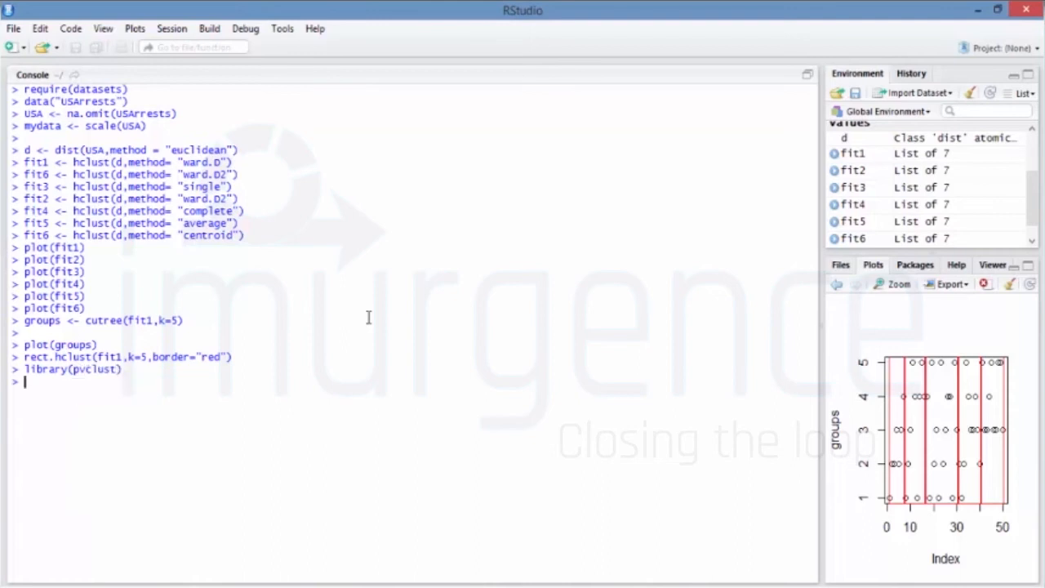
# Run pvclust on mydata with ward linkage and euclidean distance, saving it as fit.
pyautogui.write('fit <-')
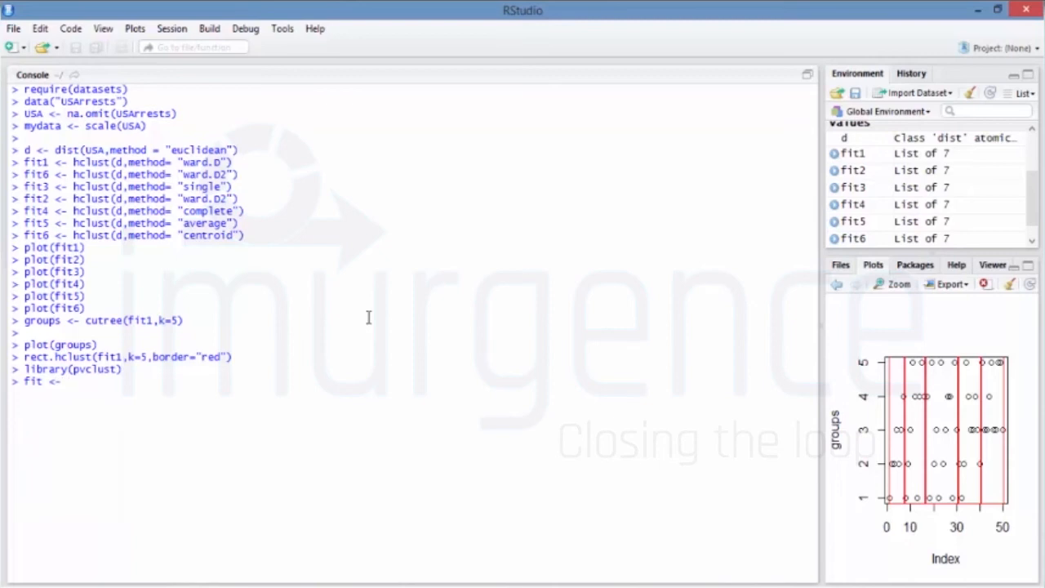
pyautogui.write('pvclust(')
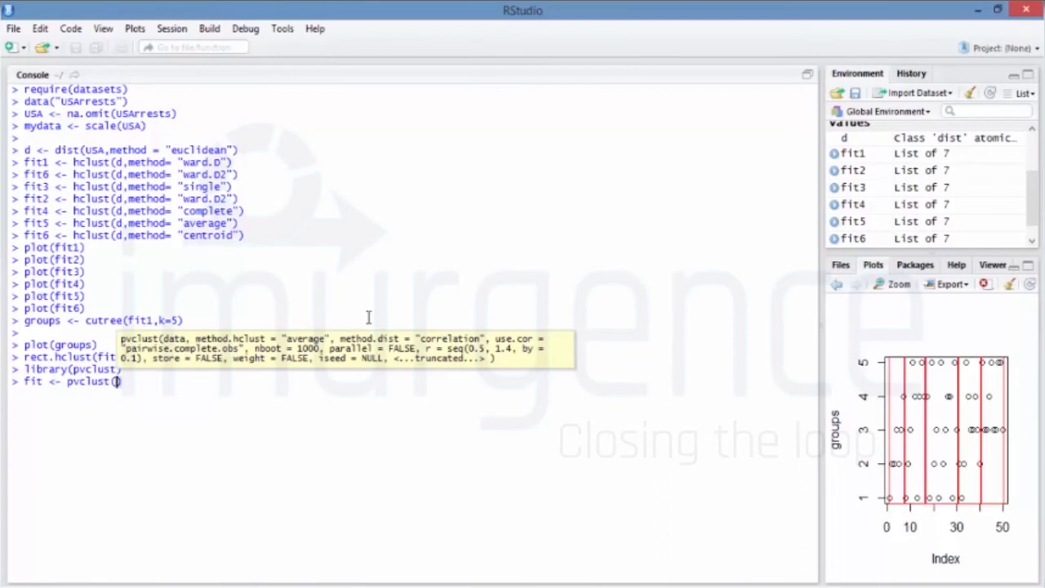
pyautogui.write('my')
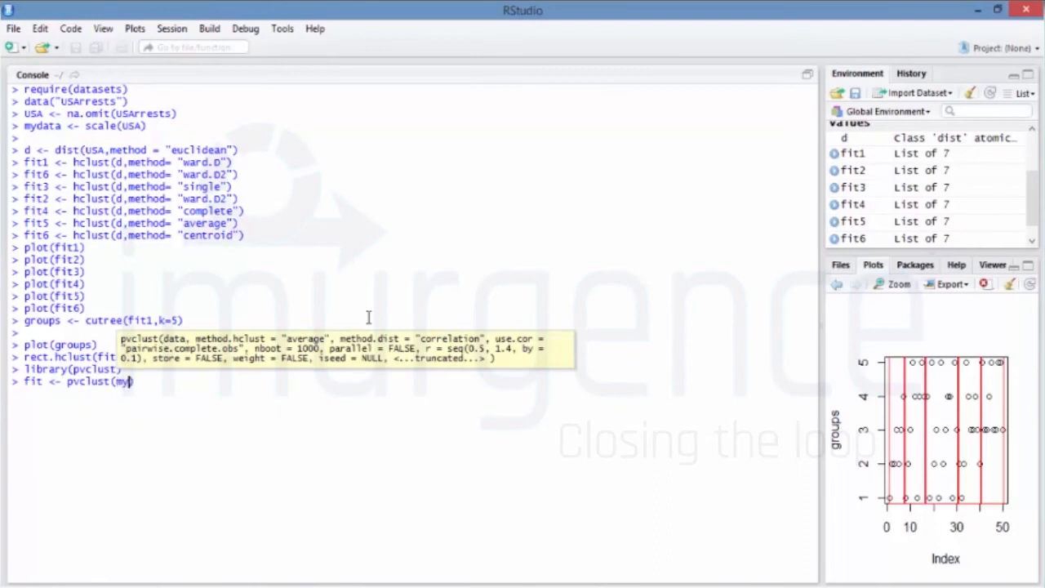
pyautogui.write('data,)')
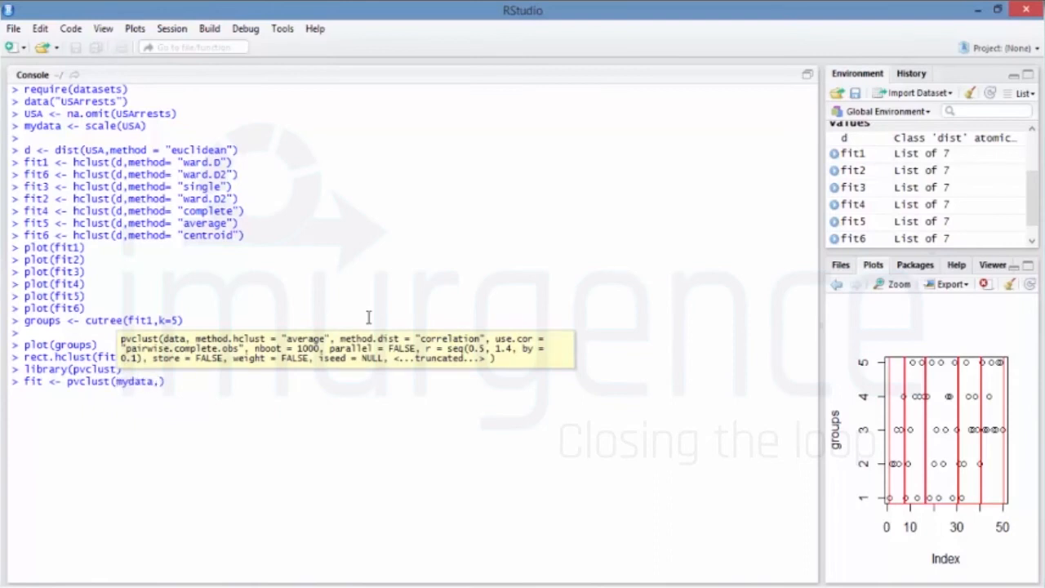
pyautogui.write('method.hclust =')
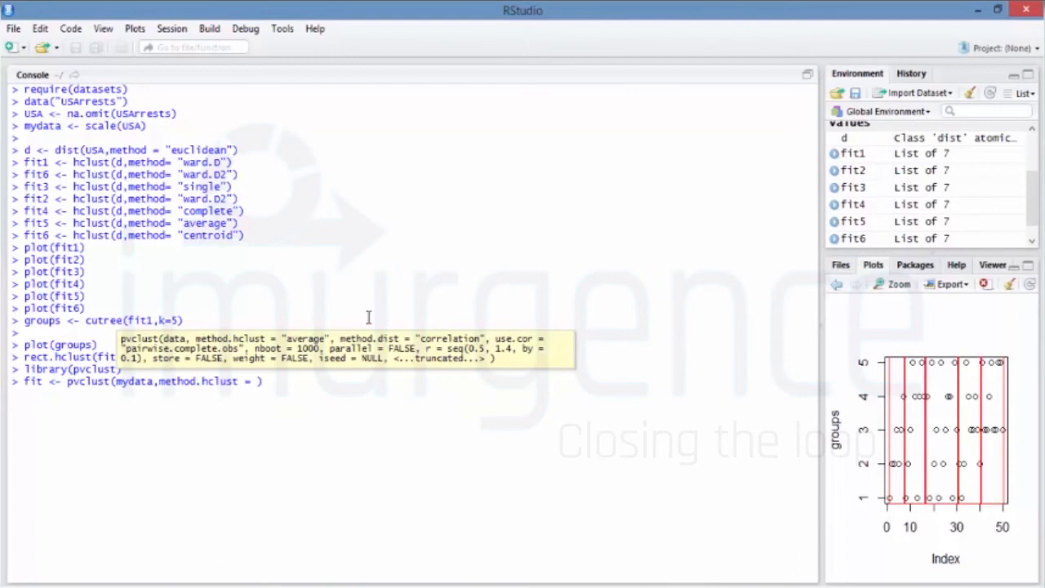
pyautogui.write('w"')
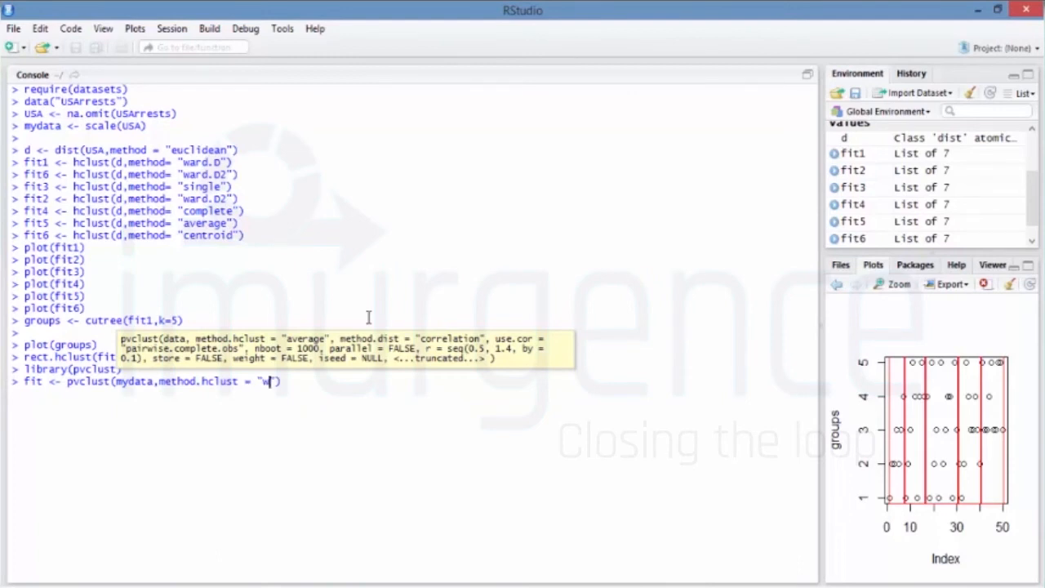
pyautogui.write('ard",')
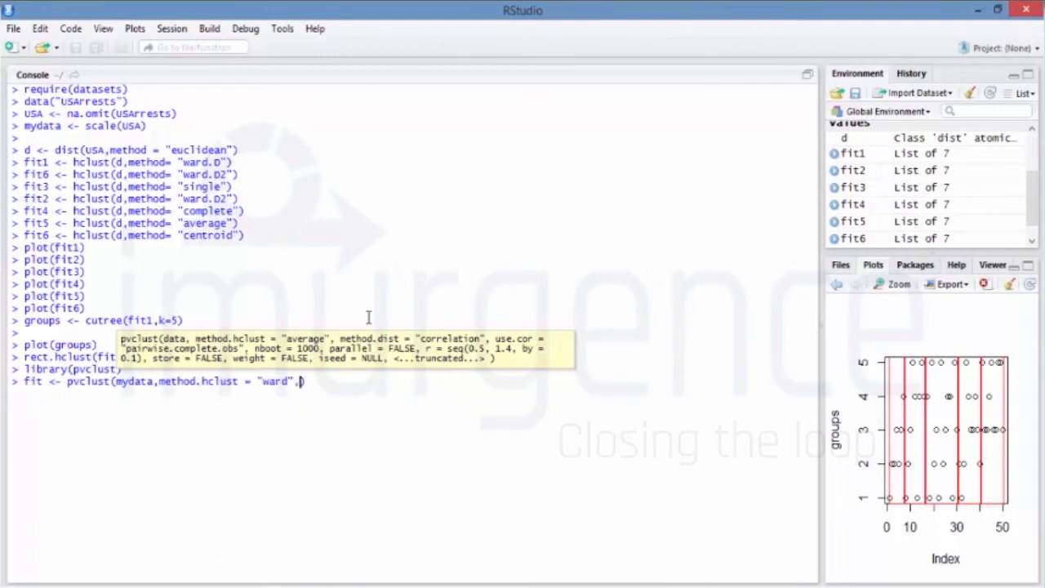
pyautogui.write('method.dist =')
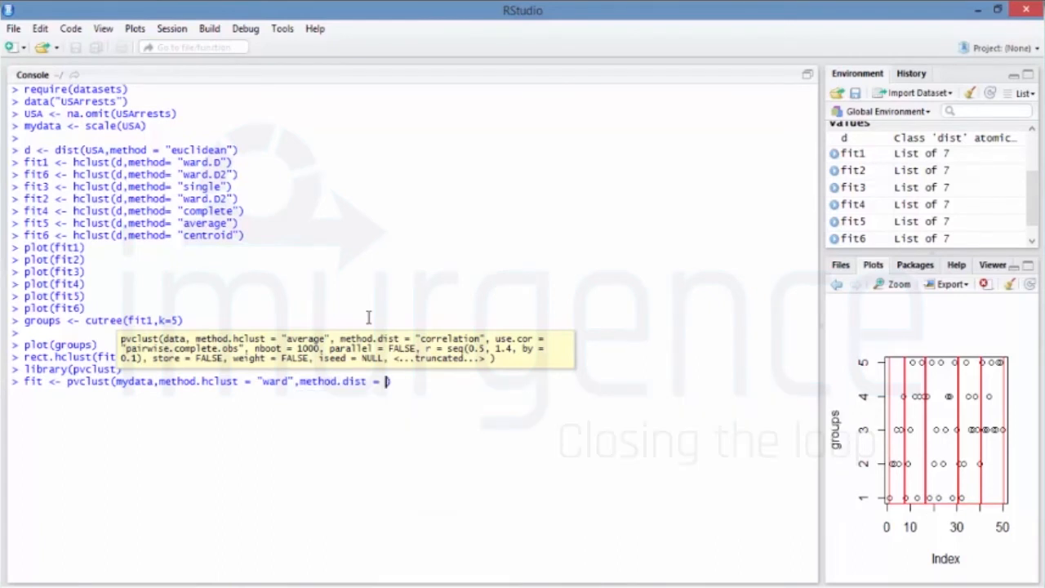
pyautogui.write('"euclidean")')
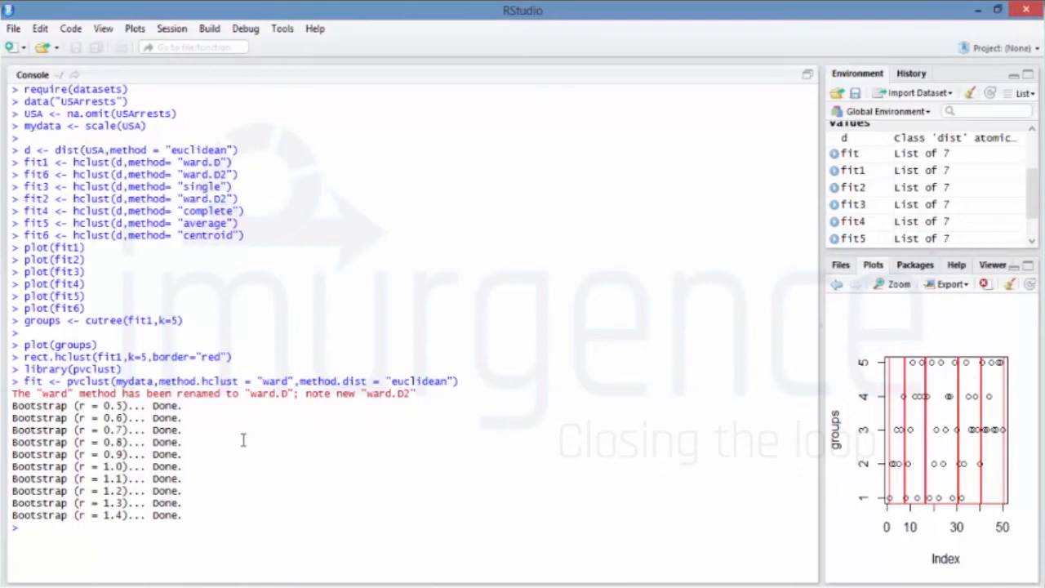
pyautogui.moveTo(342, 398)
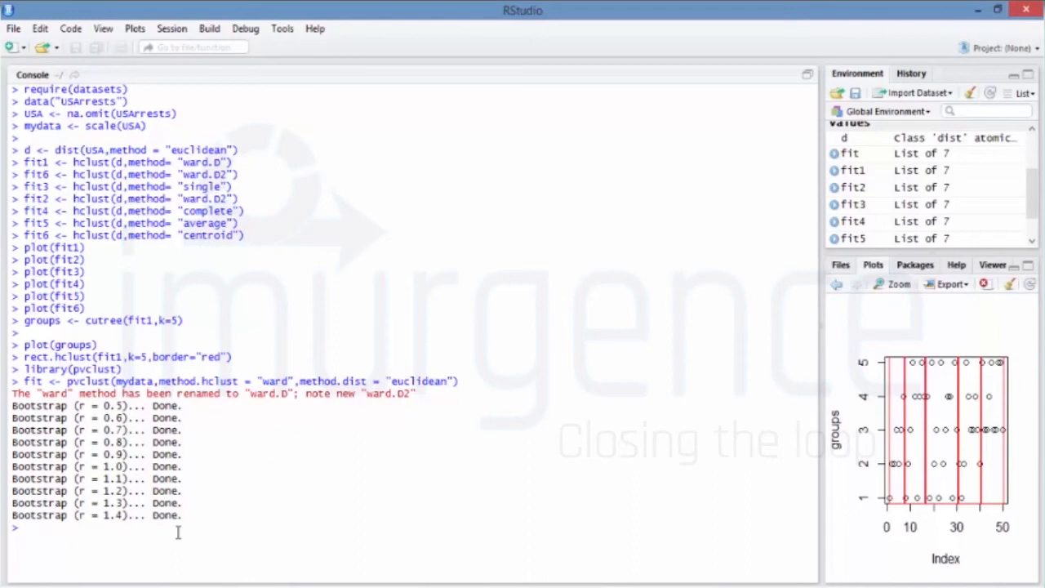
# Plot the fit dendrogram with AU/BP values, view it enlarged, then close the zoom window.
pyautogui.write('plot(')
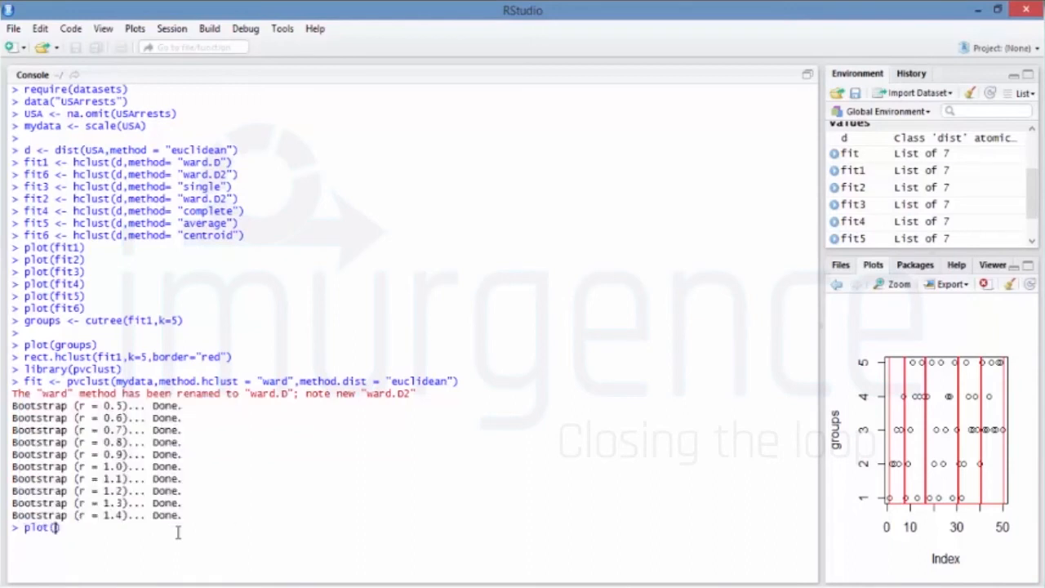
pyautogui.write('fit')
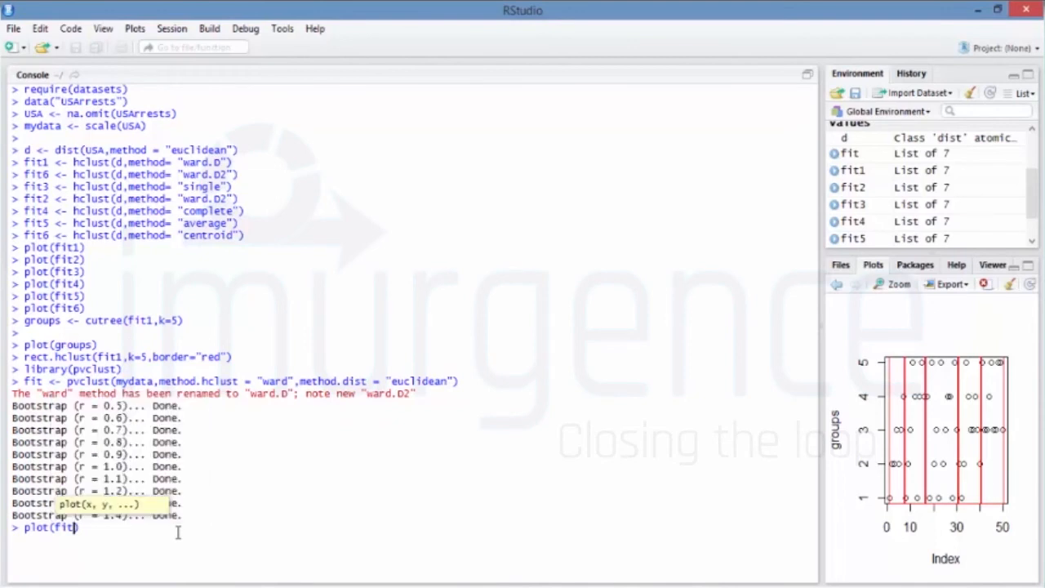
pyautogui.press('enter')
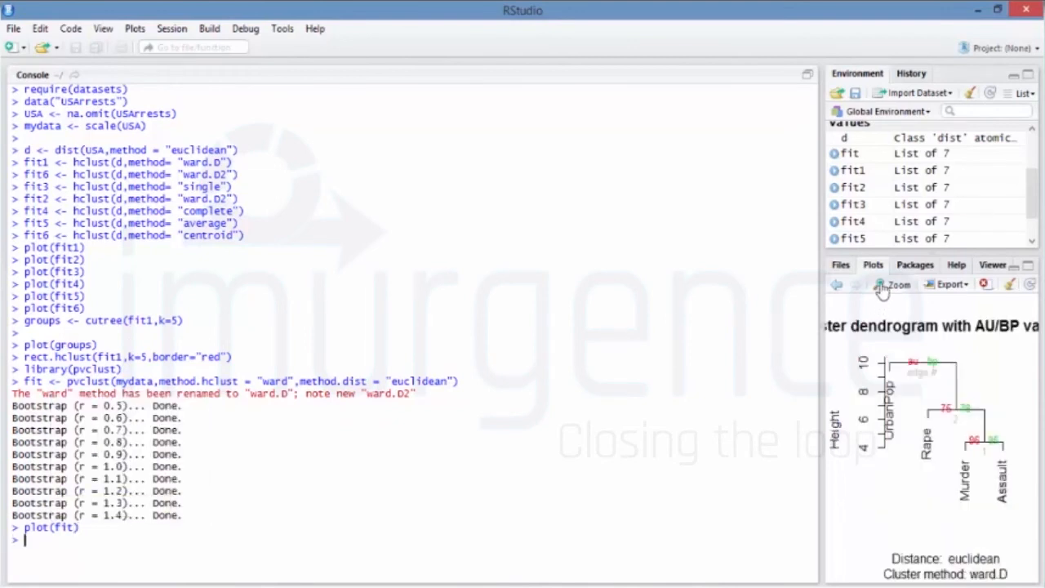
pyautogui.click(896, 284)
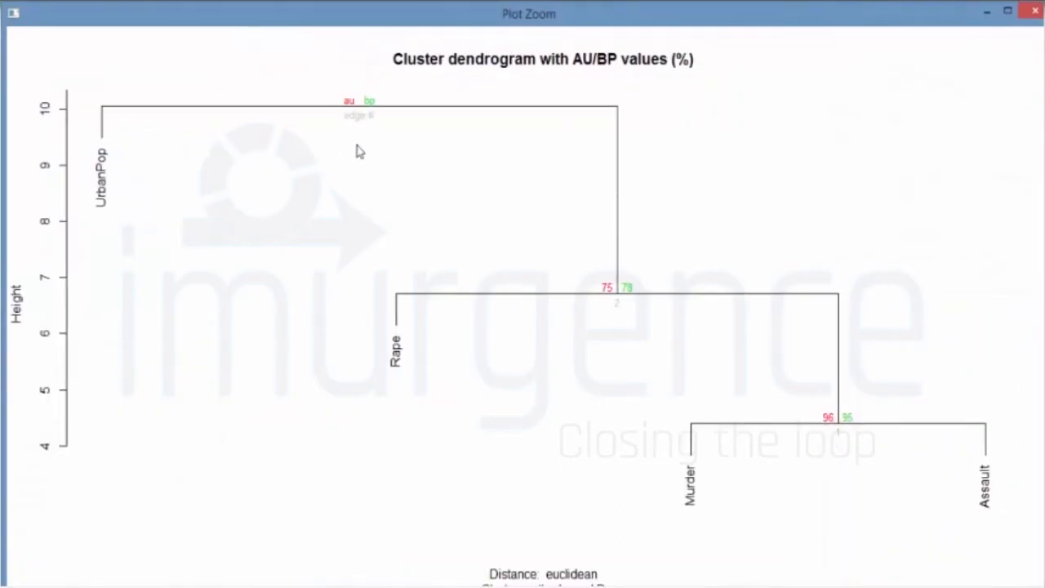
pyautogui.moveTo(377, 108)
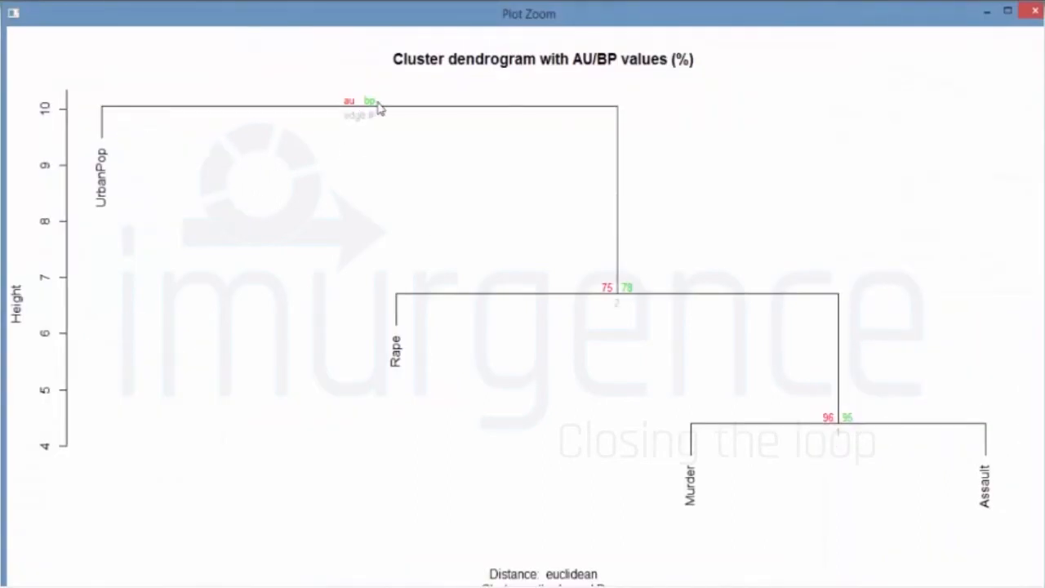
pyautogui.moveTo(118, 196)
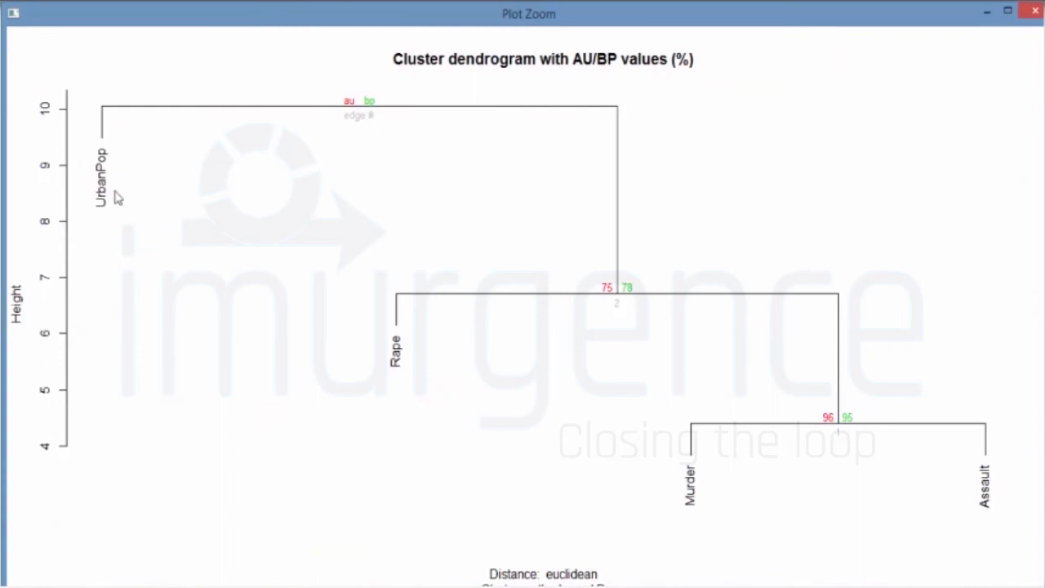
pyautogui.moveTo(565, 308)
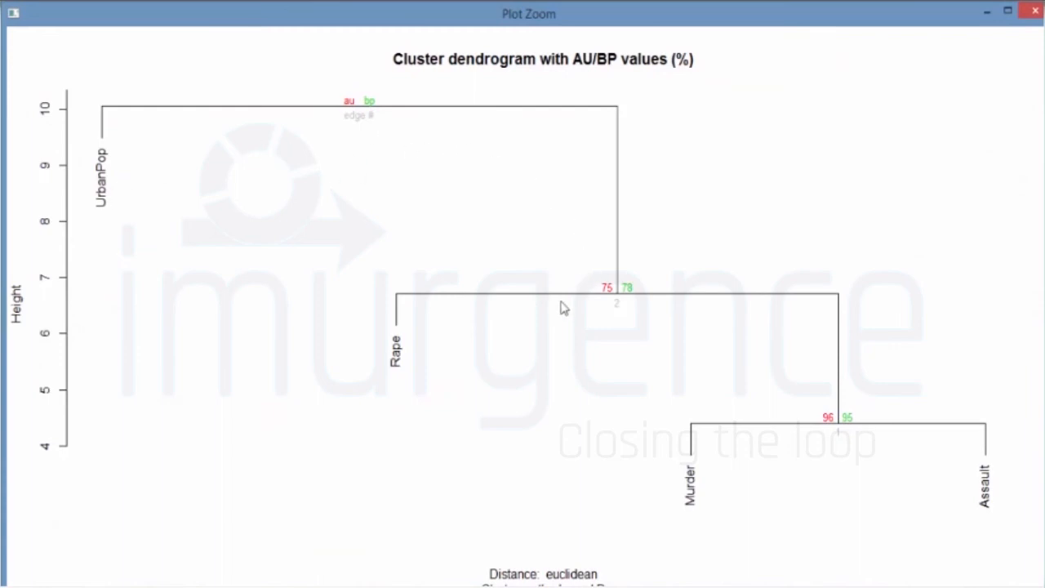
pyautogui.moveTo(352, 239)
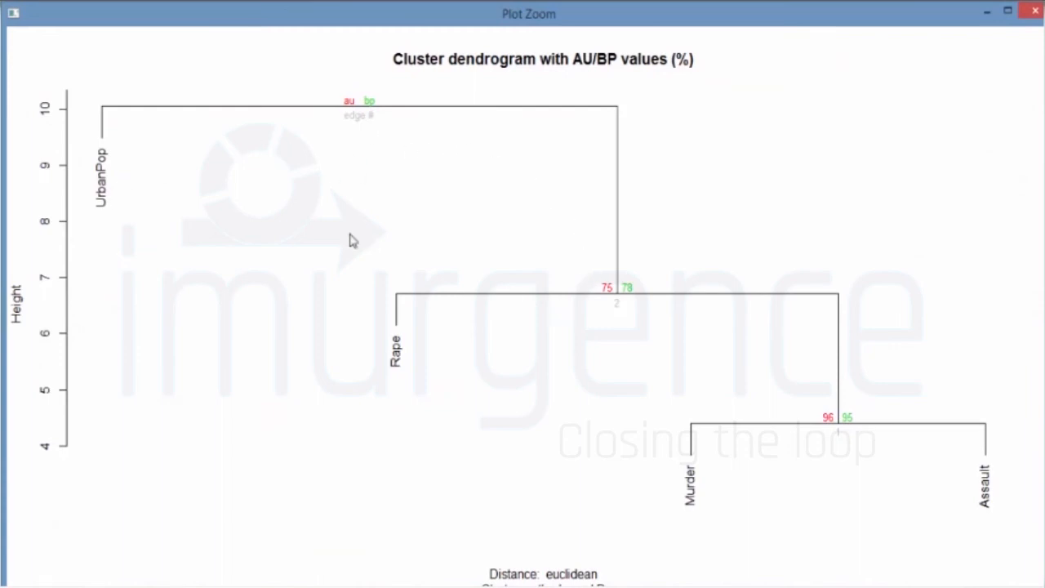
pyautogui.moveTo(374, 263)
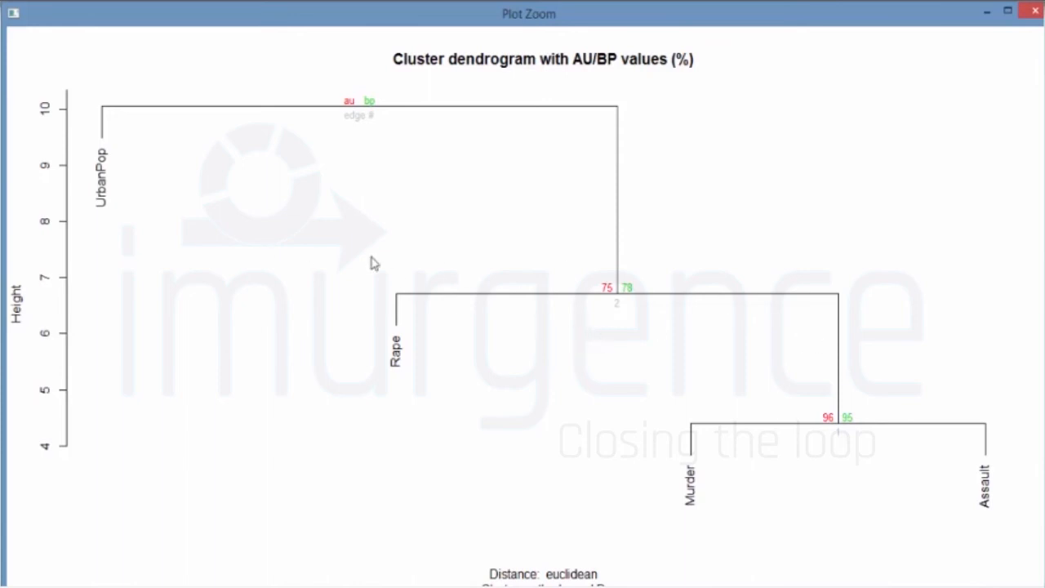
pyautogui.moveTo(578, 499)
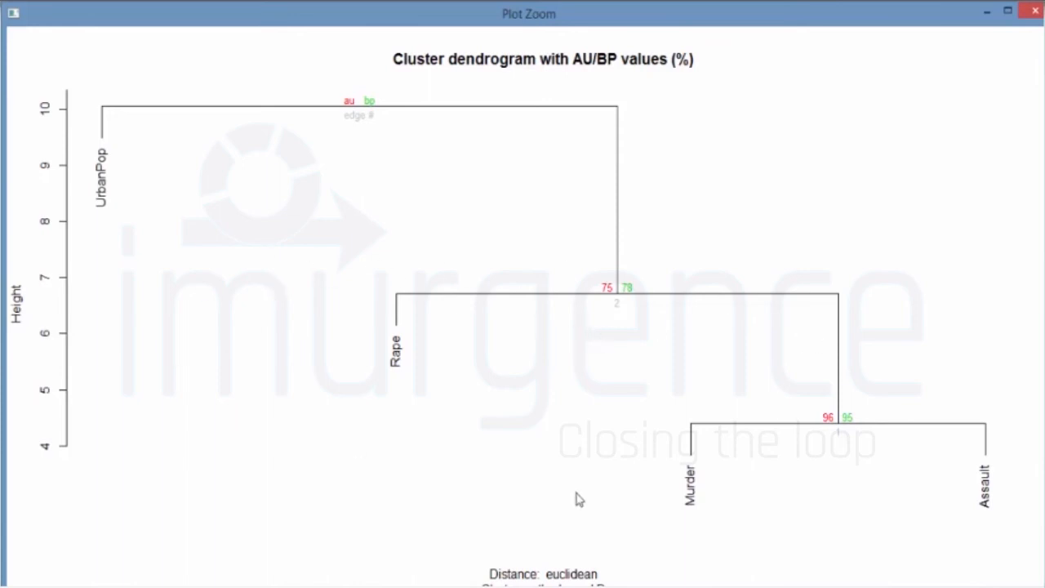
pyautogui.moveTo(102, 239)
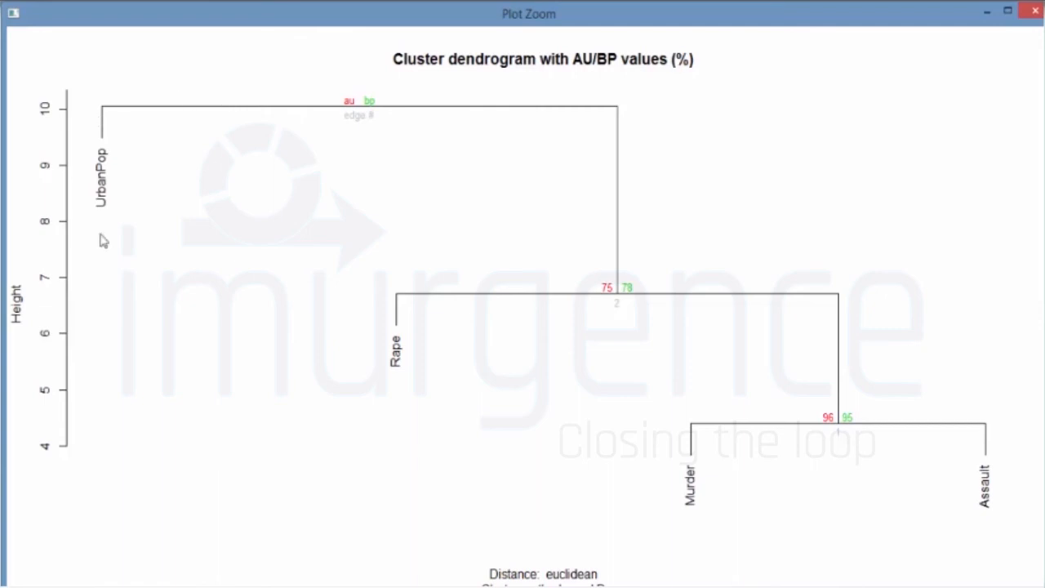
pyautogui.moveTo(49, 392)
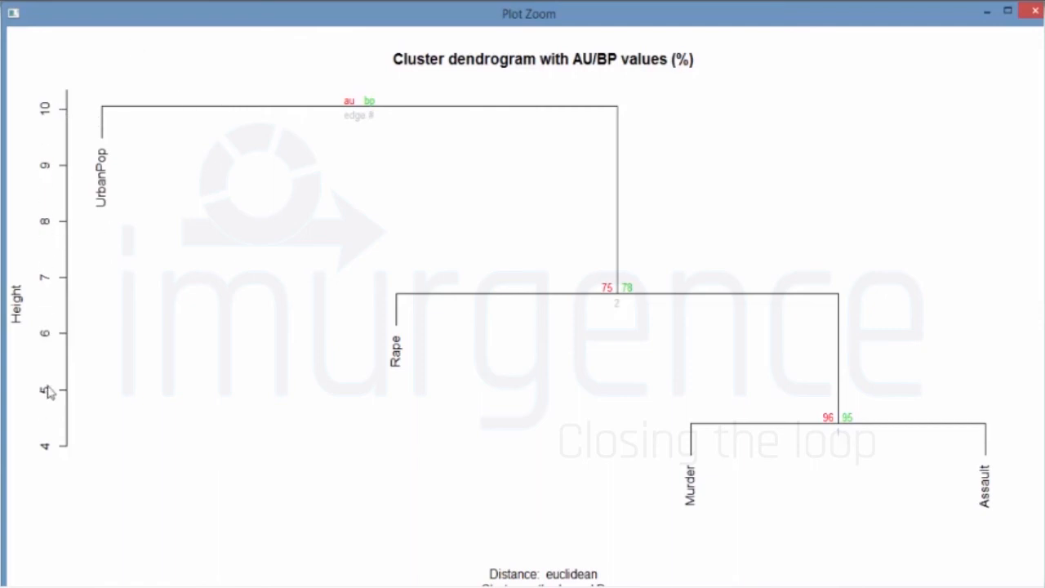
pyautogui.moveTo(110, 159)
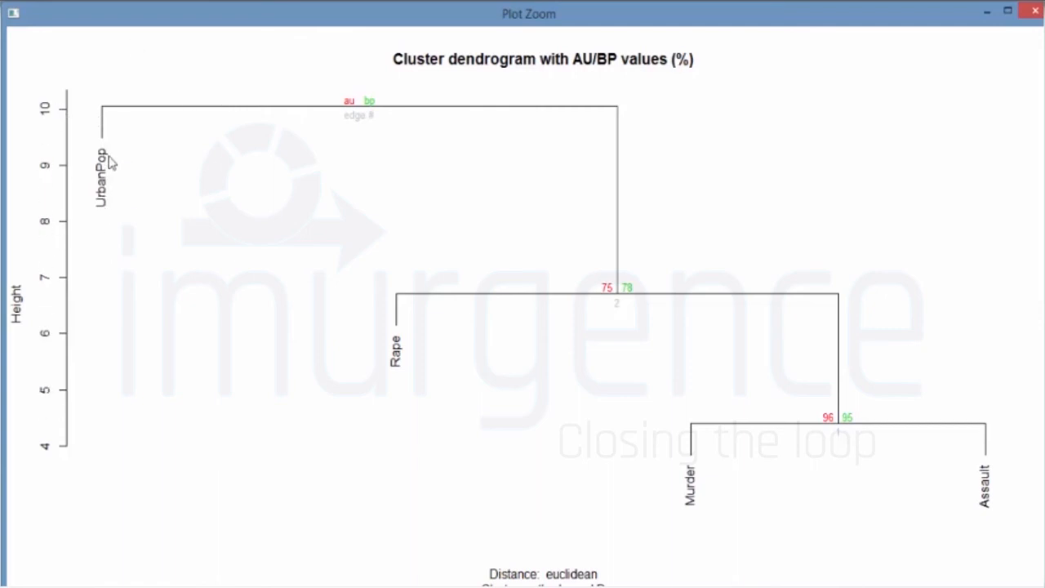
pyautogui.moveTo(388, 385)
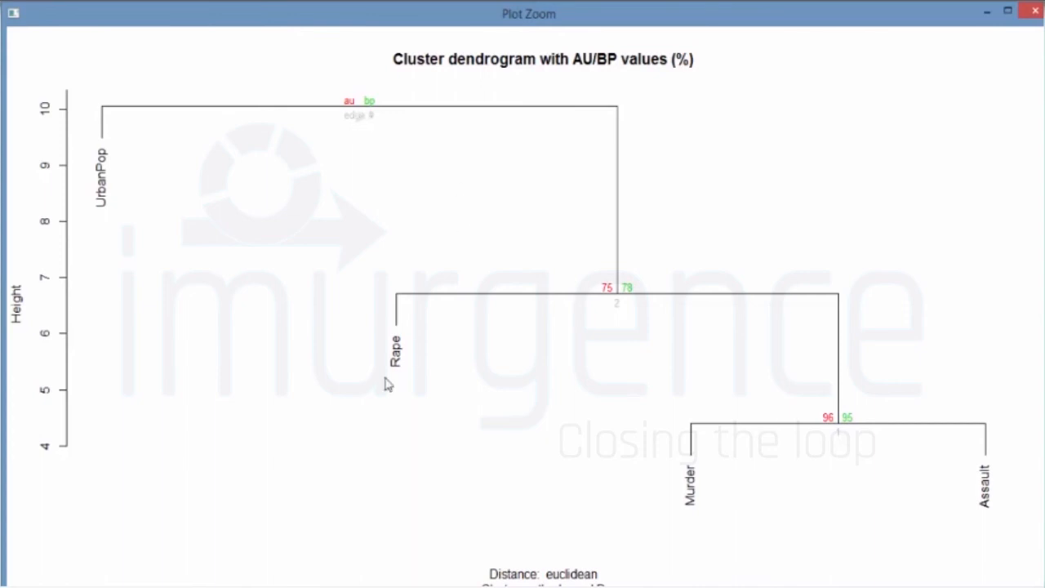
pyautogui.moveTo(366, 467)
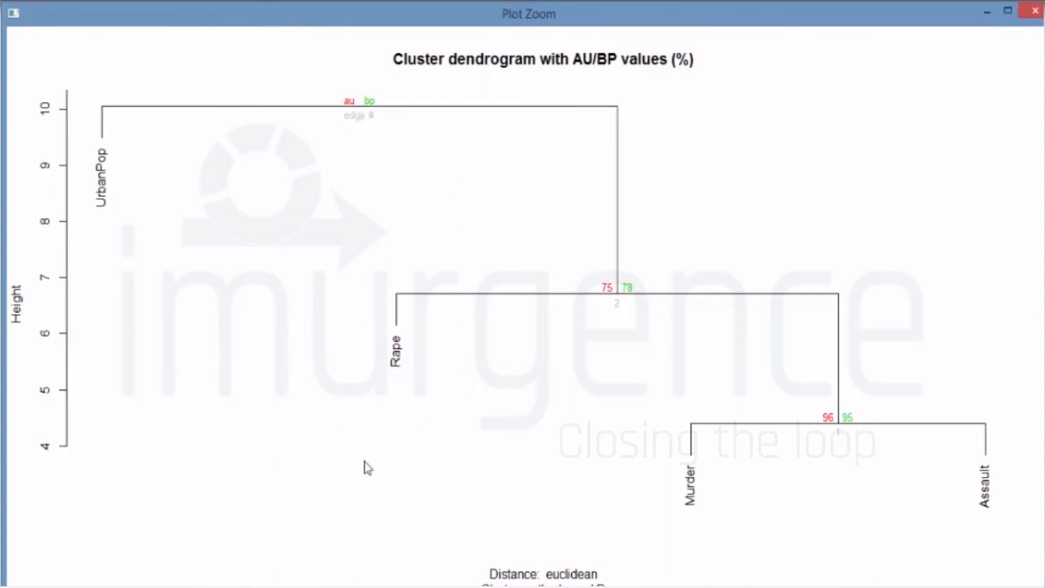
pyautogui.moveTo(649, 362)
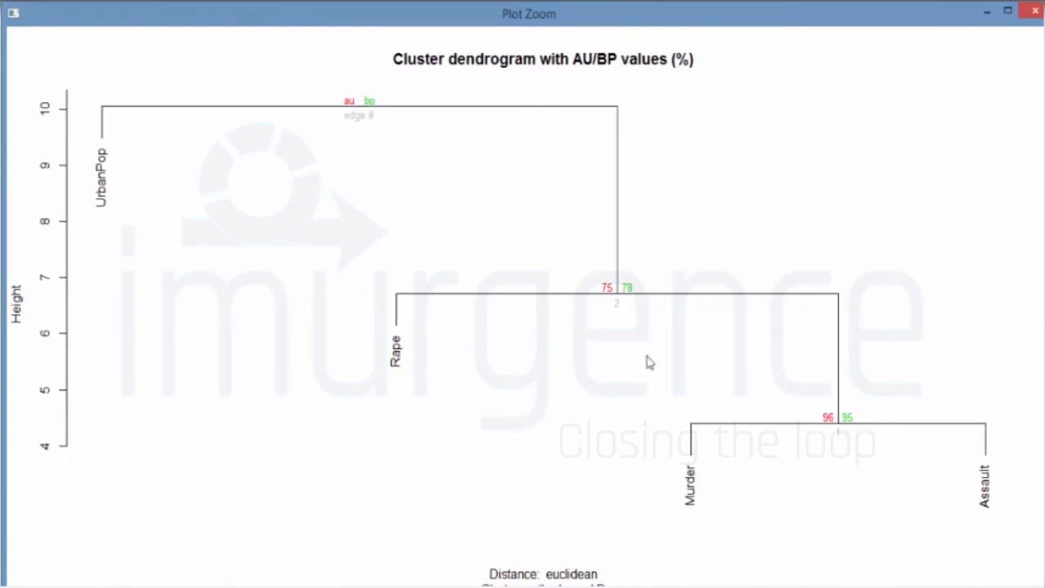
pyautogui.moveTo(751, 545)
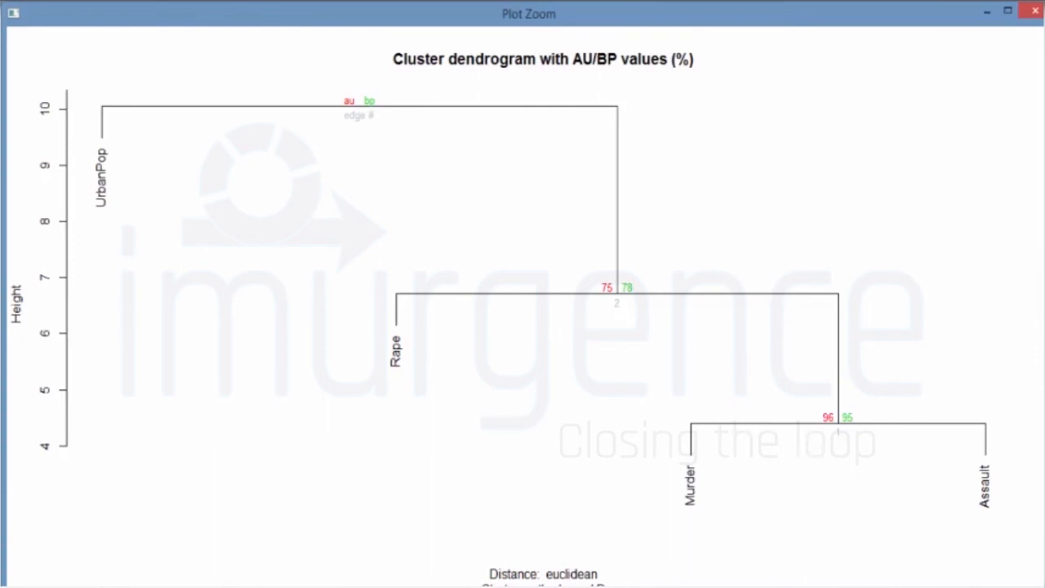
pyautogui.click(1033, 10)
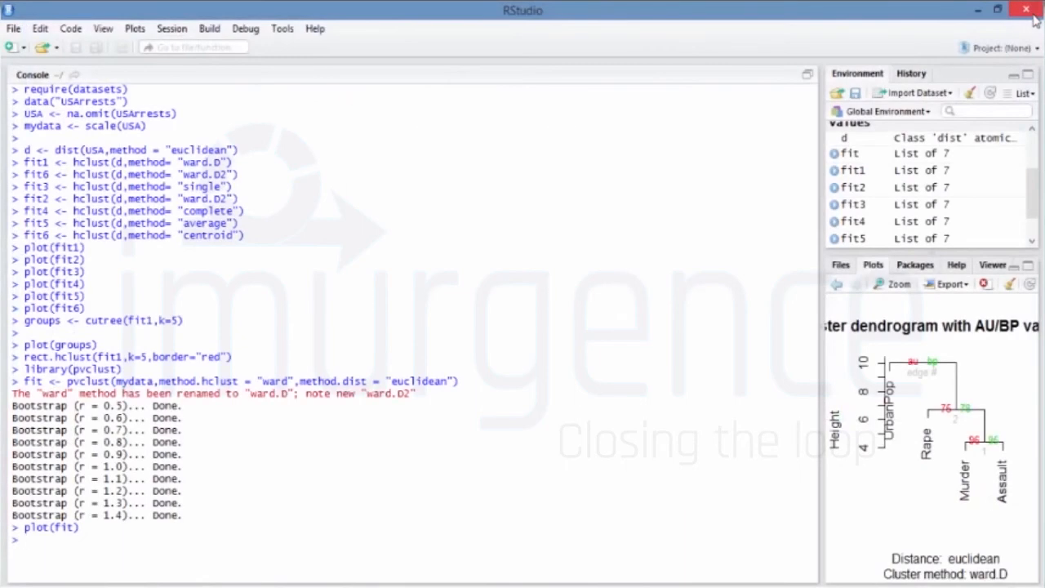
pyautogui.moveTo(1027, 9)
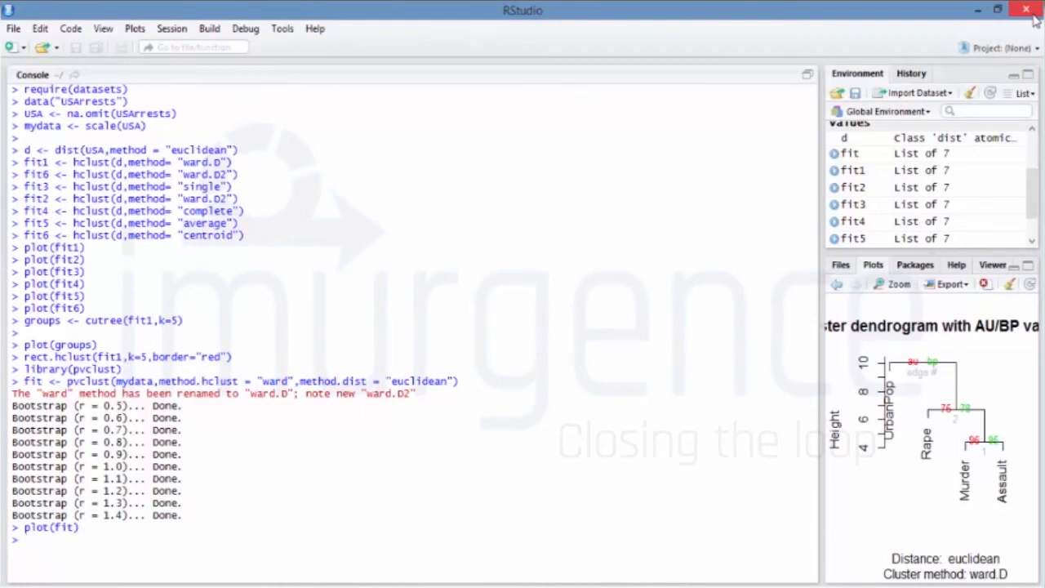
# Run pvrect(fit, alpha = 0.95) to box the Murder–Assault cluster, inspecting it enlarged.
pyautogui.write('pvrect')
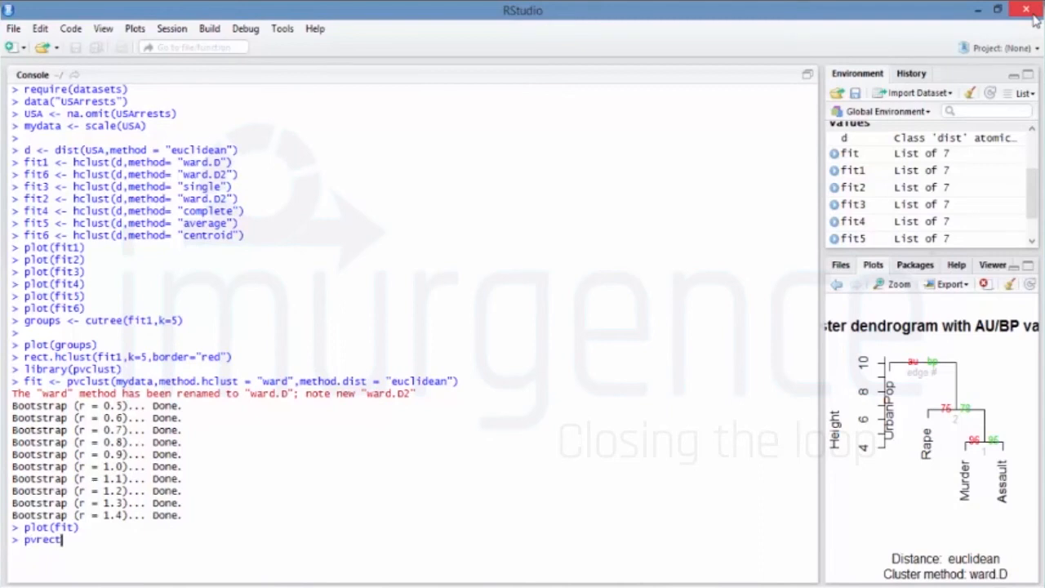
pyautogui.write('()')
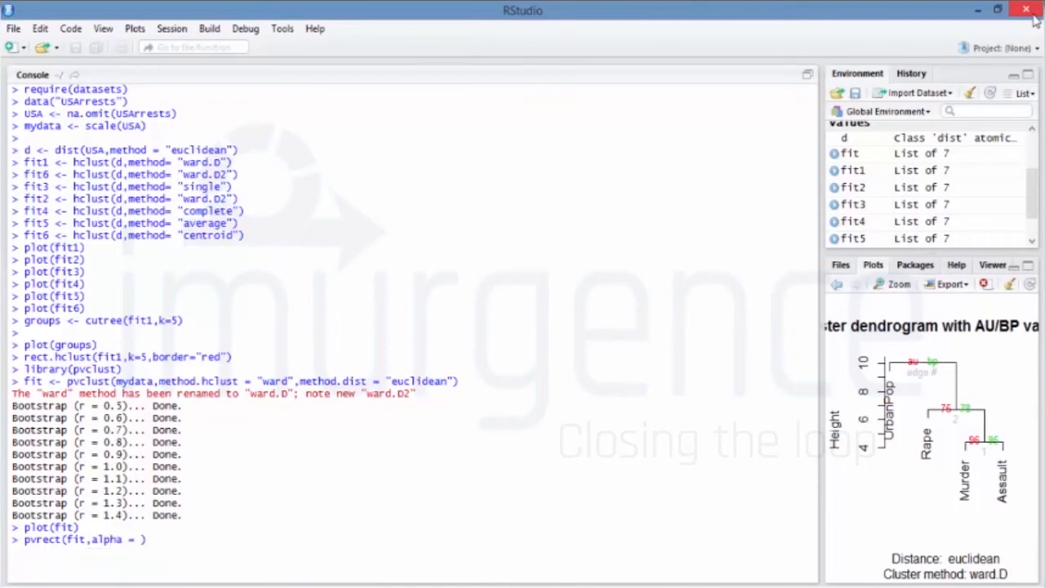
pyautogui.write('0.9')
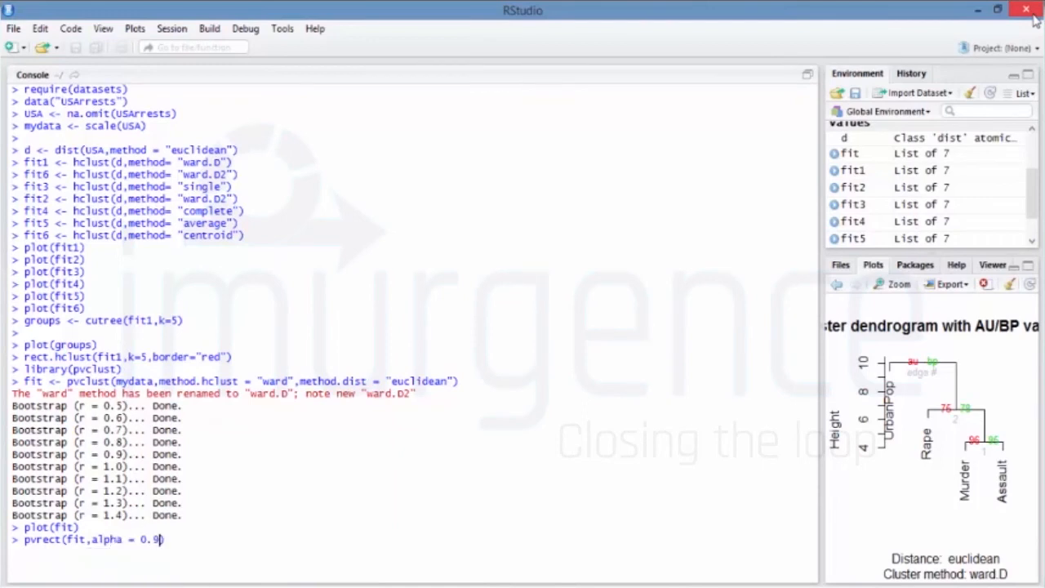
pyautogui.write('5')
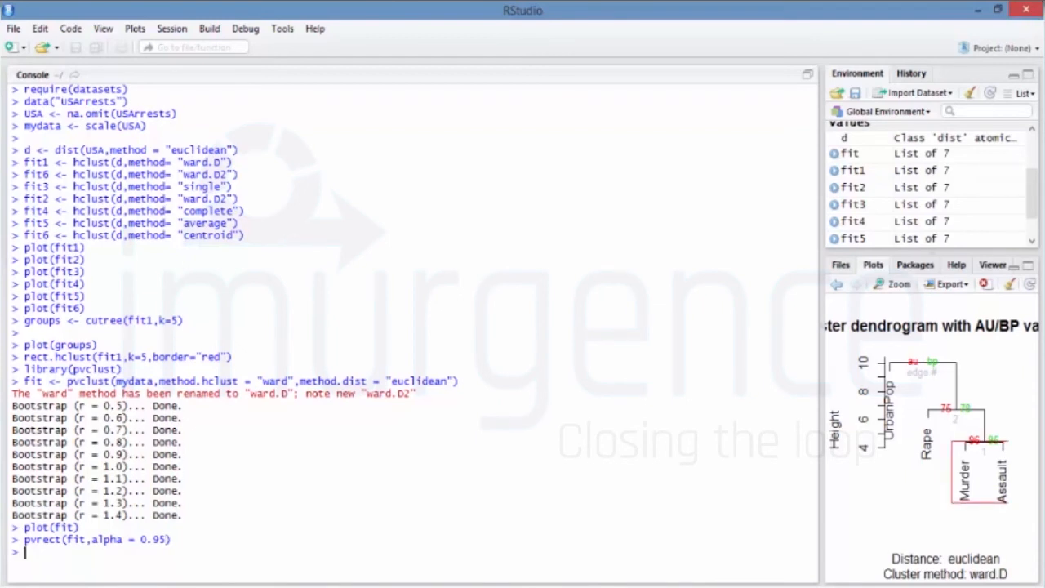
pyautogui.moveTo(376, 346)
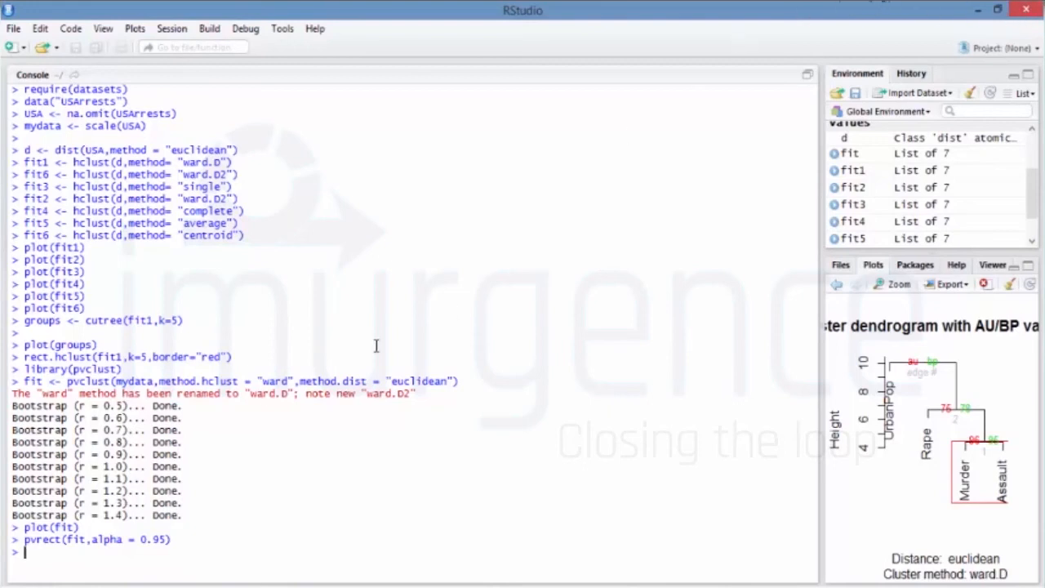
pyautogui.moveTo(885, 284)
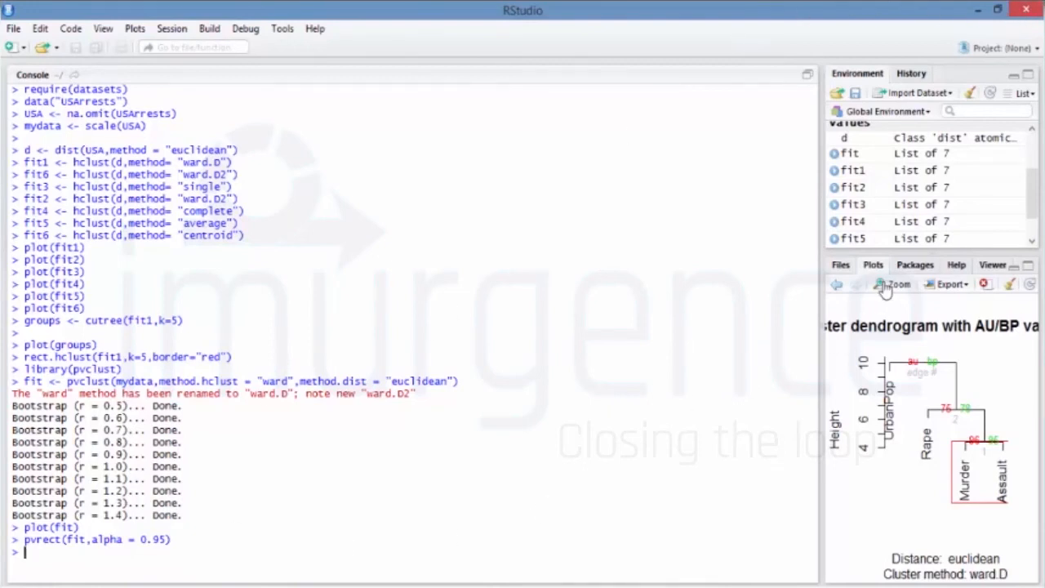
pyautogui.click(893, 284)
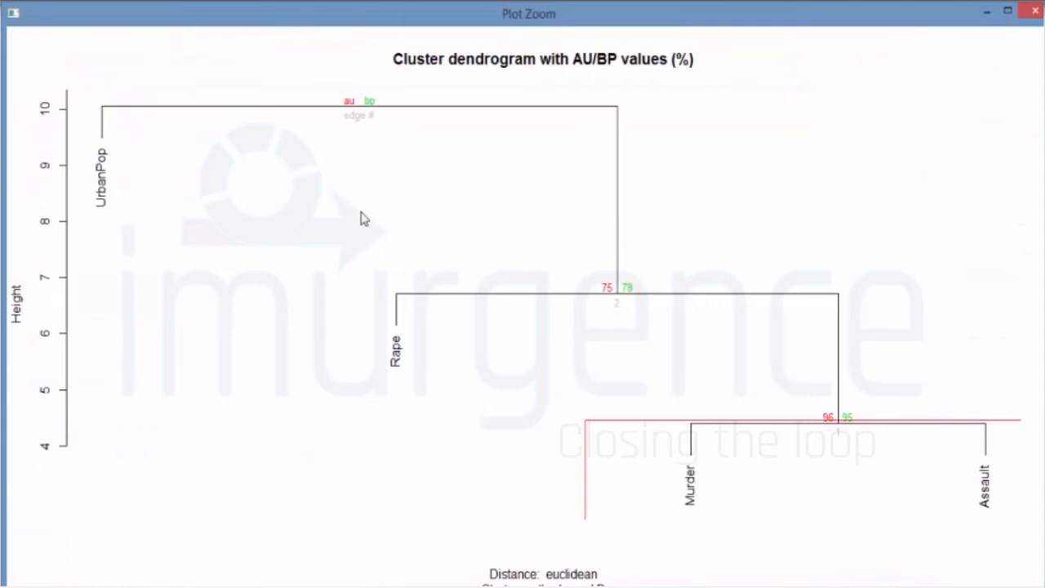
pyautogui.moveTo(673, 250)
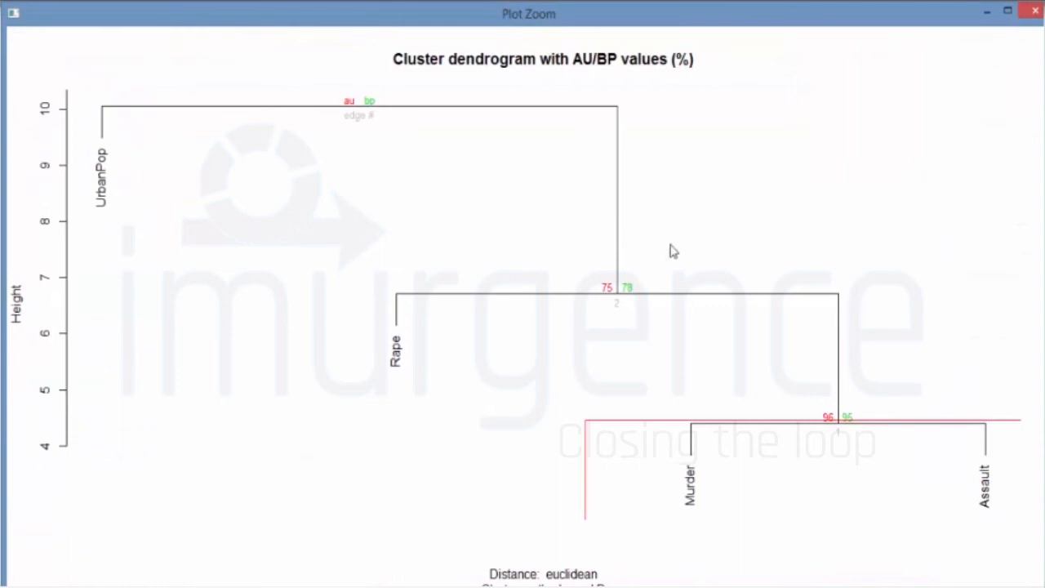
pyautogui.moveTo(1034, 11)
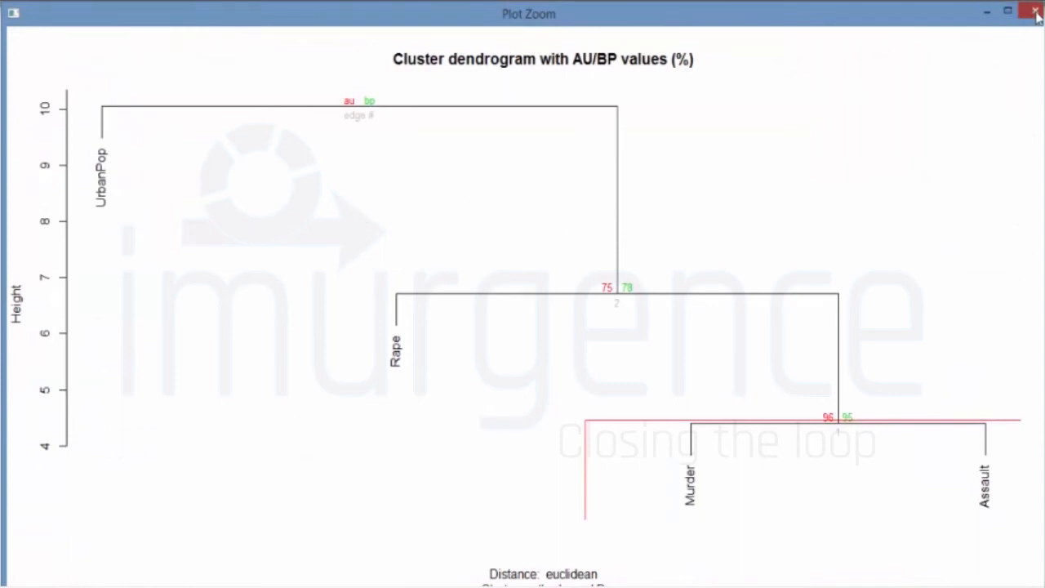
pyautogui.click(1035, 11)
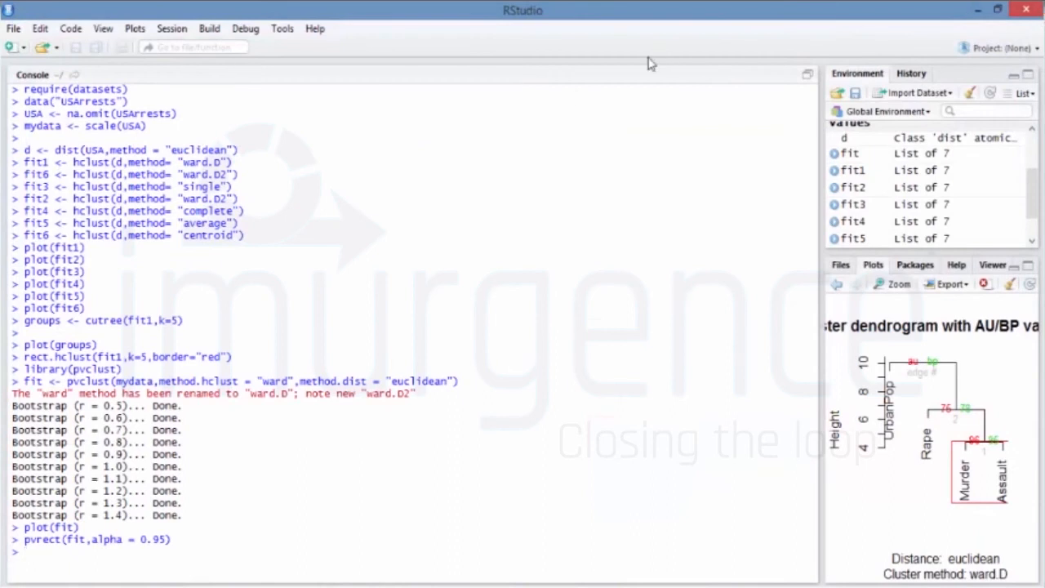
pyautogui.moveTo(465, 166)
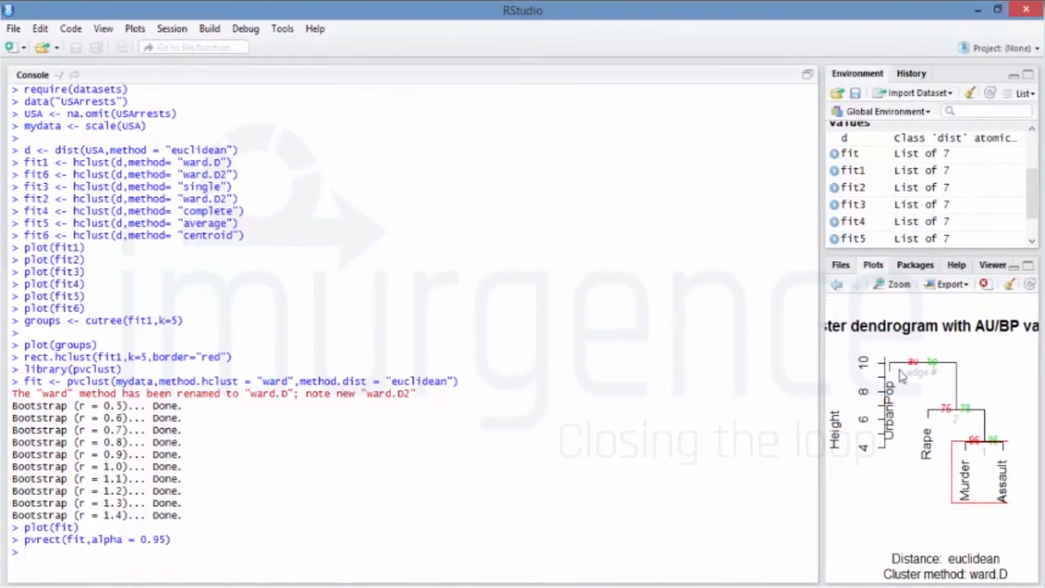
pyautogui.moveTo(915, 369)
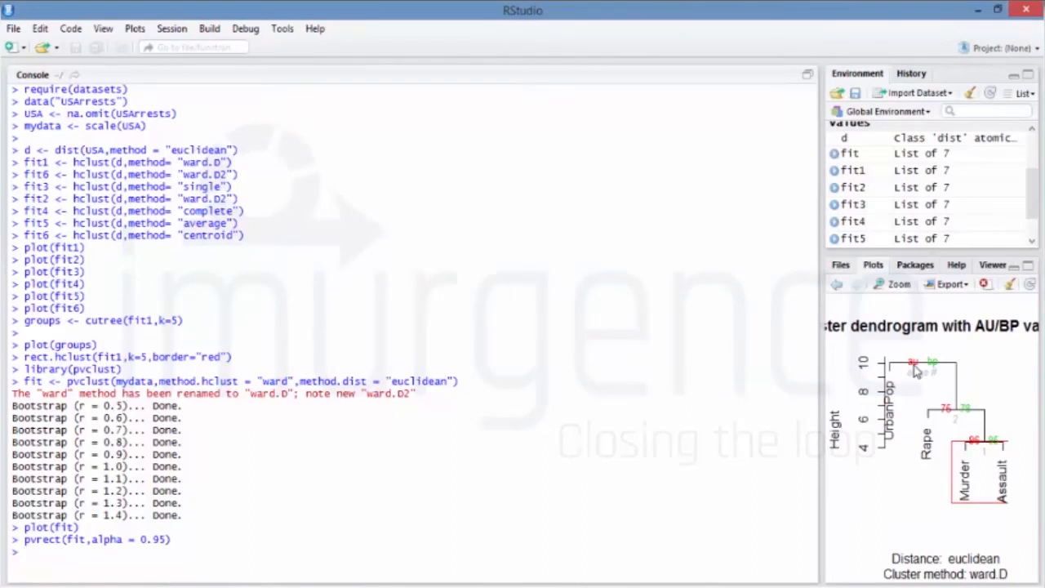
pyautogui.moveTo(920, 370)
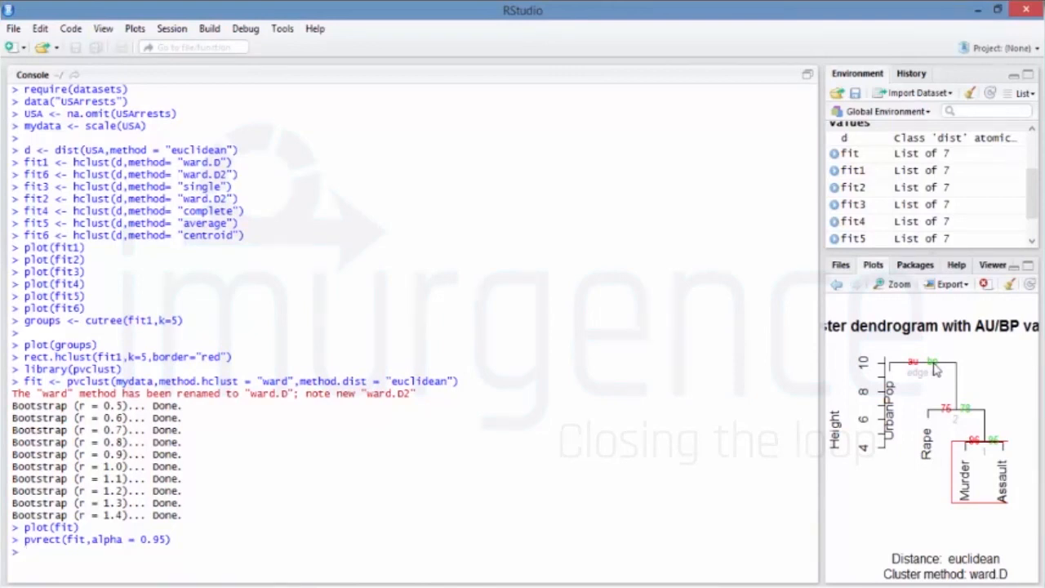
# Compute fit7 <- pvclust(USA) with ward.D linkage and euclidean distance.
pyautogui.write('fit')
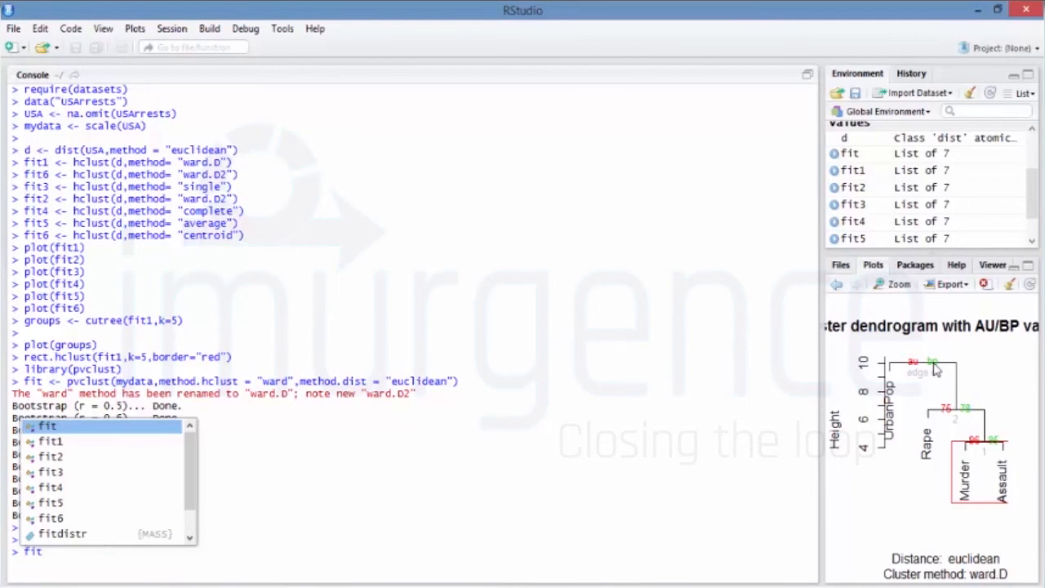
pyautogui.write('fit7 <-')
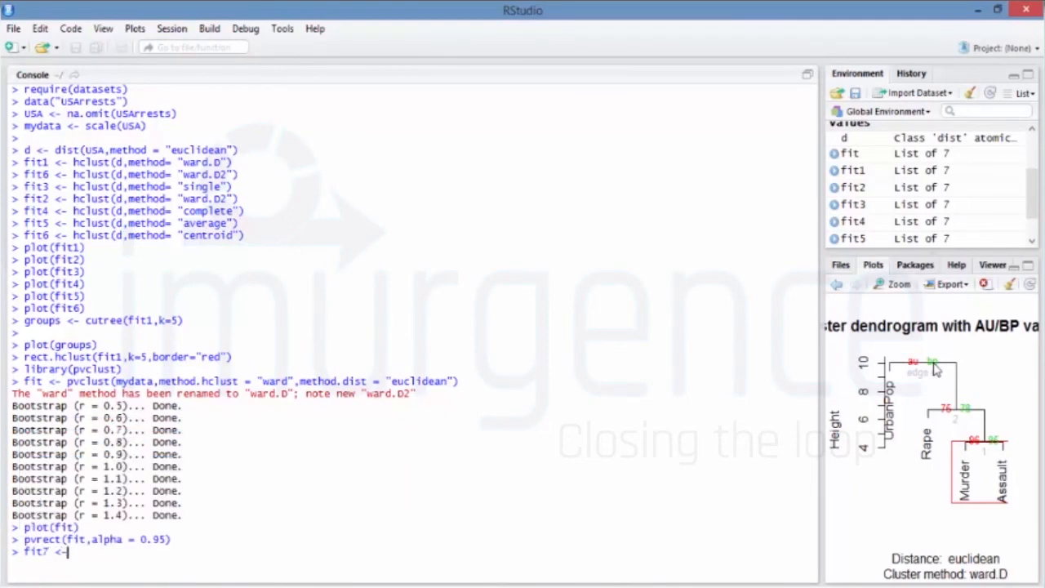
pyautogui.write('p')
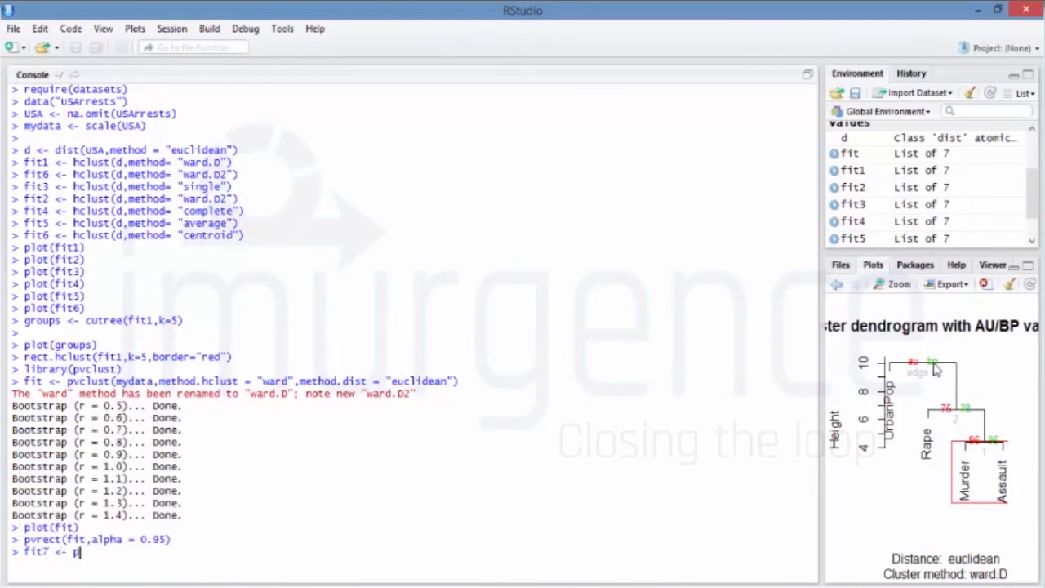
pyautogui.write('pvclust(USA,')
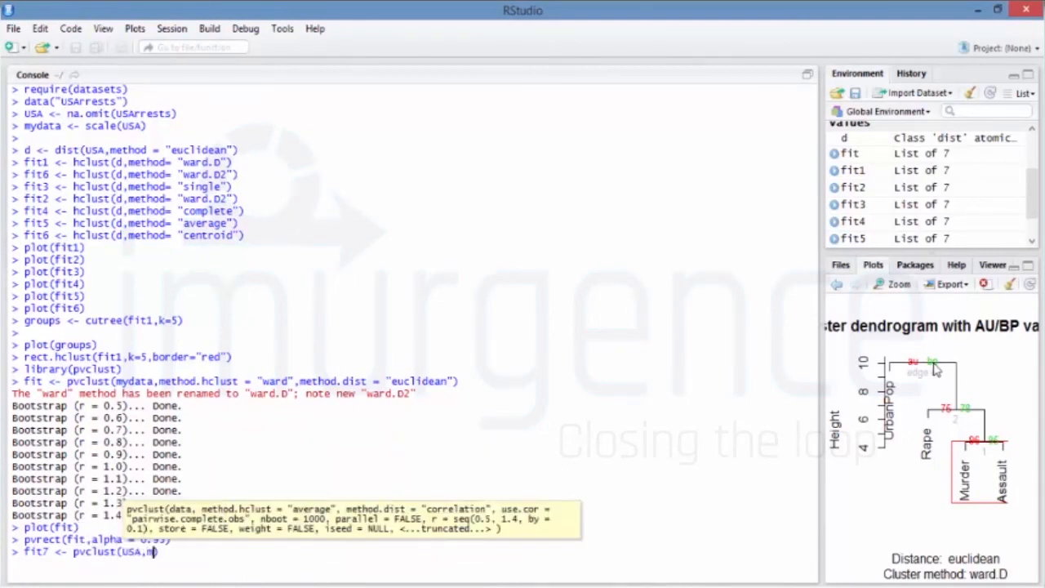
pyautogui.write('method.hclust = "")')
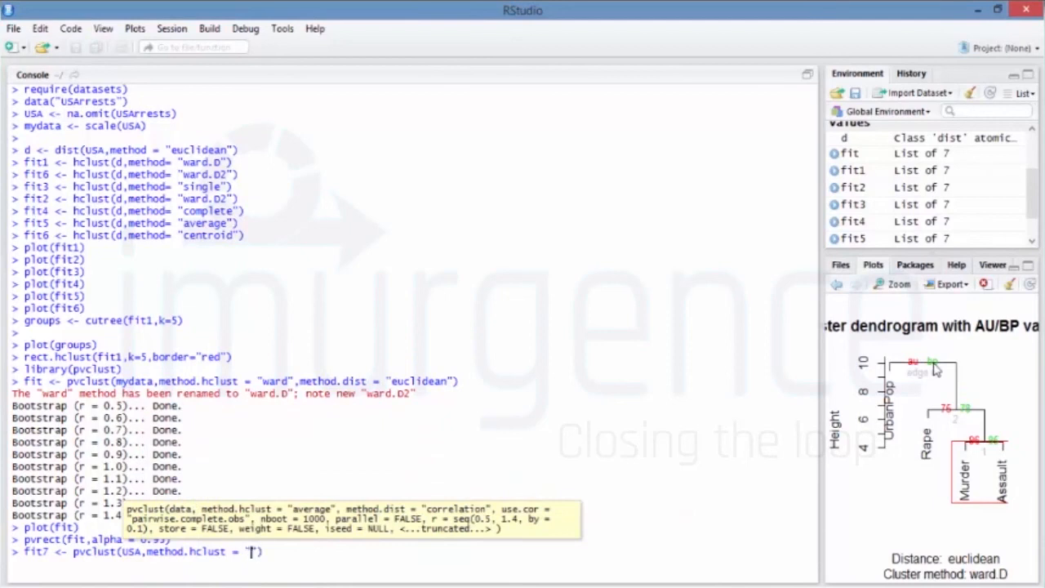
pyautogui.write('ward.D')
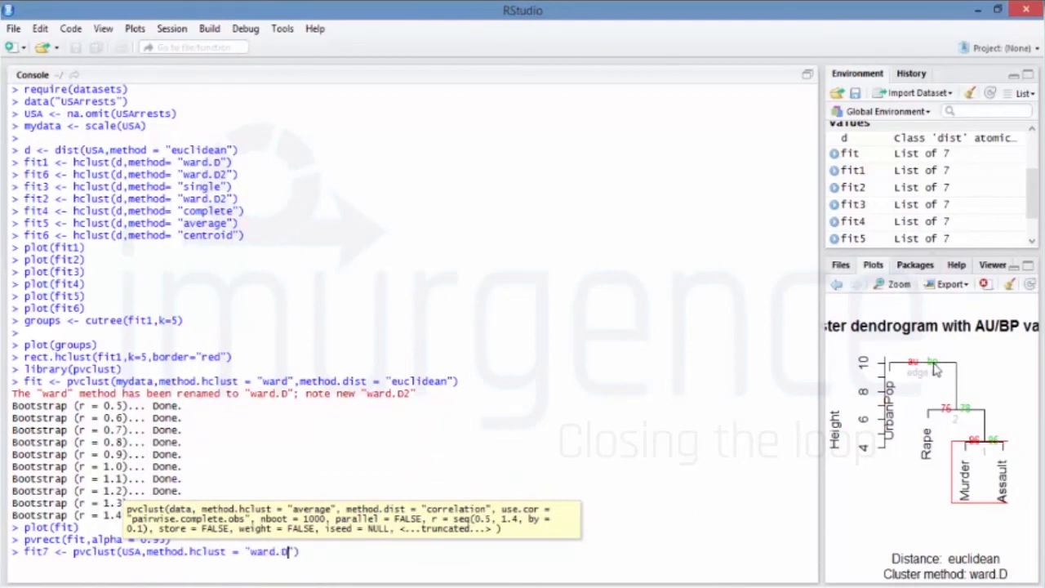
pyautogui.write(')')
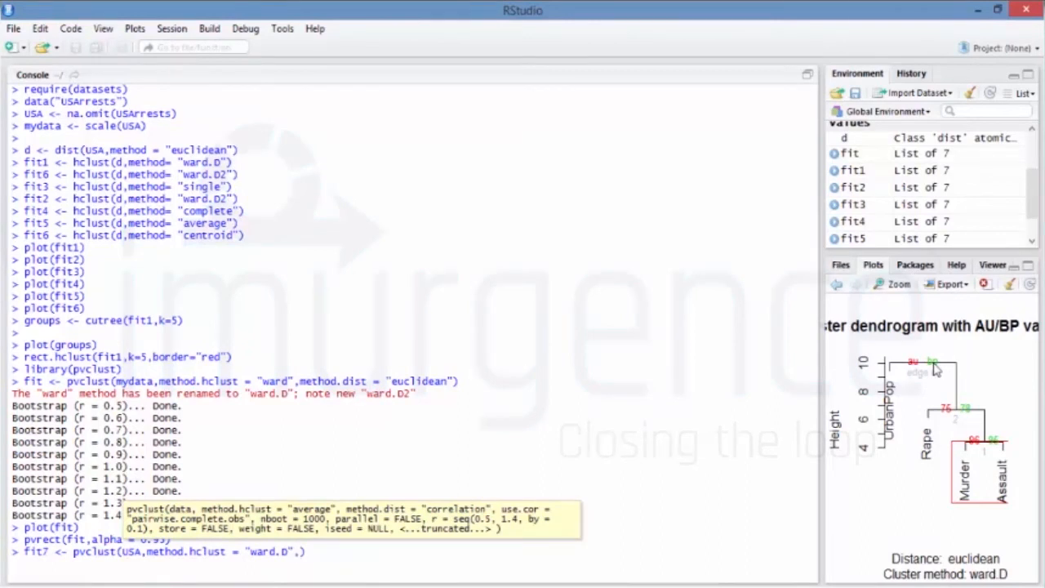
pyautogui.write('method.dist = "')
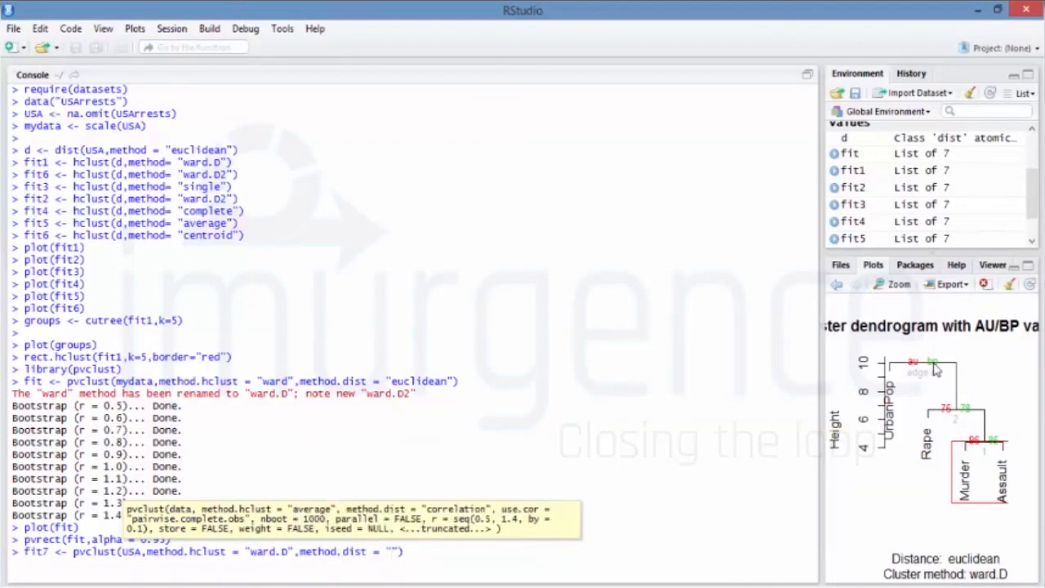
pyautogui.write('euclidean')
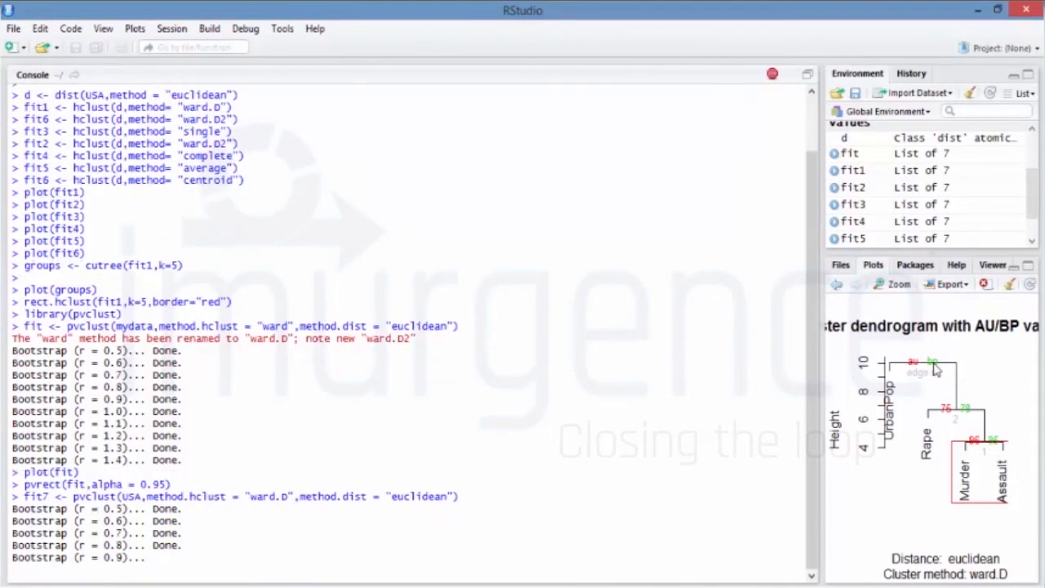
pyautogui.scroll(-3)
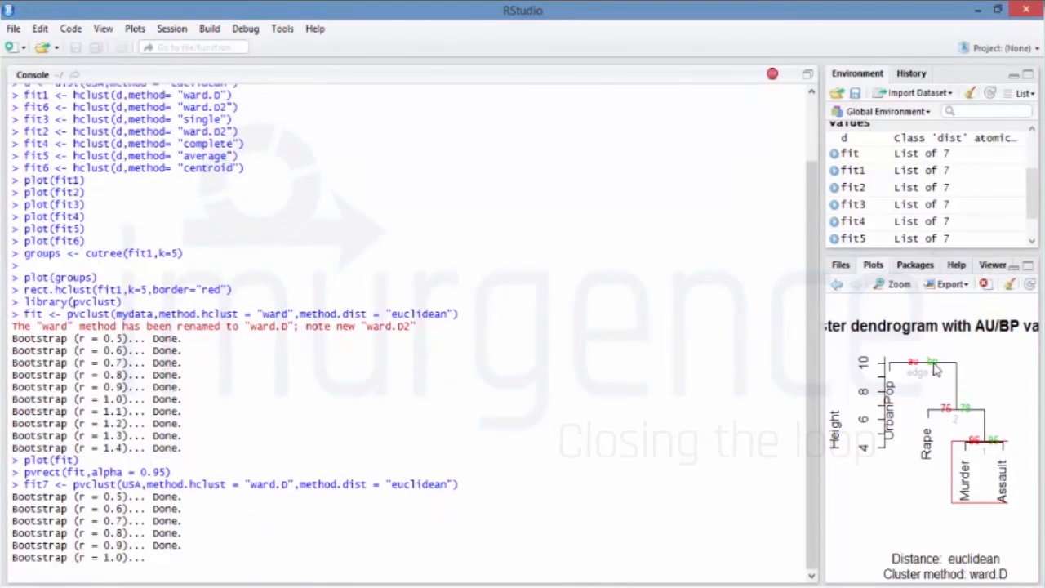
pyautogui.scroll(-3)
pyautogui.write('plot(')
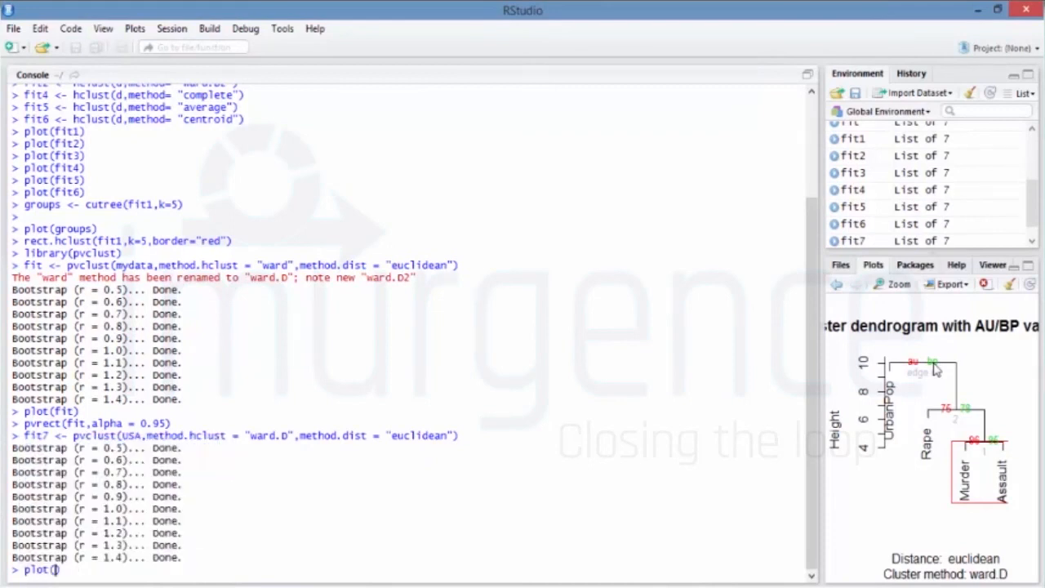
# Plot fit7 with AU/BP values and inspect the dendrogram in the zoom window.
pyautogui.write('fit7')
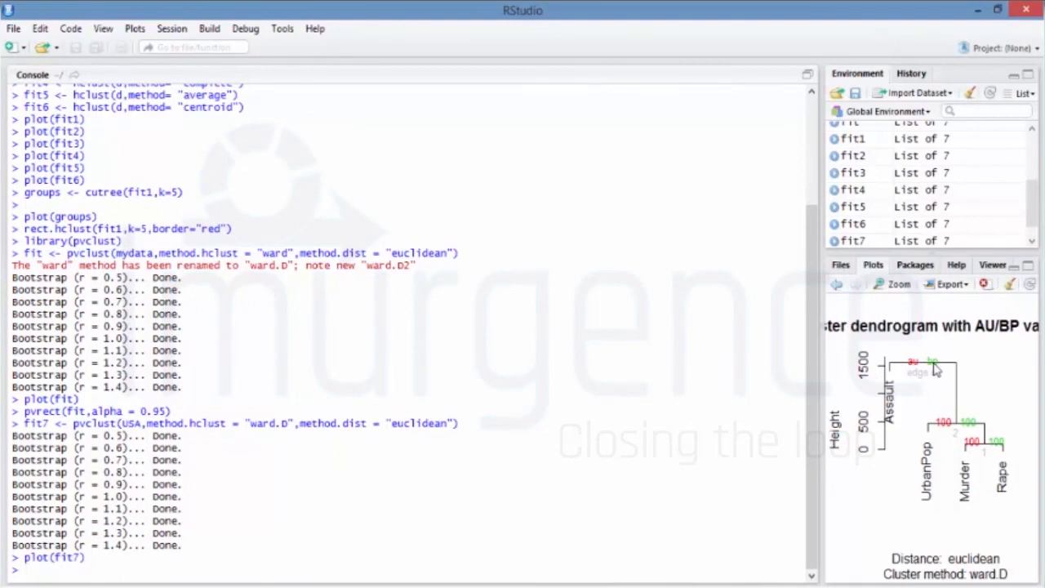
pyautogui.moveTo(884, 289)
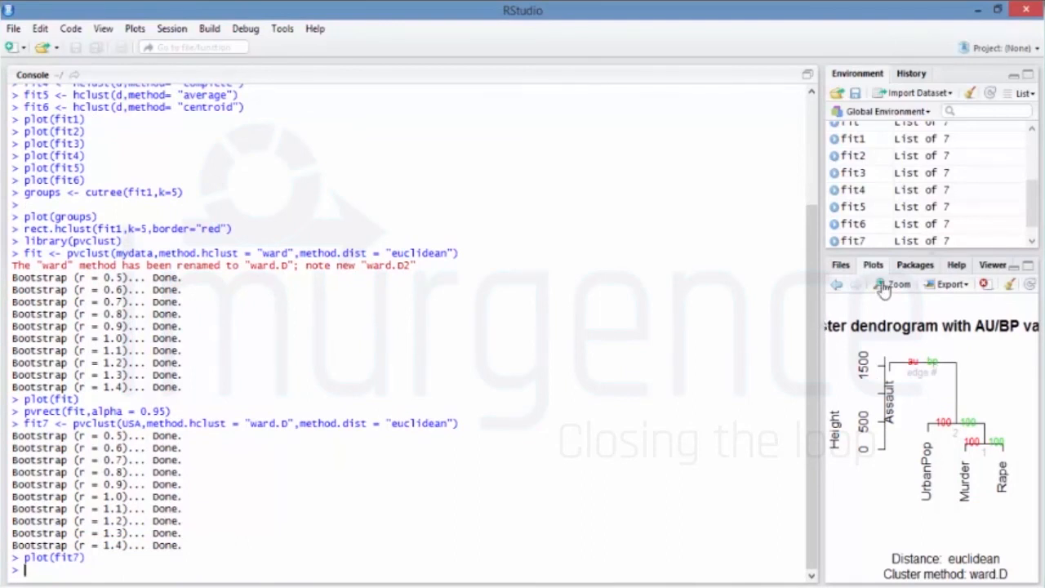
pyautogui.click(892, 284)
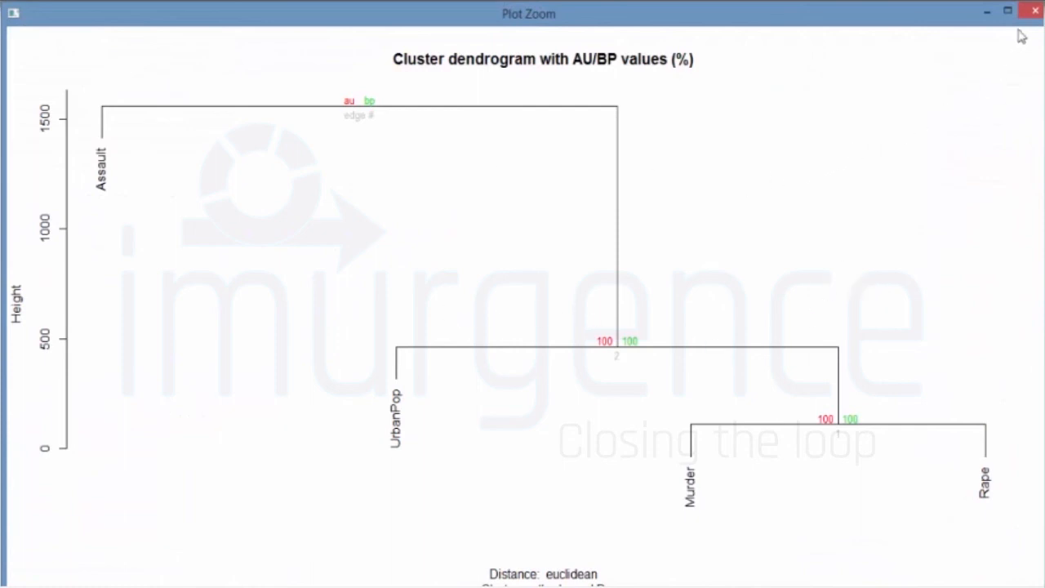
pyautogui.moveTo(1034, 11)
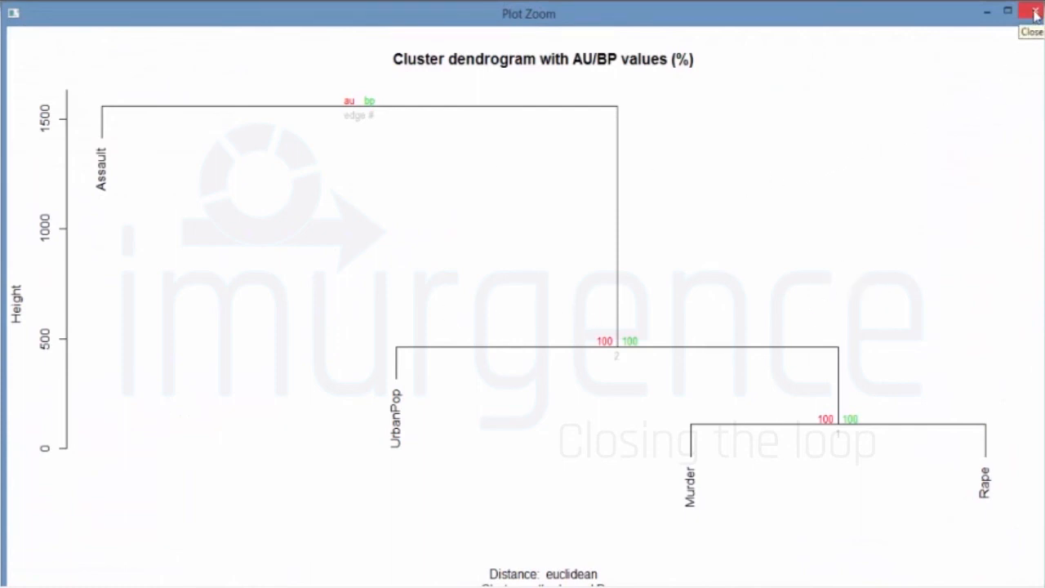
pyautogui.click(1034, 14)
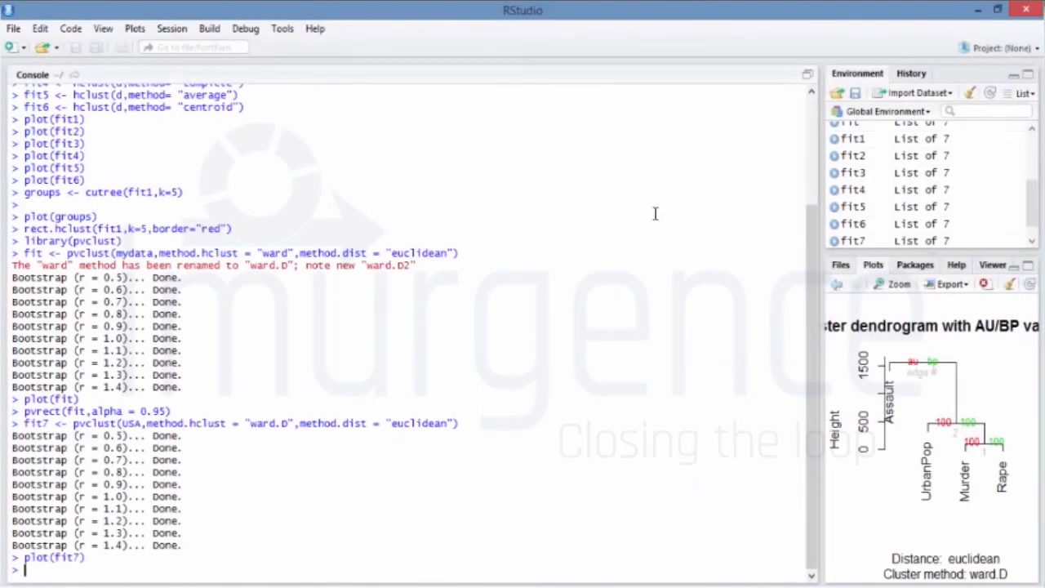
# Run pvrect(fit, alpha = 0.95) to box the Murder–Rape cluster, viewing it enlarged.
pyautogui.write('pvrect(fit,alpha = 0.95)')
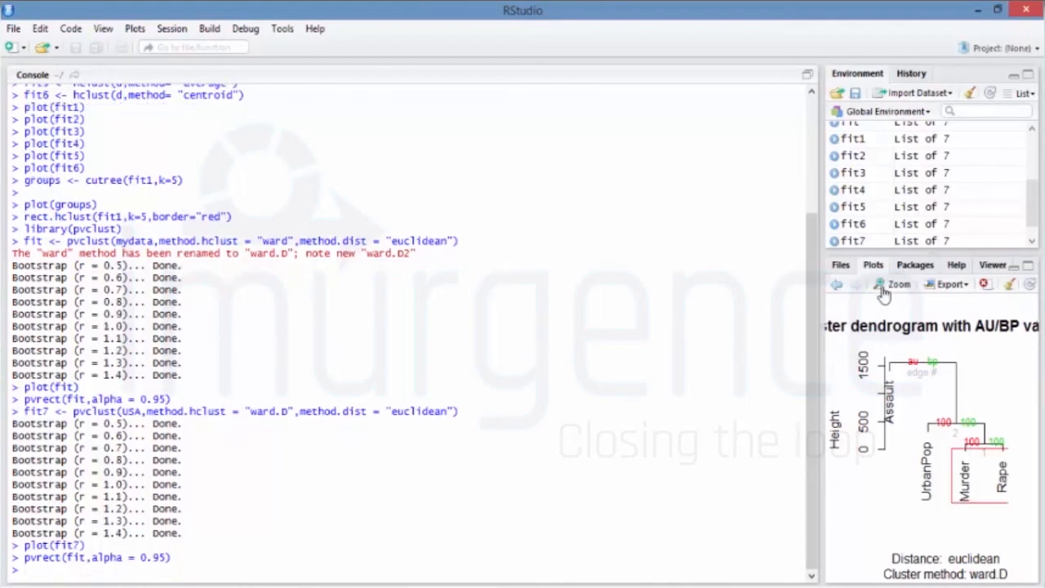
pyautogui.click(898, 284)
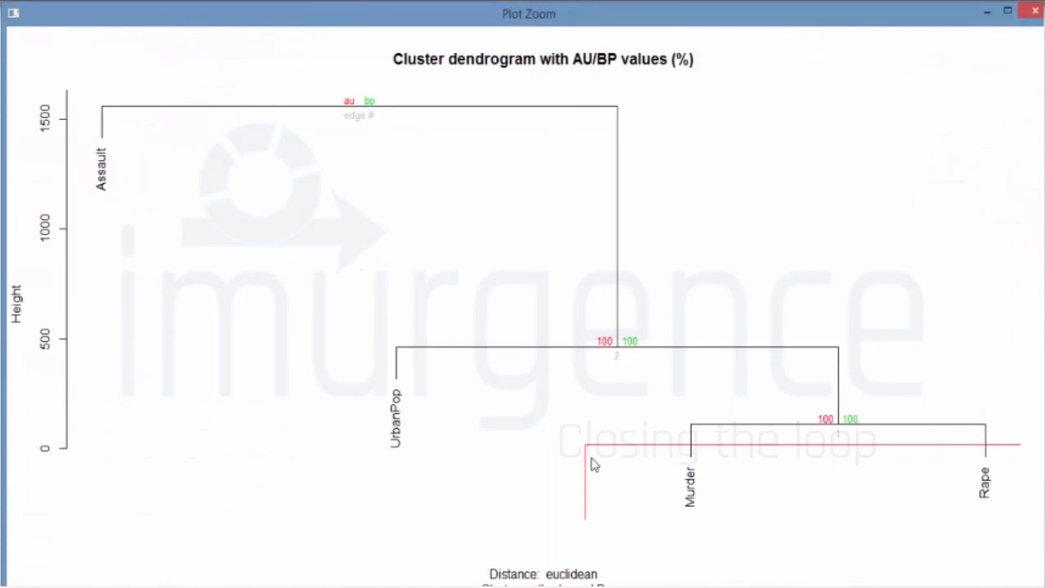
pyautogui.moveTo(588, 533)
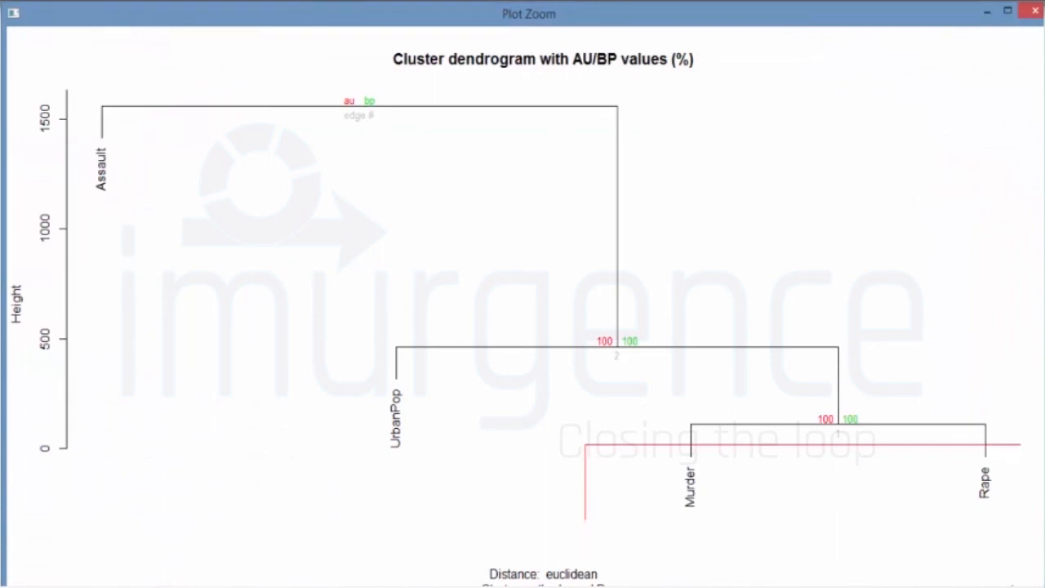
pyautogui.moveTo(1039, 46)
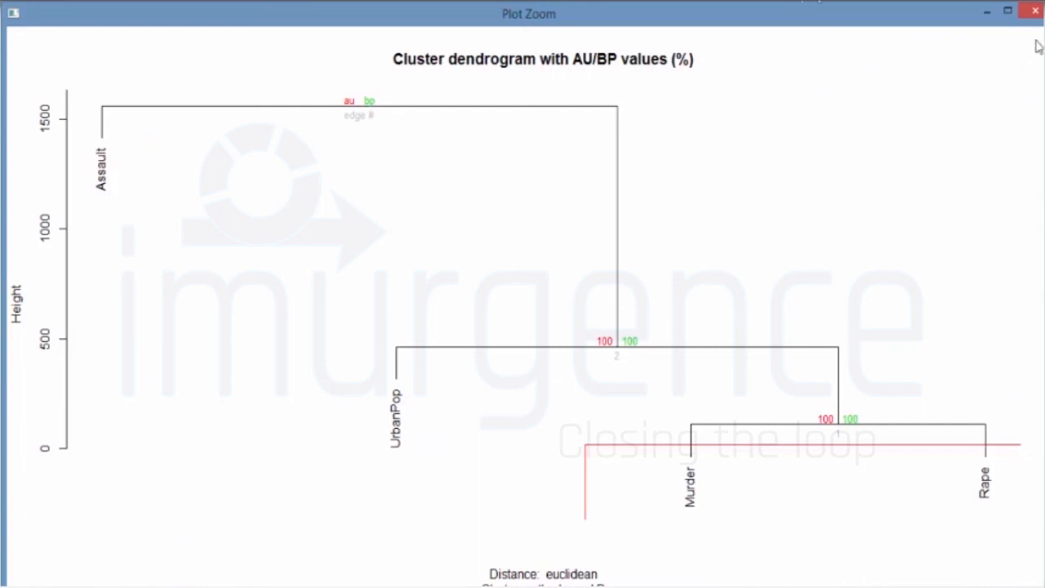
pyautogui.click(1033, 10)
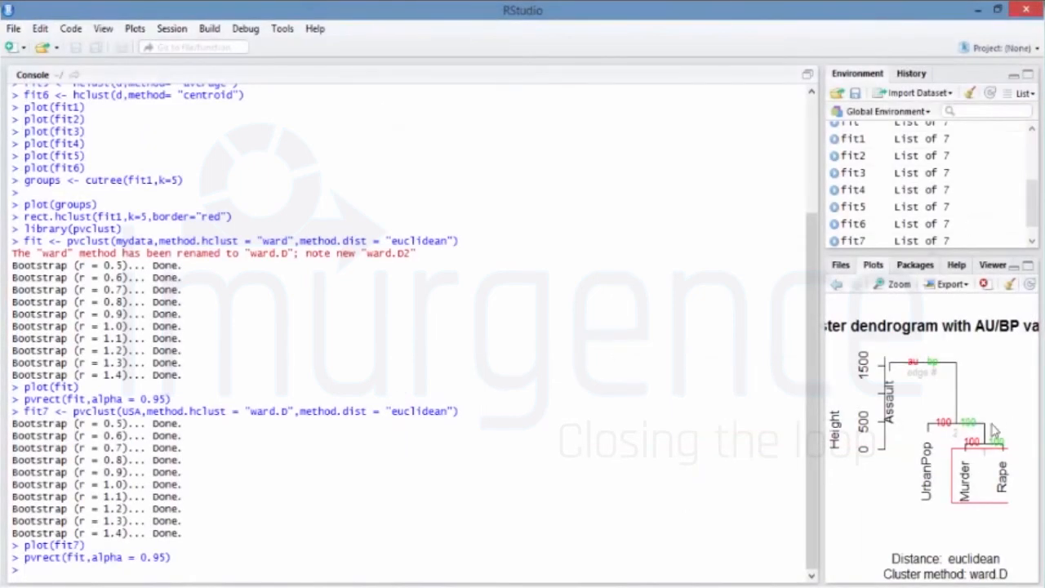
pyautogui.moveTo(900, 320)
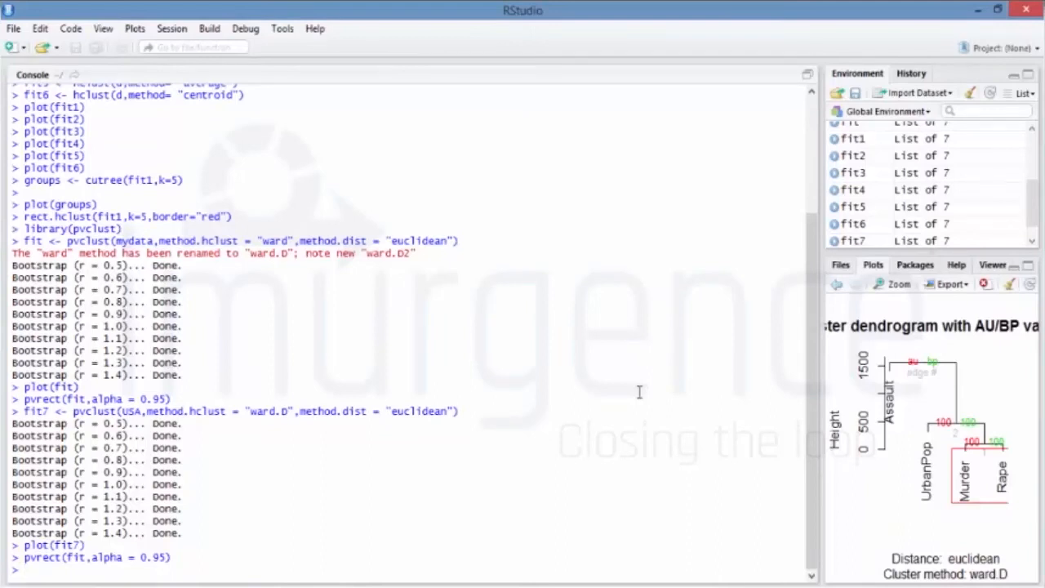
pyautogui.moveTo(554, 438)
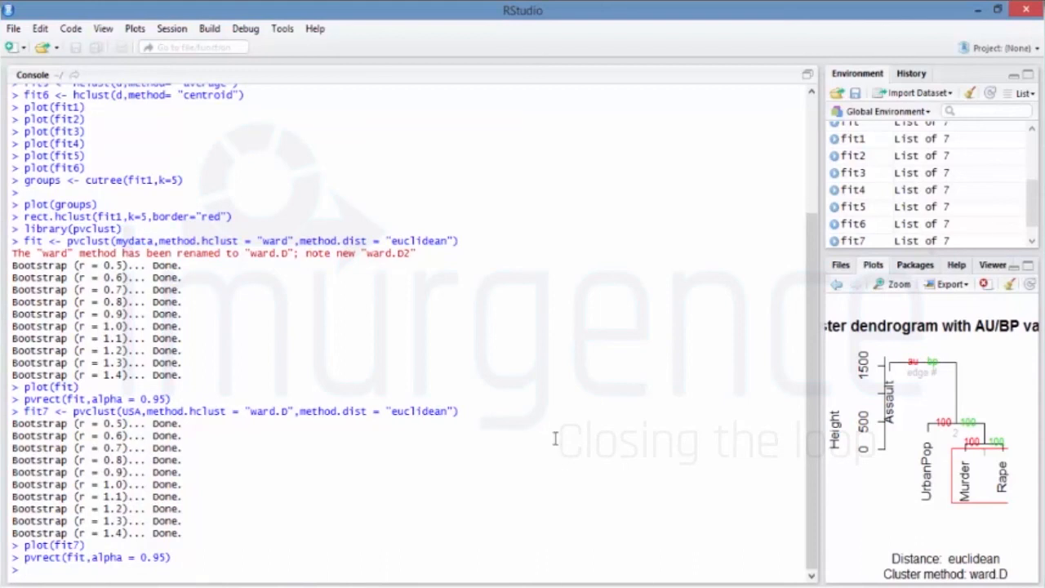